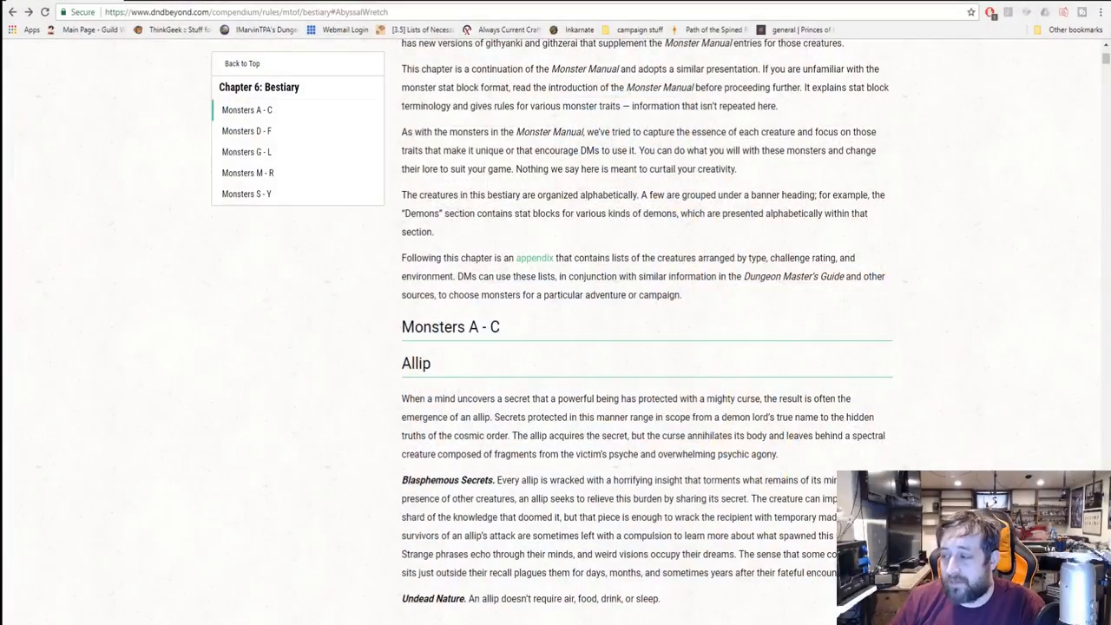
- Scroll down the bestiary to the Allip stat block and reach its standalone monster page
scroll("down", 3)
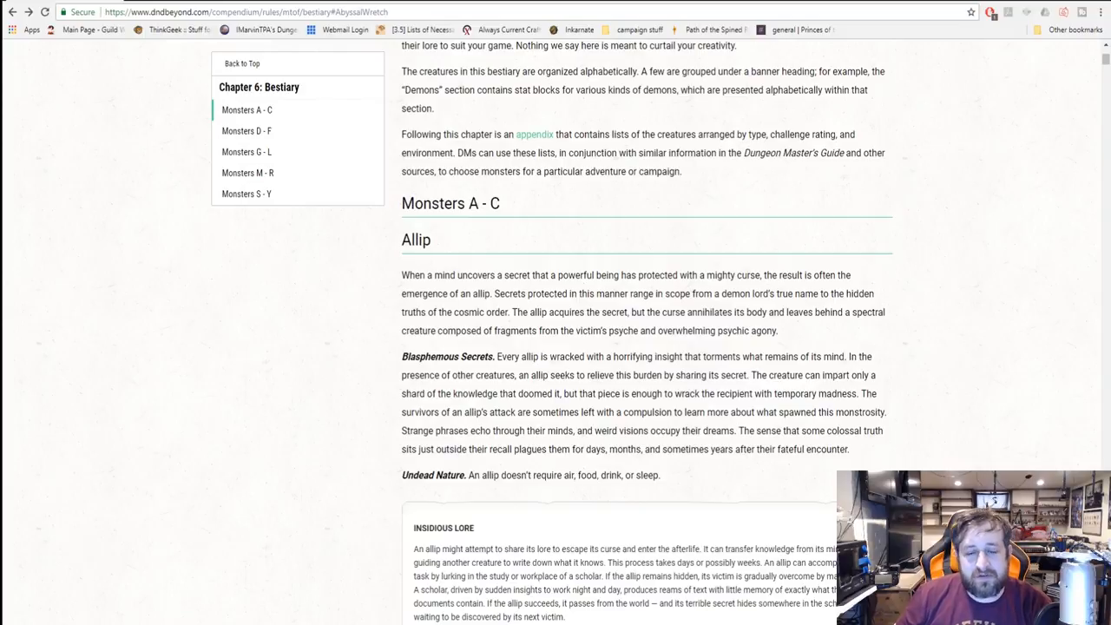
scroll("down", 3)
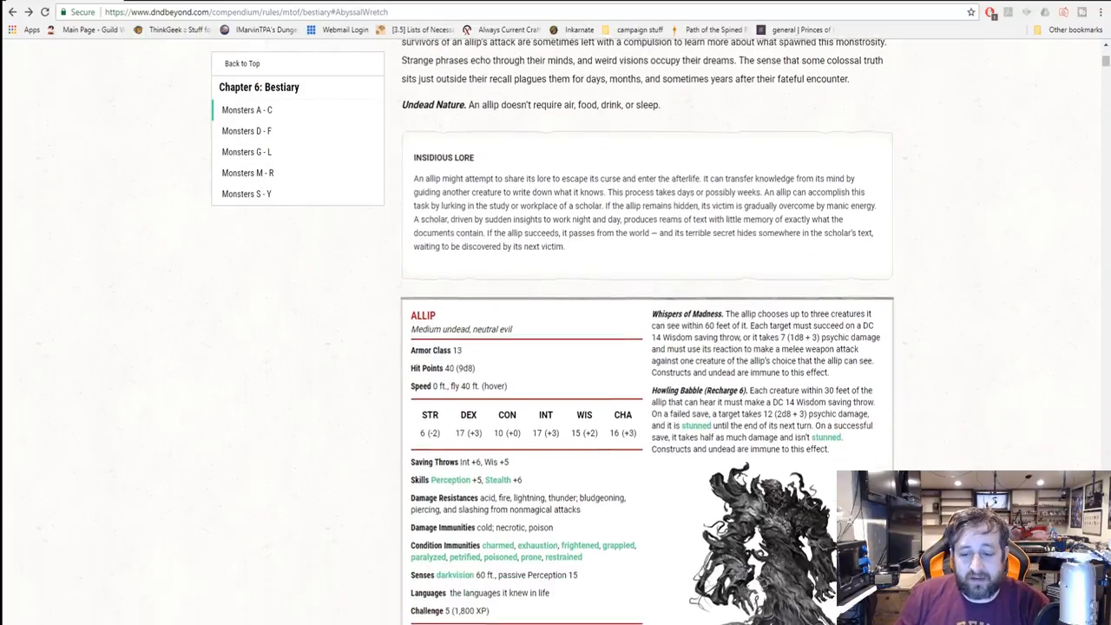
scroll("down", 3)
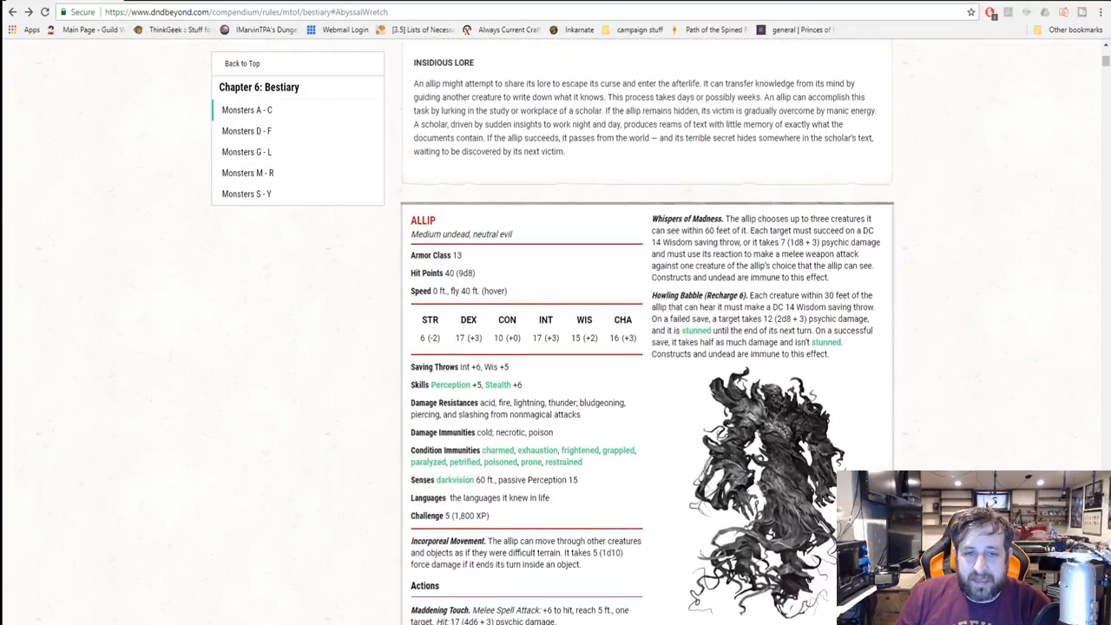
scroll("up", 3)
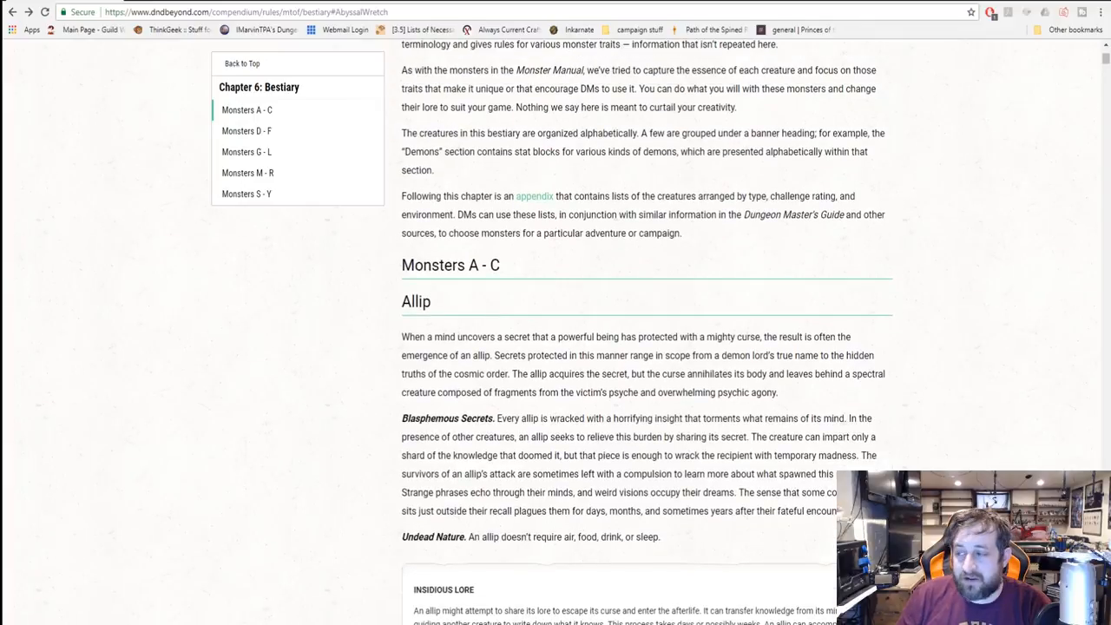
scroll("down", 3)
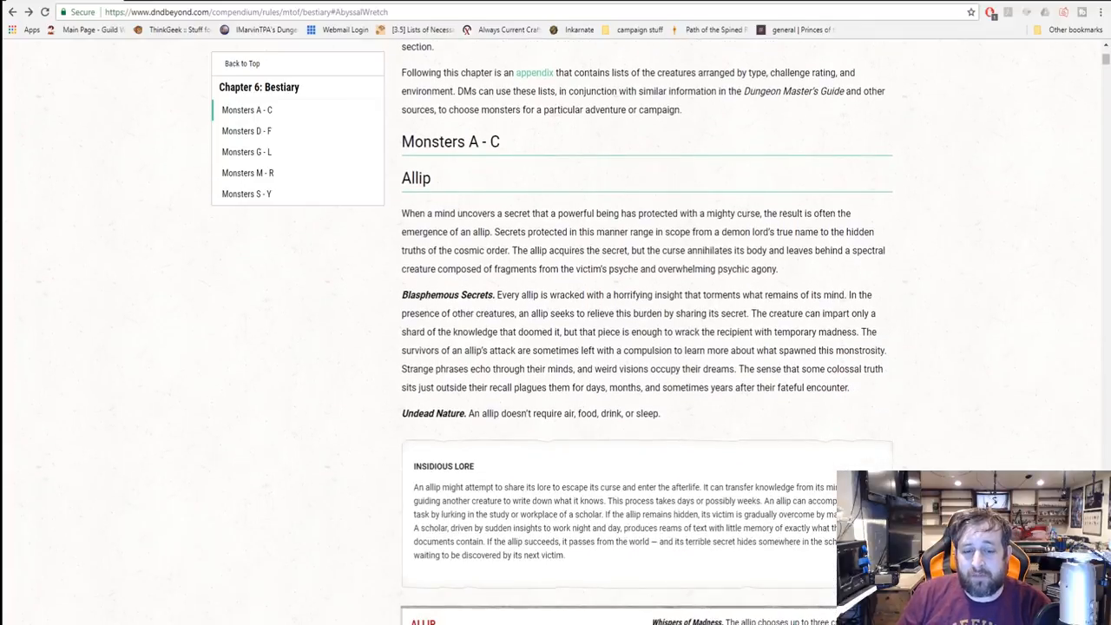
scroll("down", 3)
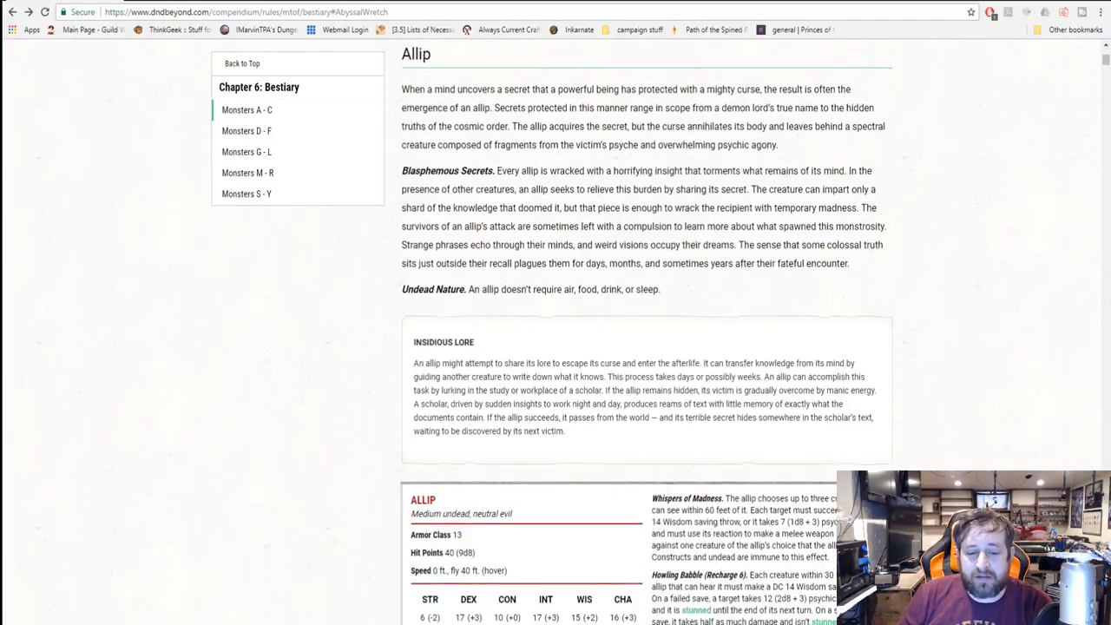
scroll("down", 3)
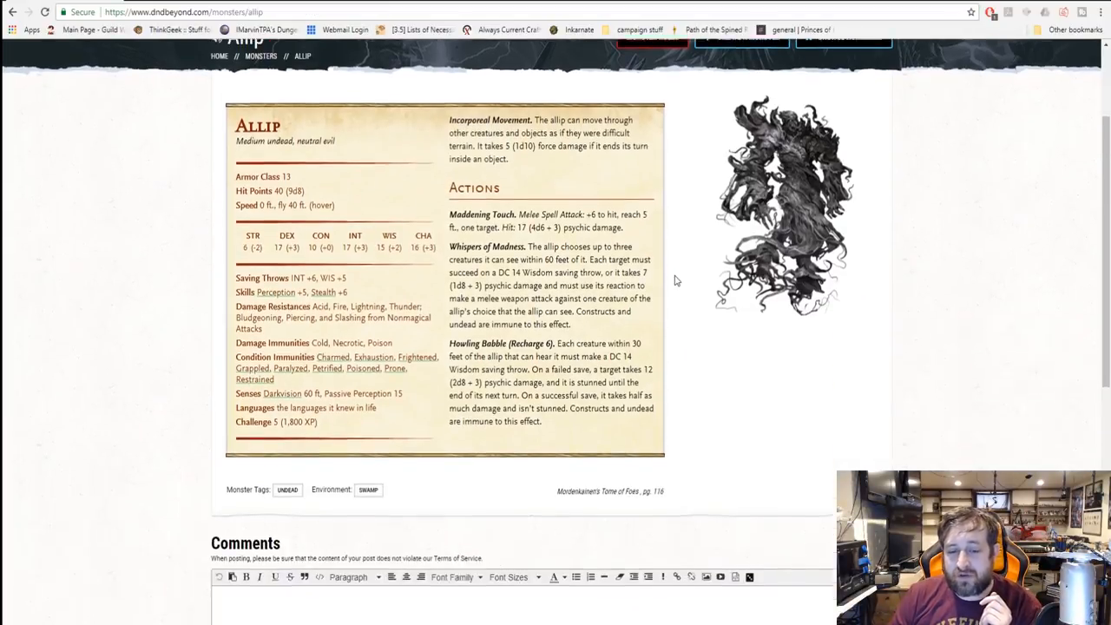
scroll("up", 3)
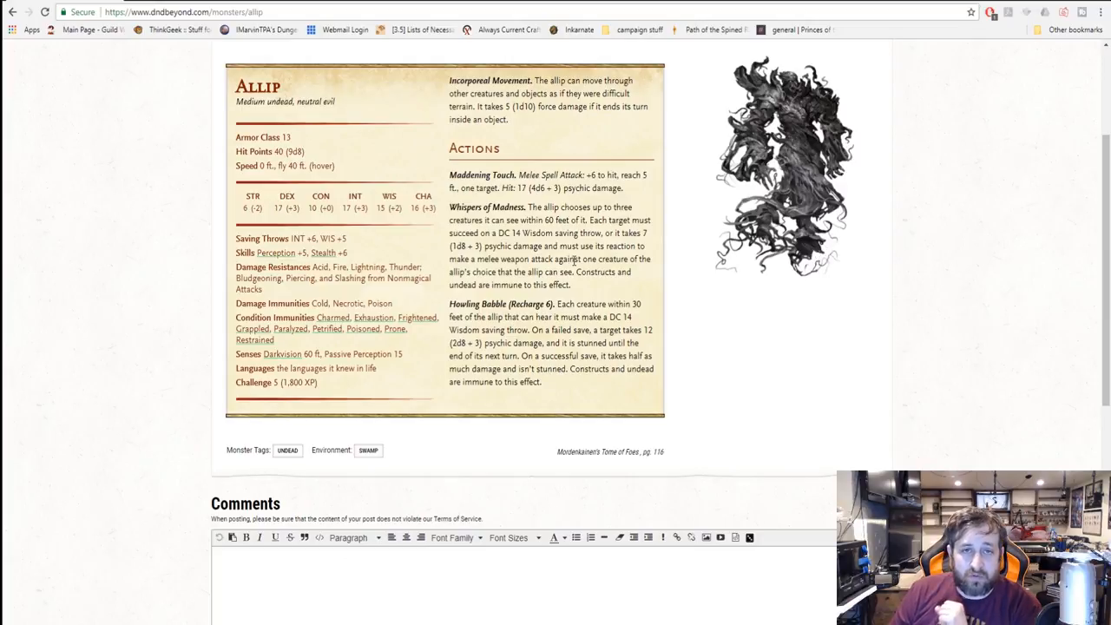
scroll("down", 3)
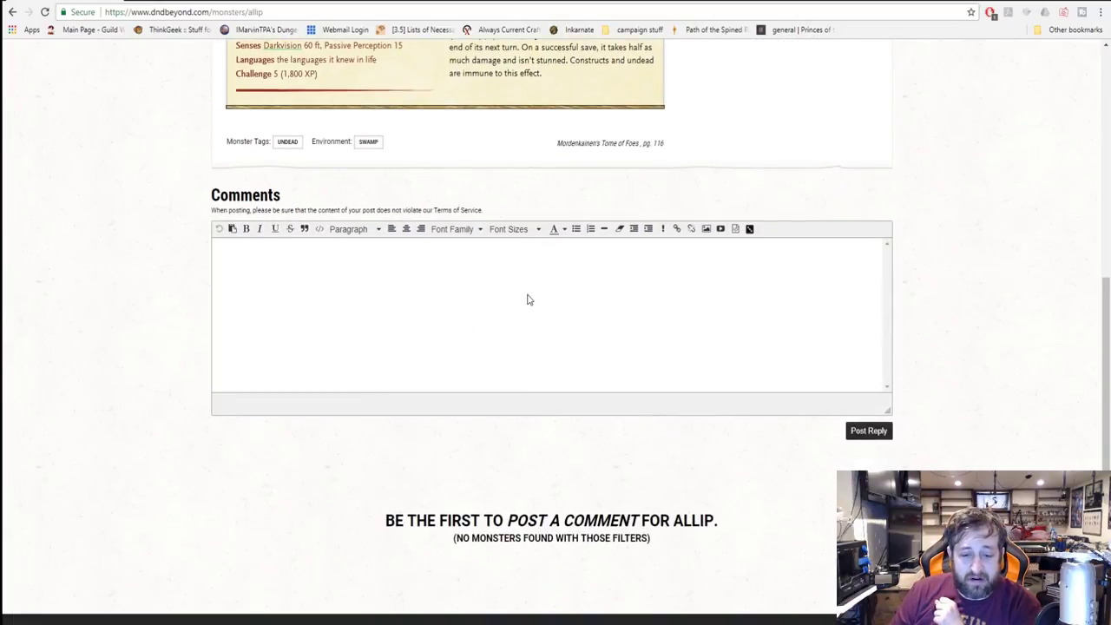
scroll("up", 3)
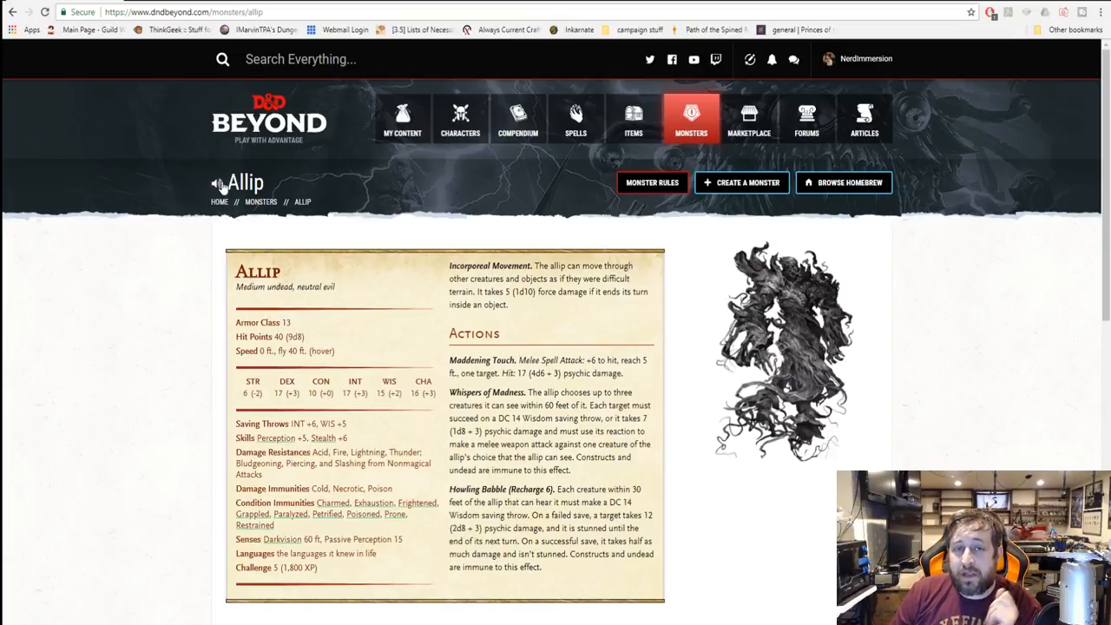
mouse_move(215, 217)
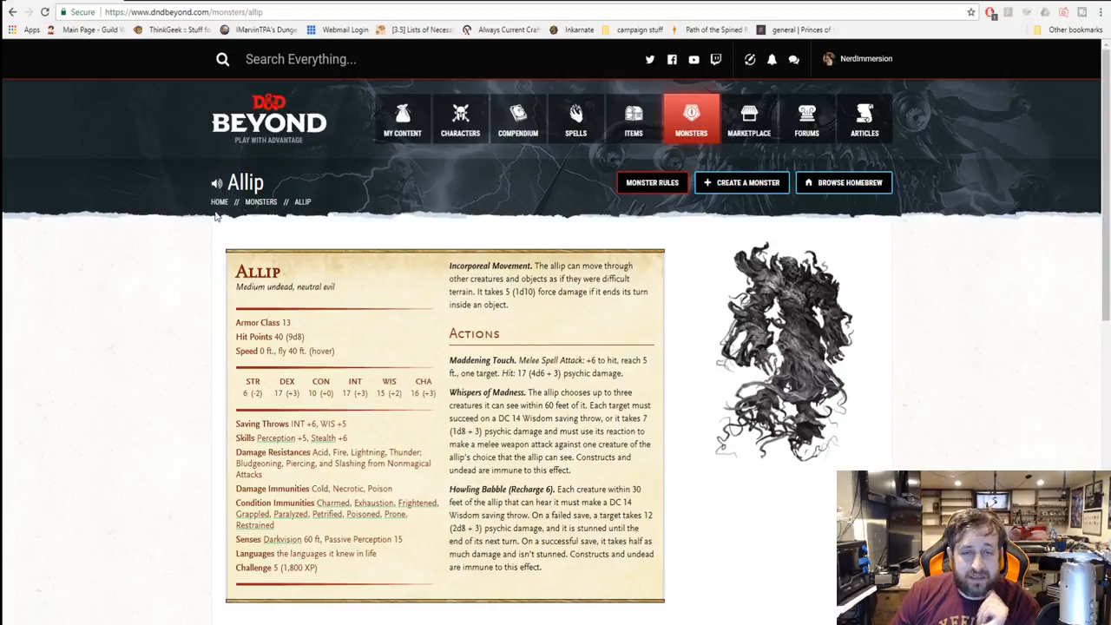
mouse_move(96, 177)
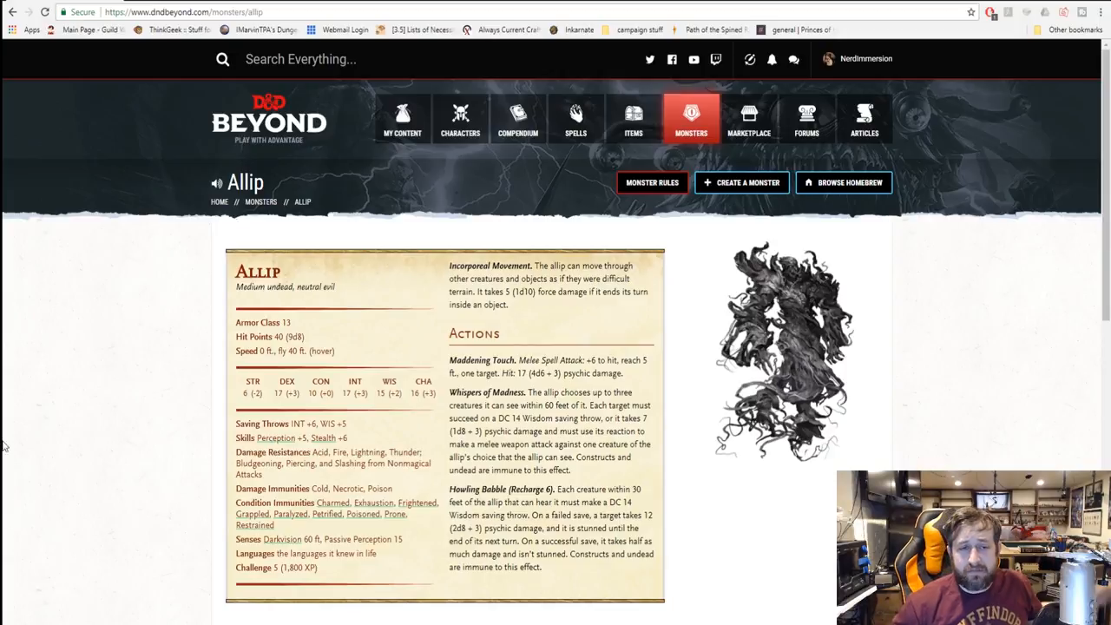
mouse_move(66, 583)
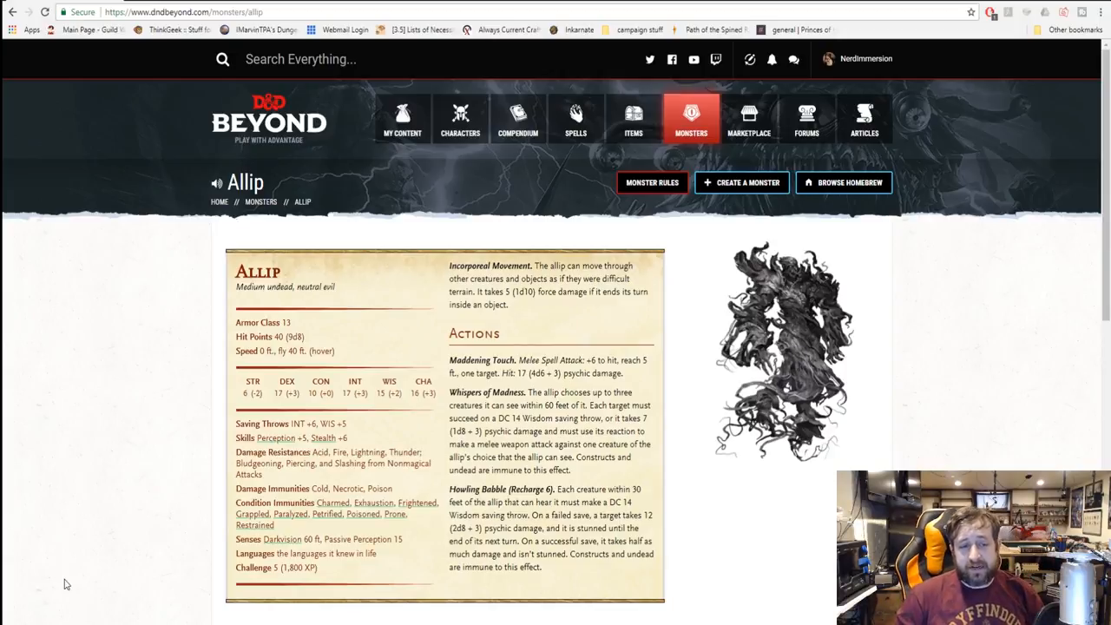
mouse_move(39, 413)
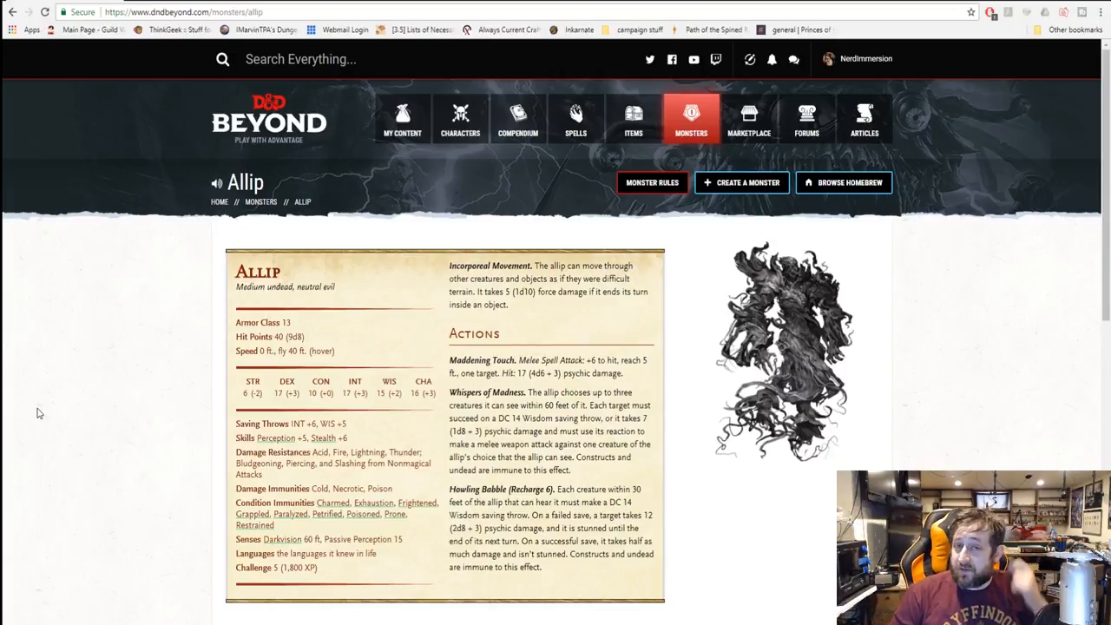
mouse_move(198, 233)
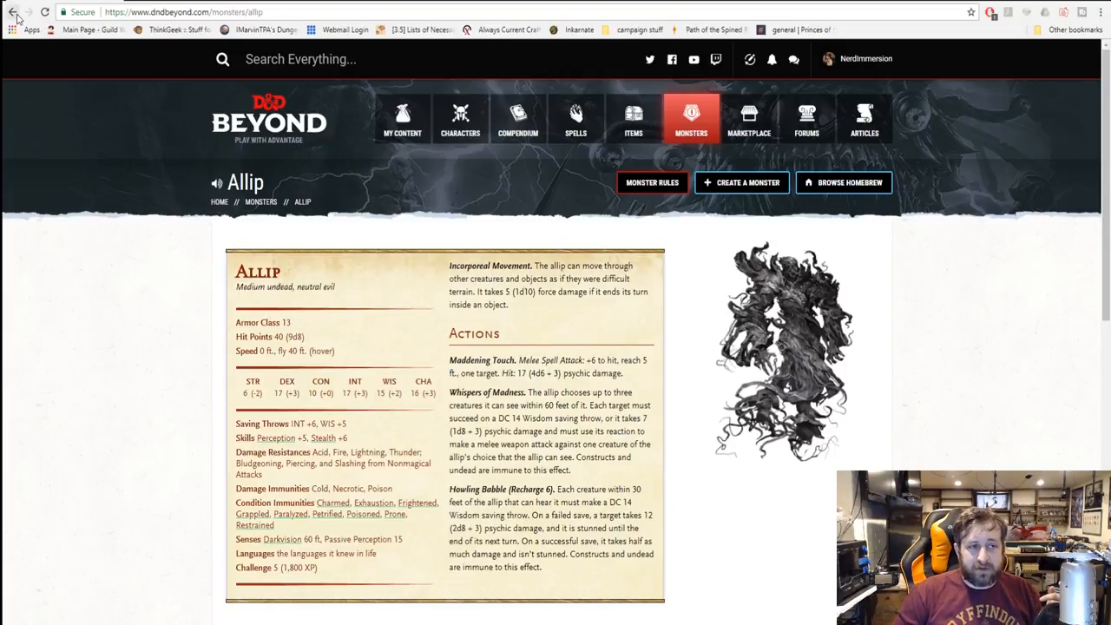
- Go back from the Allip monster page to its lore and stat block in the bestiary chapter
left_click(14, 11)
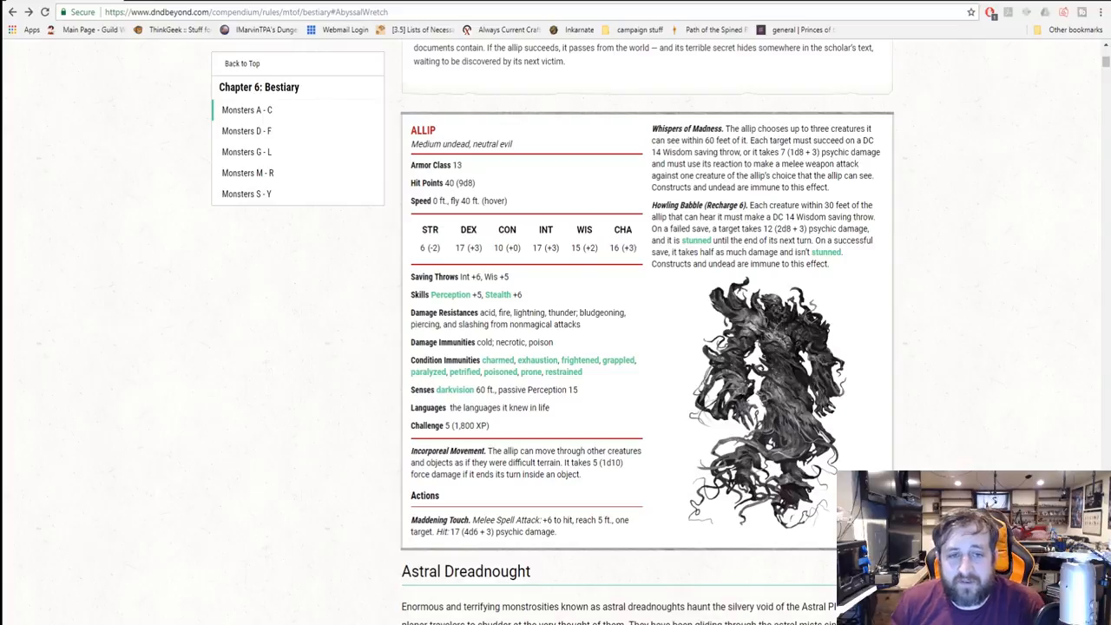
mouse_move(935, 338)
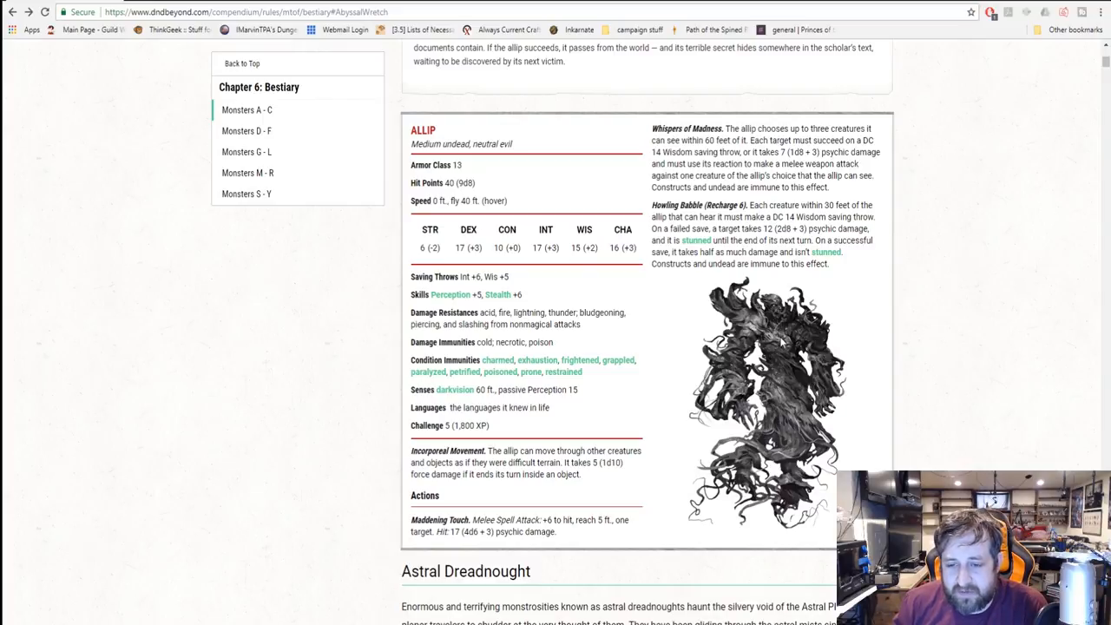
left_click(763, 400)
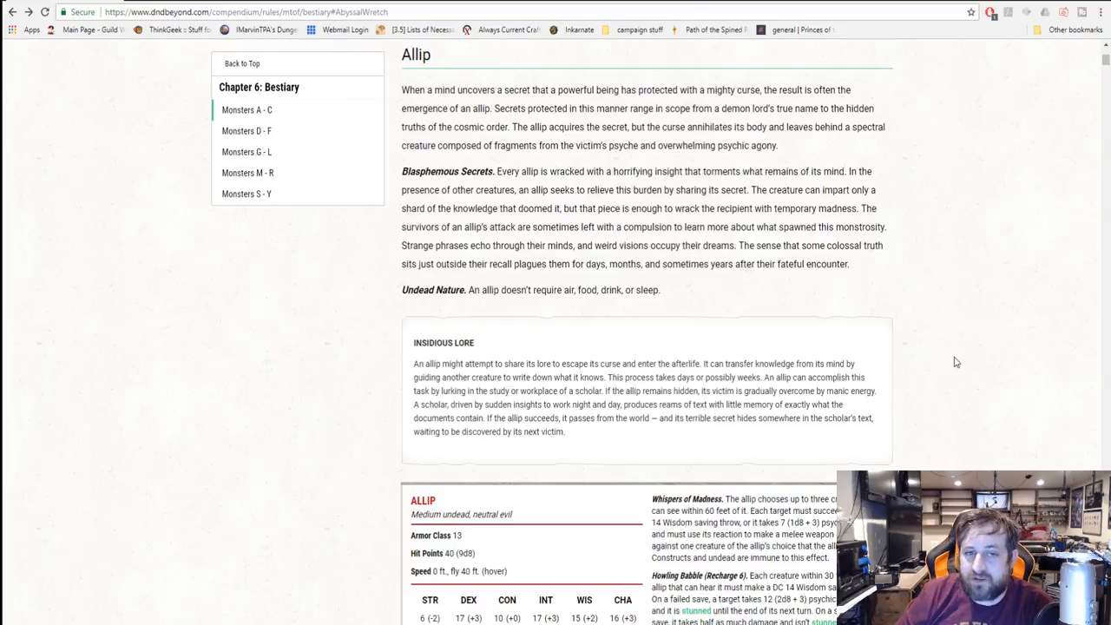
mouse_move(560, 63)
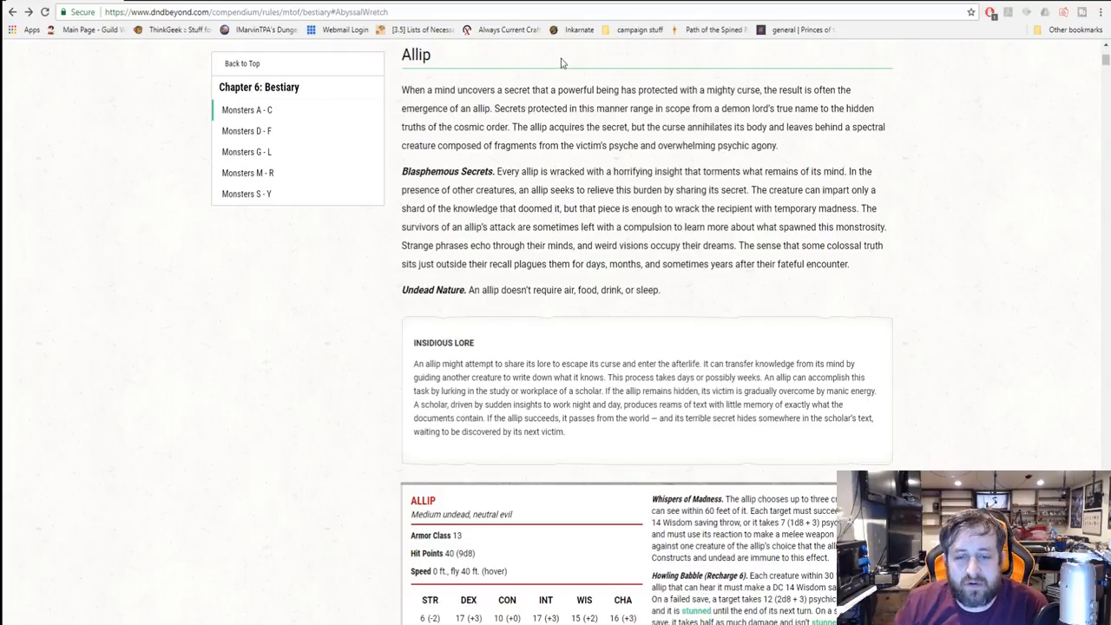
scroll("down", 3)
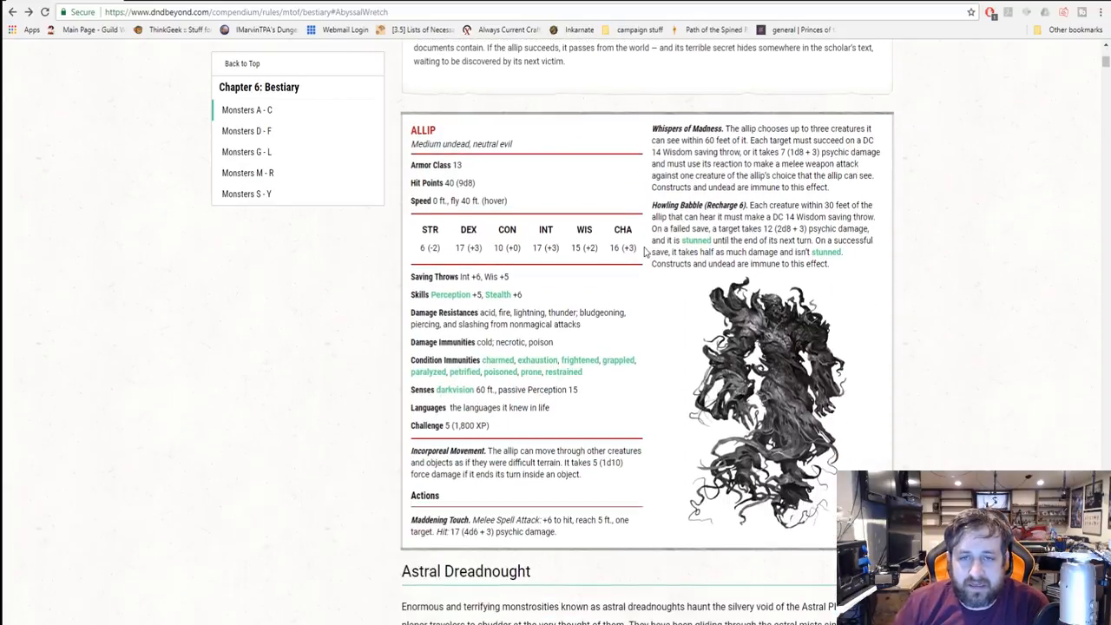
mouse_move(725, 95)
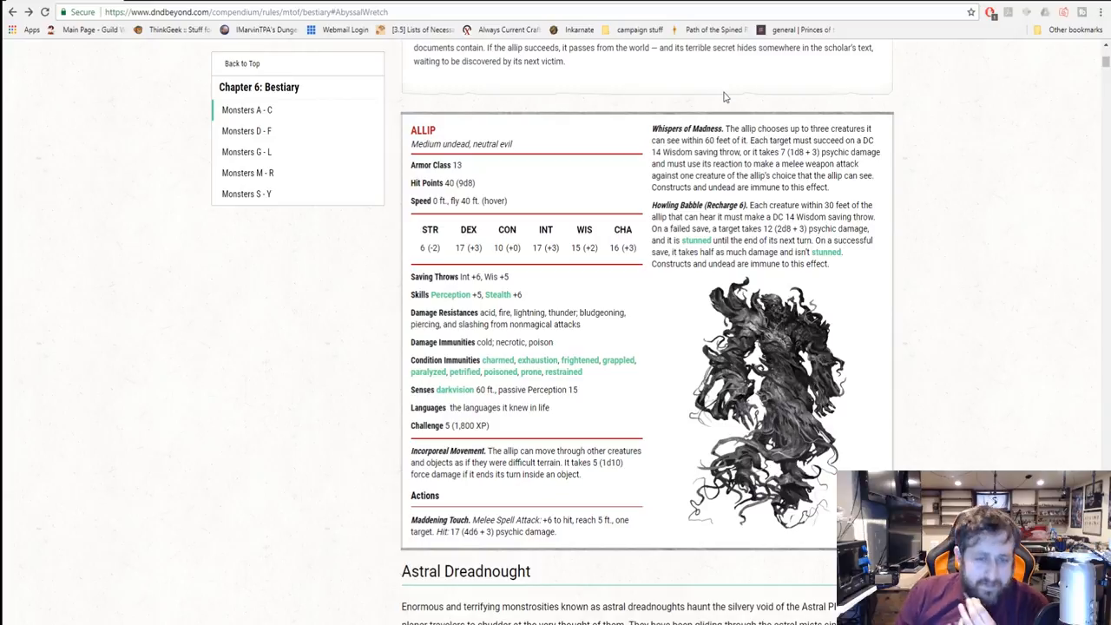
mouse_move(594, 205)
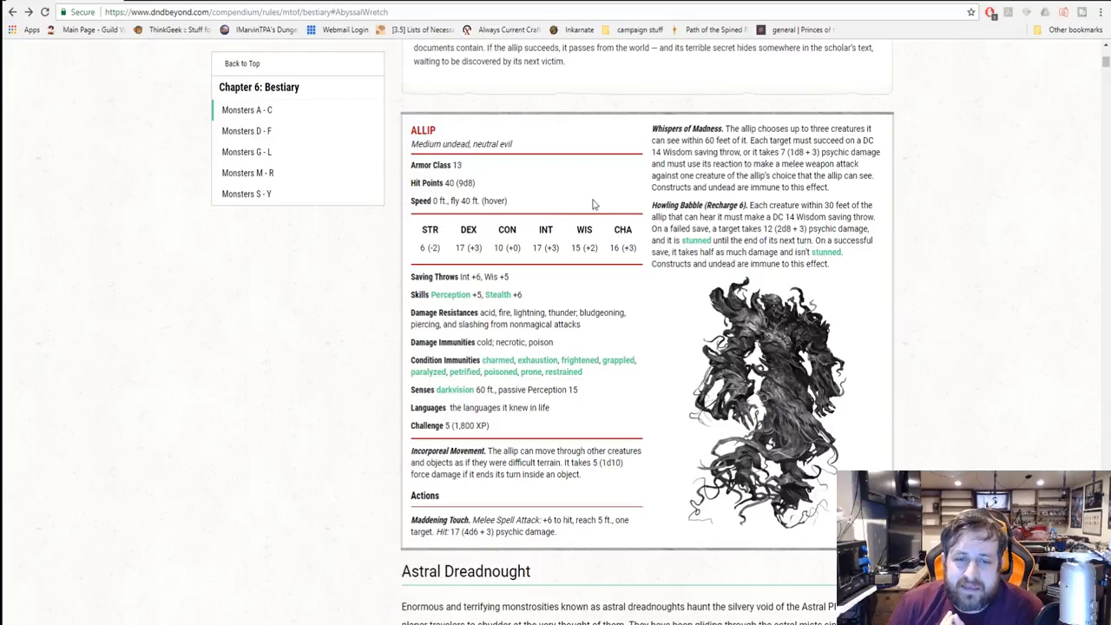
mouse_move(545, 229)
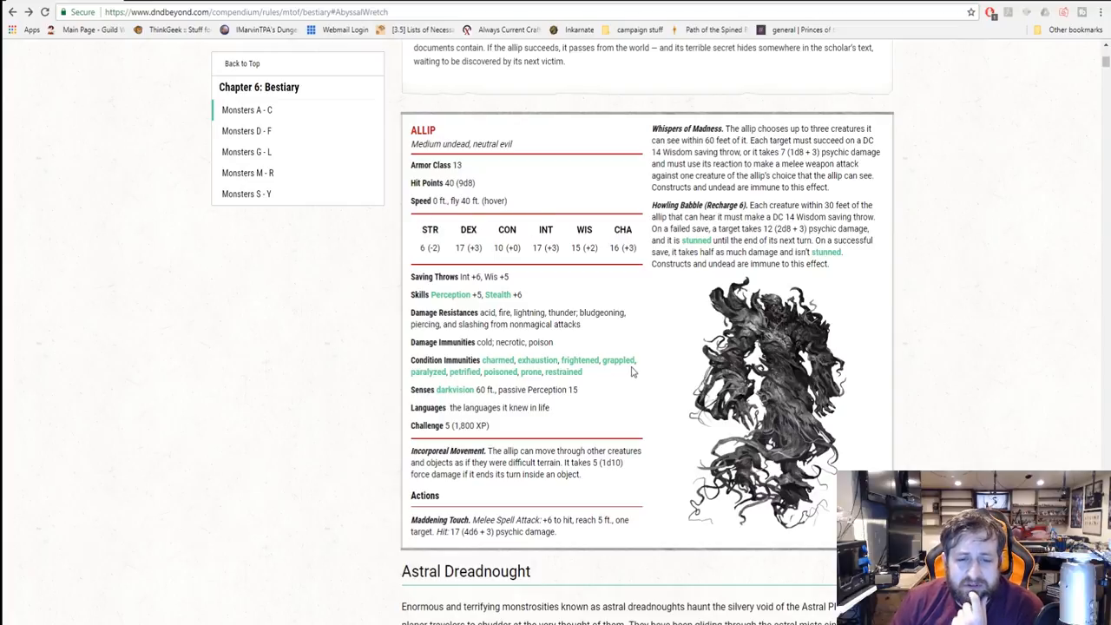
- Adjust the view so the Allip description and stat block sit above the Astral Dreadnought entry
scroll("down", 3)
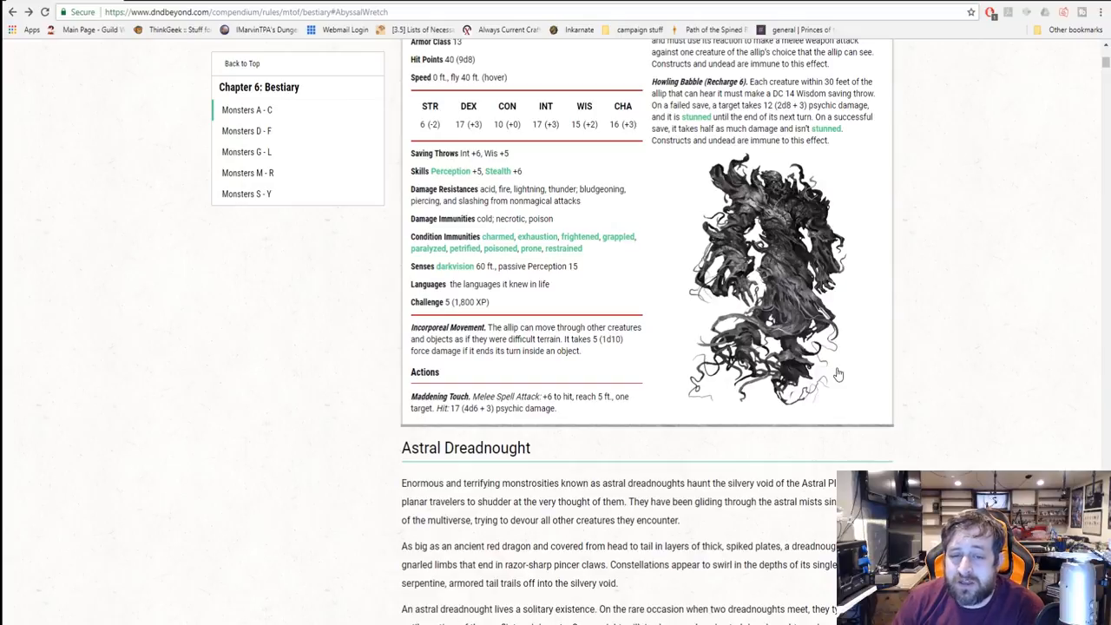
mouse_move(819, 371)
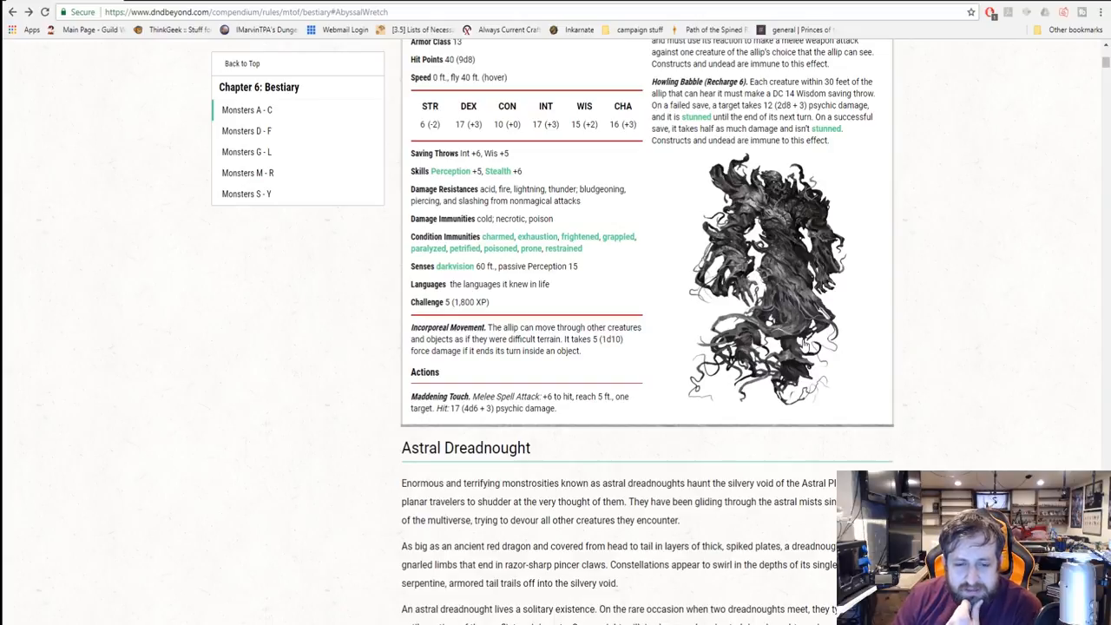
mouse_move(802, 346)
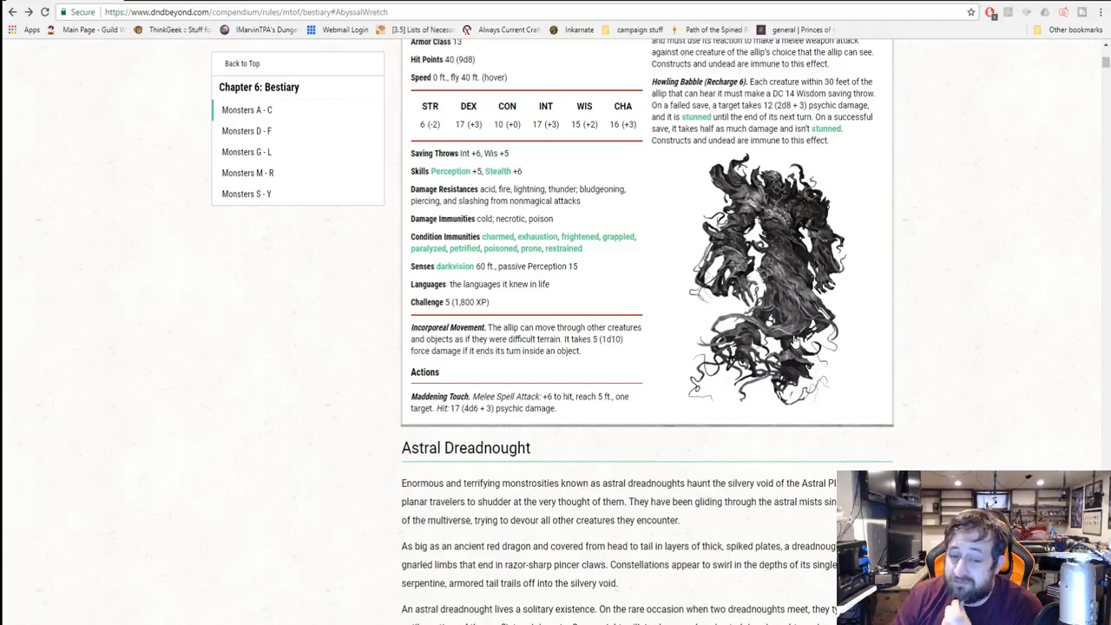
scroll("up", 3)
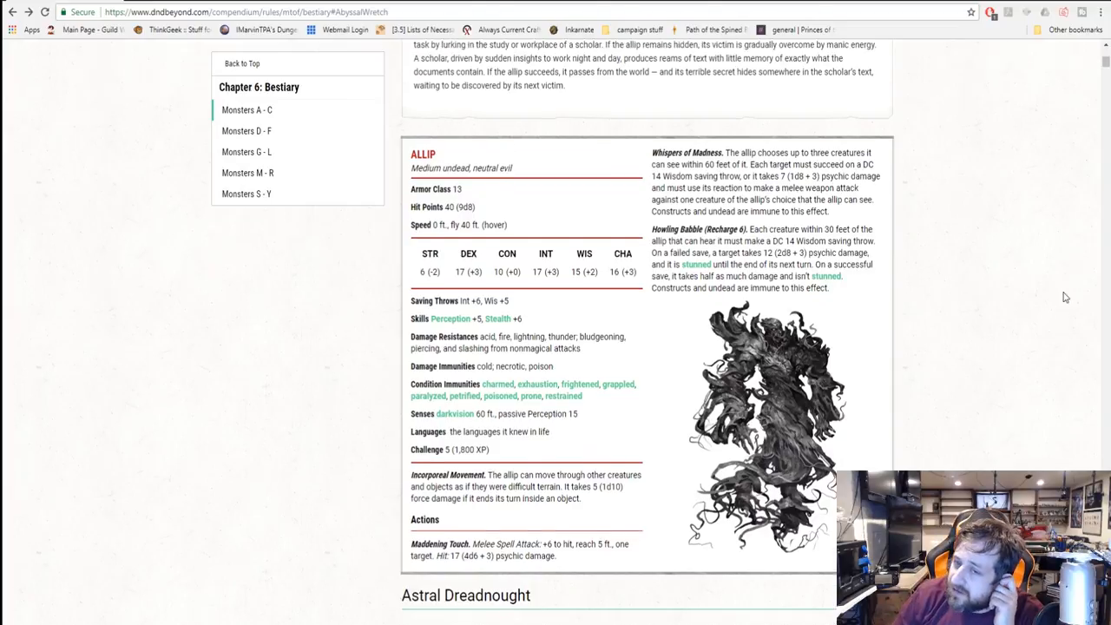
scroll("down", 3)
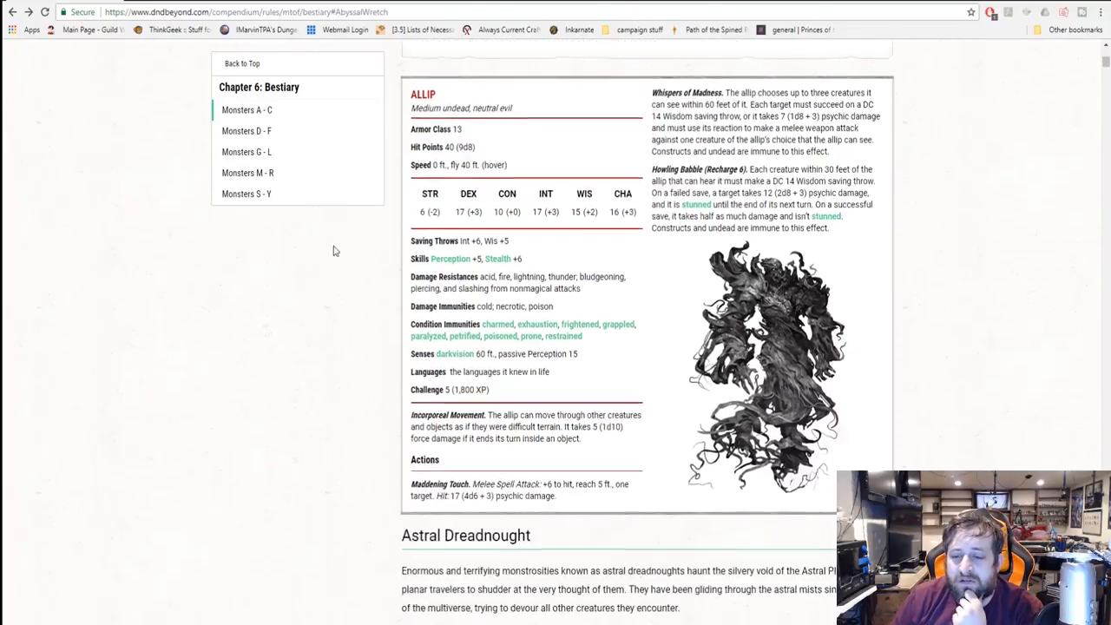
scroll("up", 3)
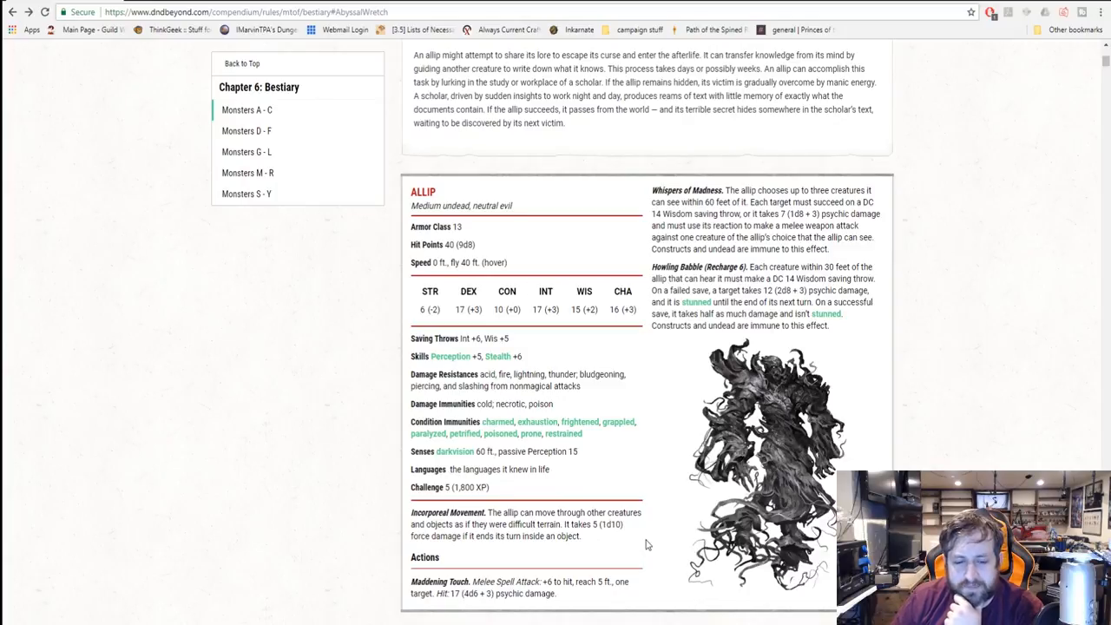
mouse_move(847, 362)
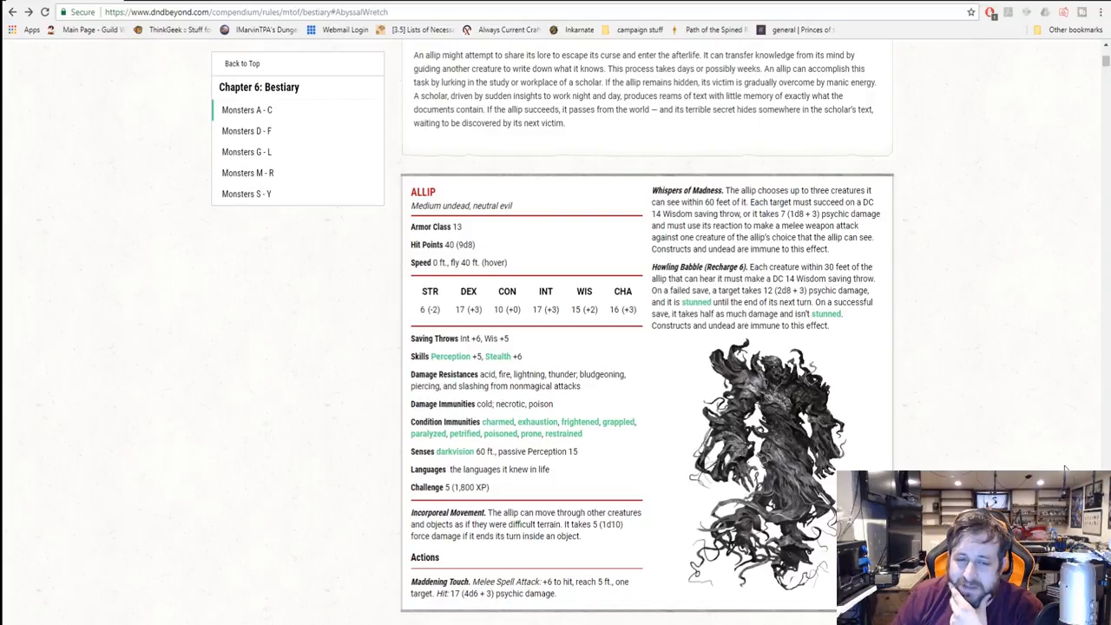
mouse_move(996, 214)
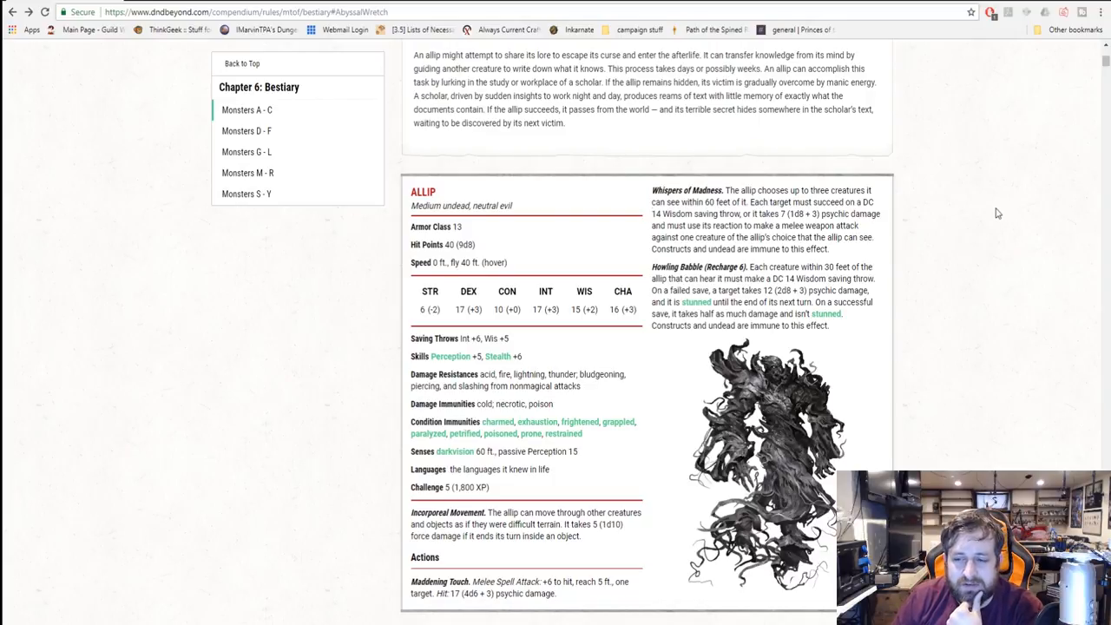
- Peek at the Astral Dreadnought stat block, then settle on its heading and lore text
scroll("down", 3)
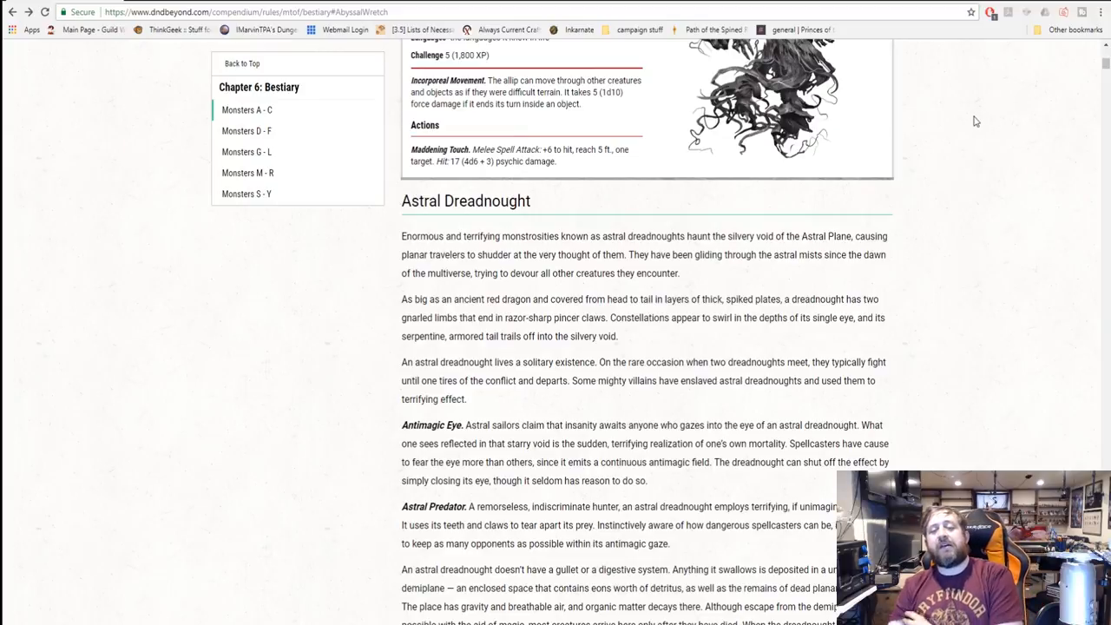
mouse_move(1051, 127)
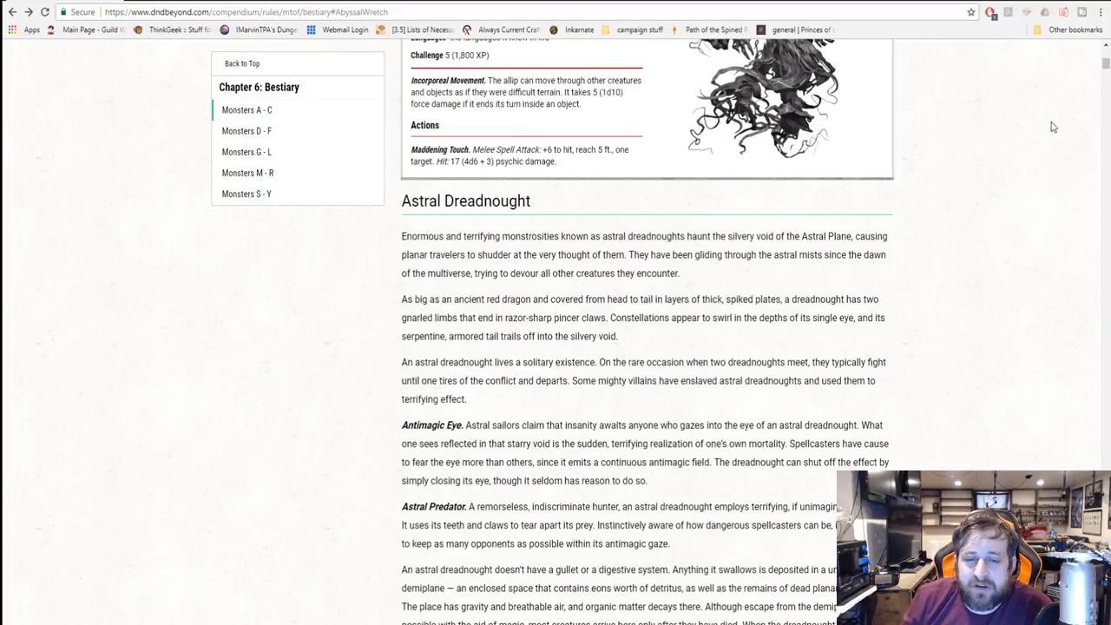
scroll("down", 3)
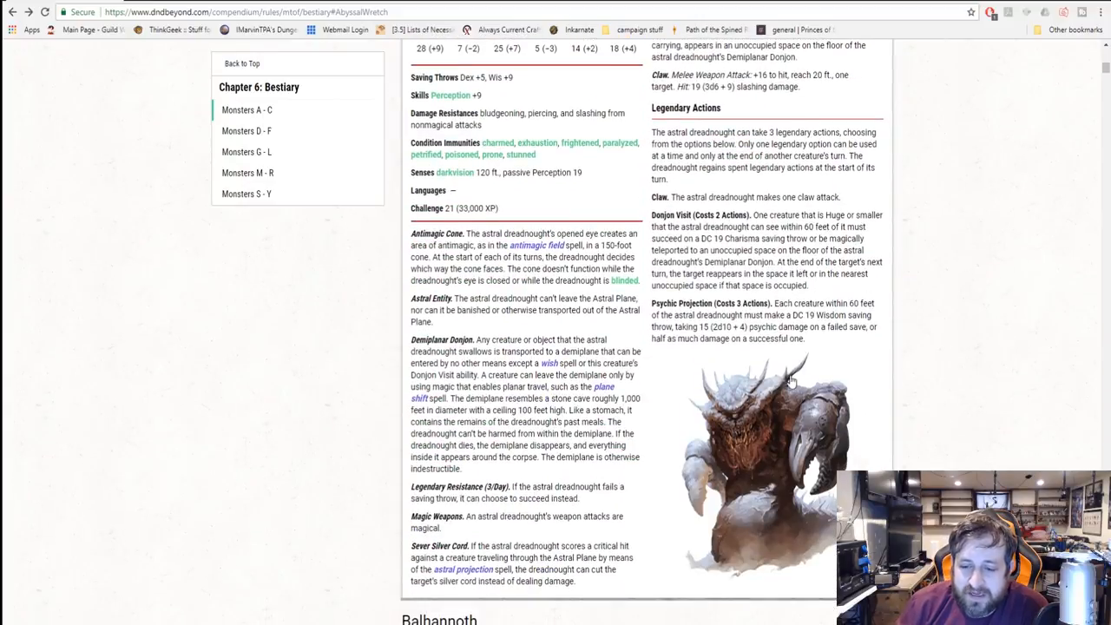
scroll("up", 3)
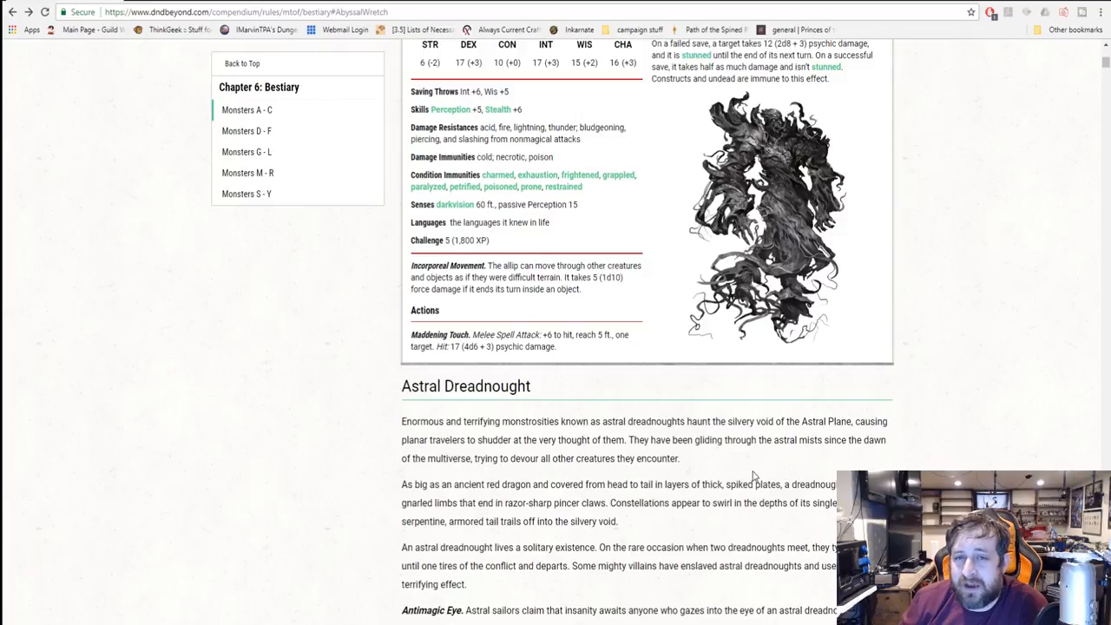
scroll("down", 3)
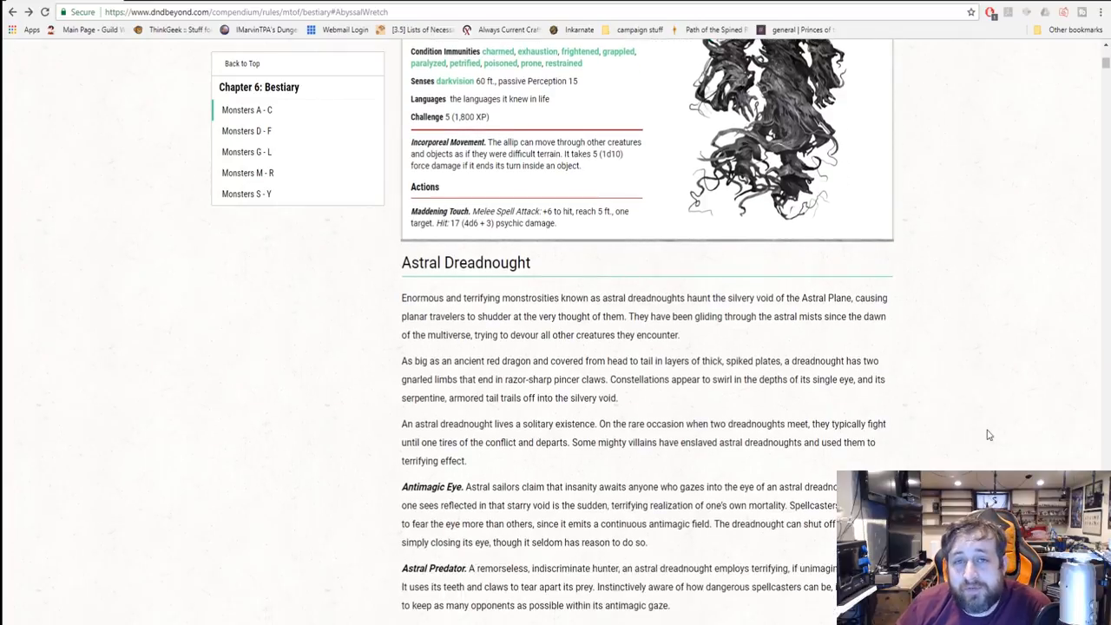
scroll("down", 3)
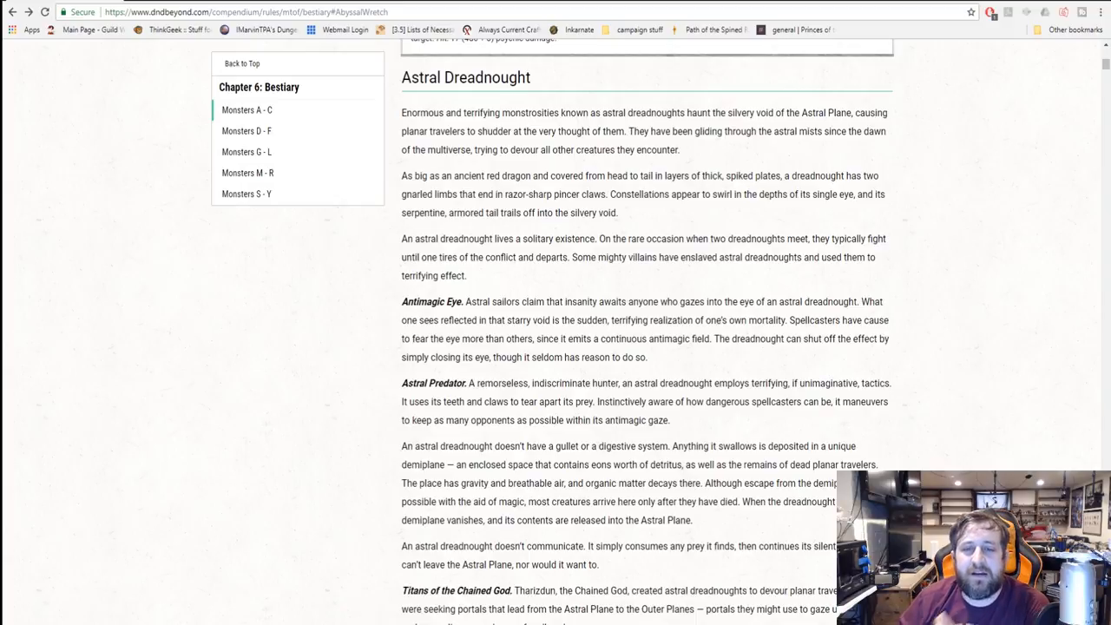
mouse_move(831, 330)
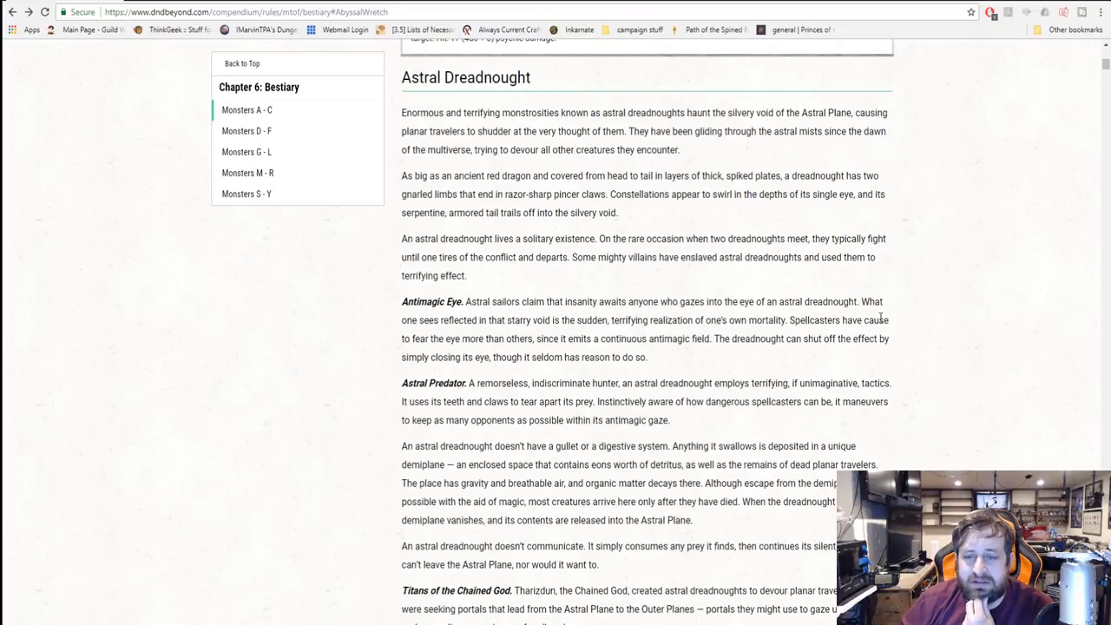
- Read down the Astral Dreadnought lore to its quote box and the top of its stat block
scroll("down", 3)
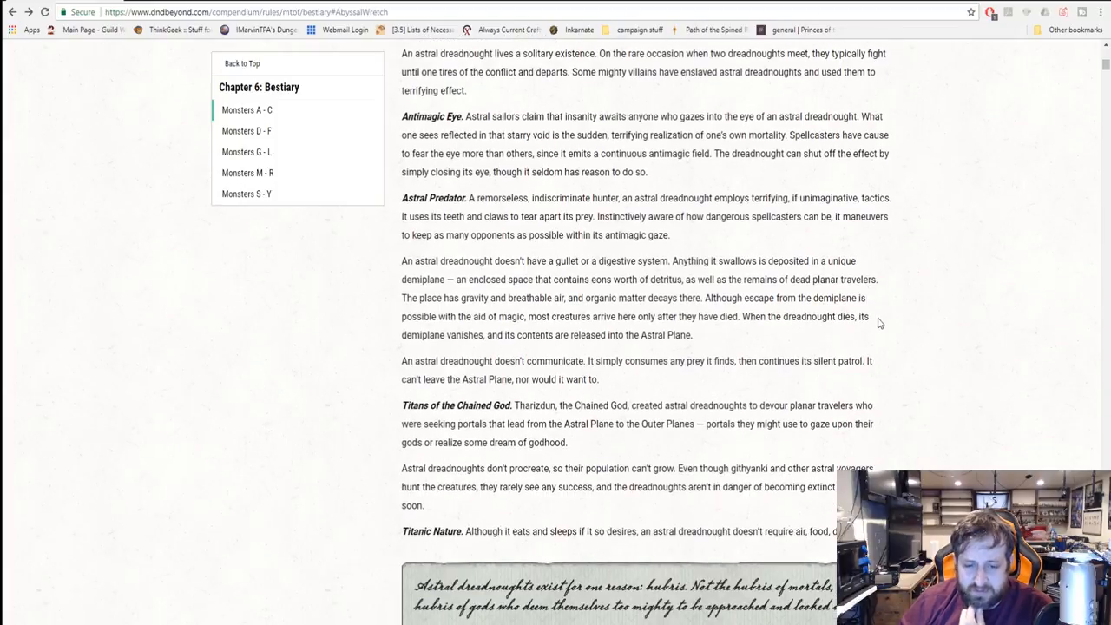
mouse_move(857, 317)
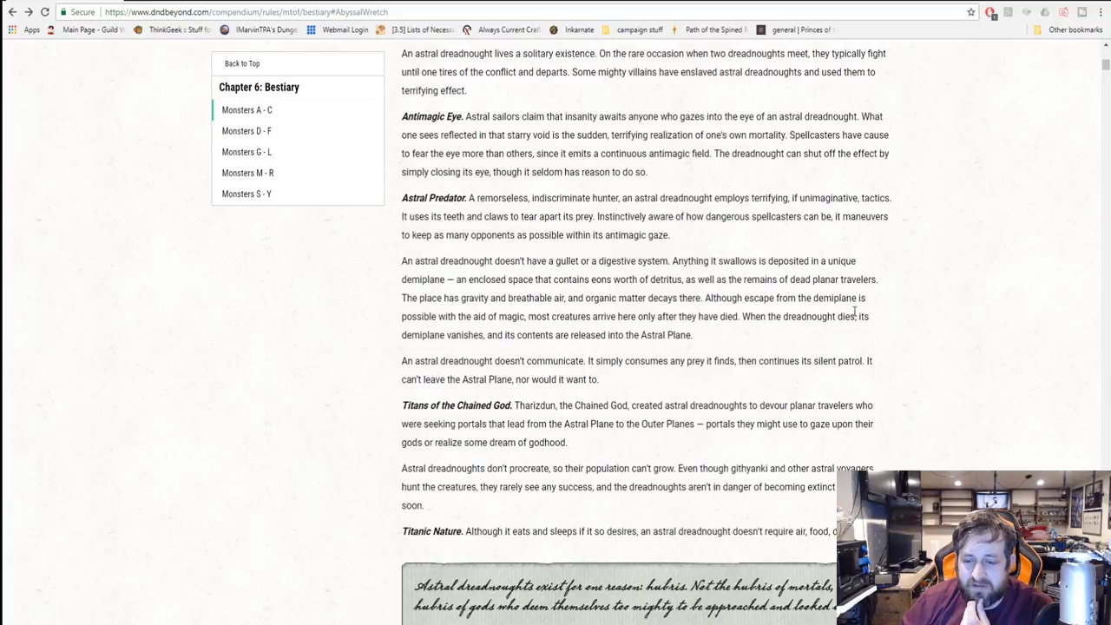
mouse_move(868, 408)
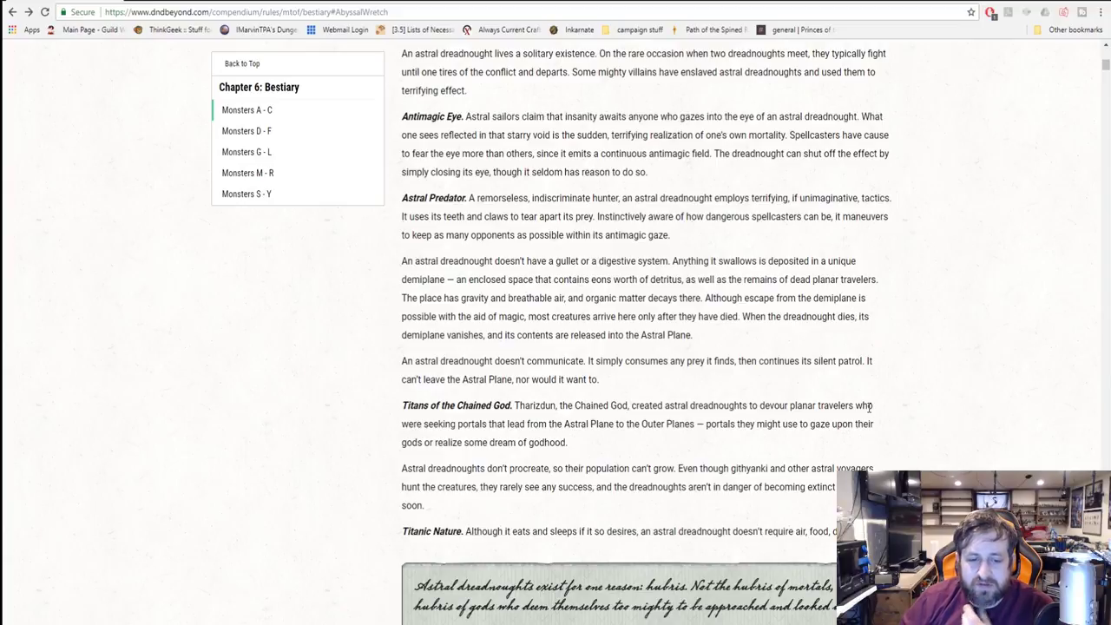
mouse_move(864, 406)
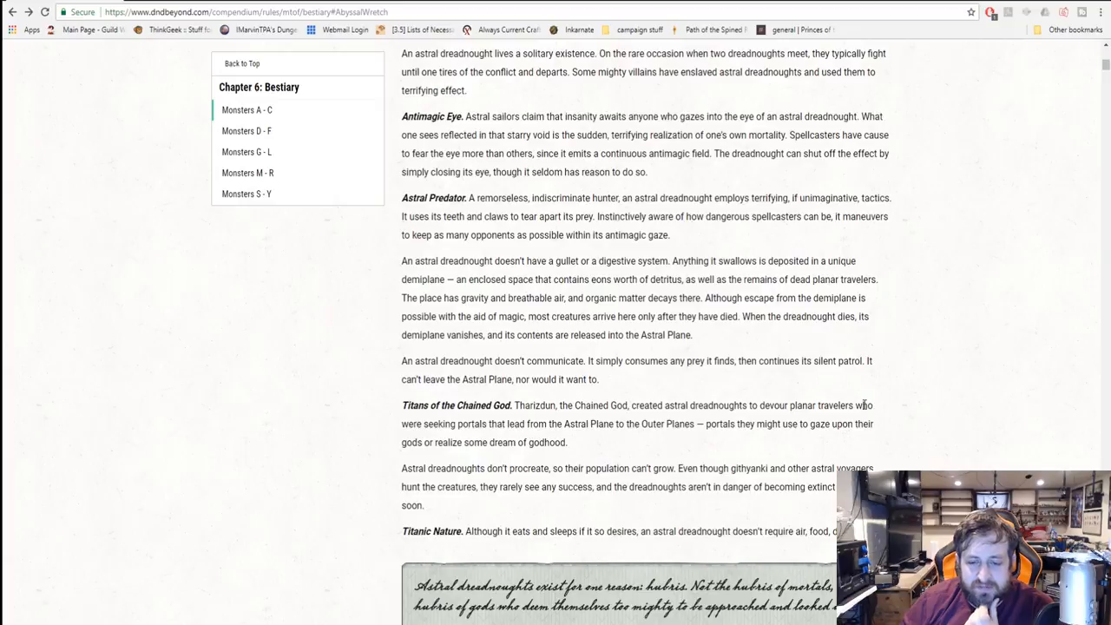
scroll("down", 3)
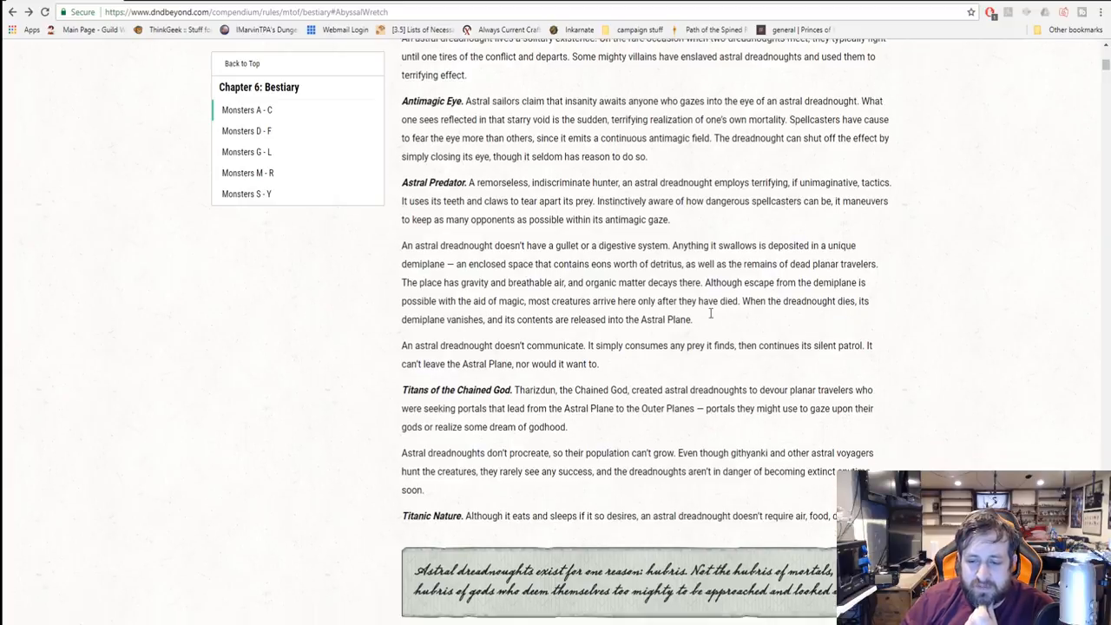
scroll("down", 3)
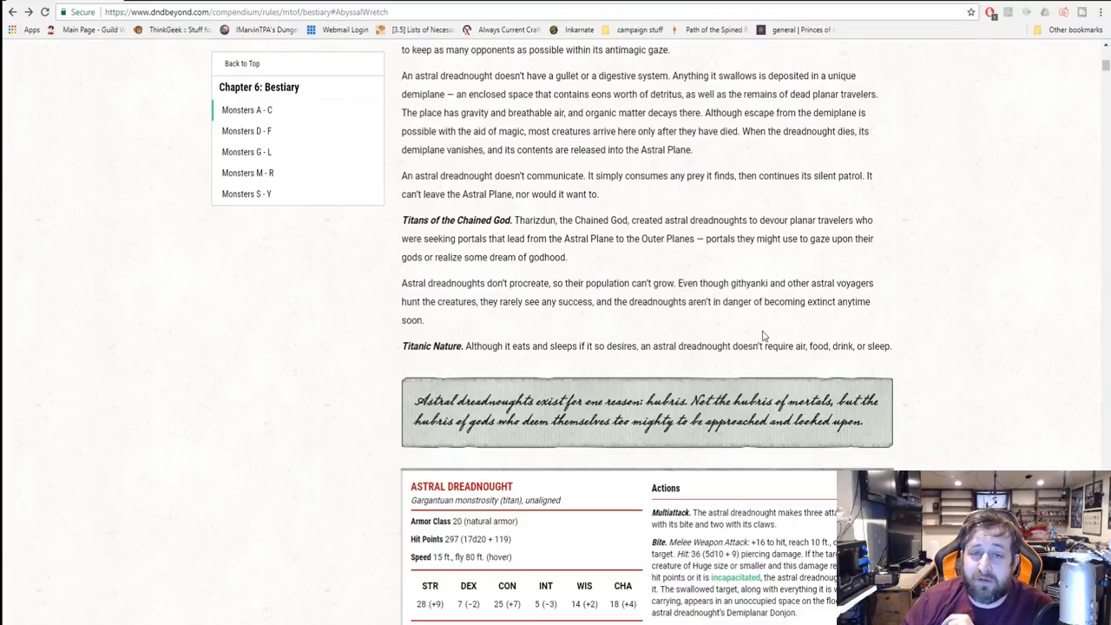
mouse_move(805, 337)
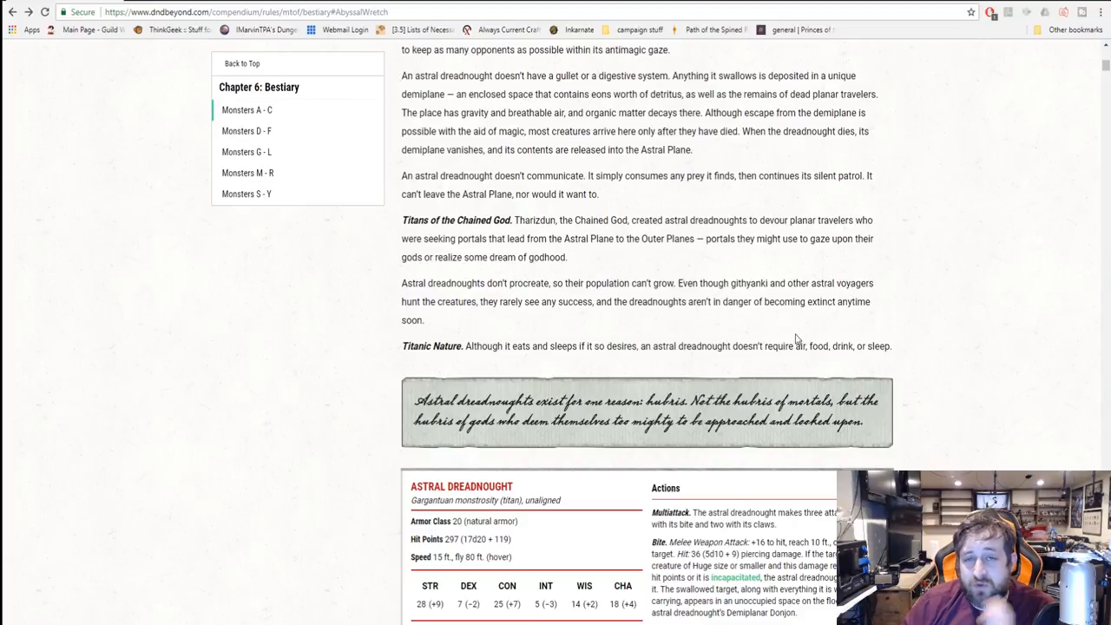
mouse_move(781, 328)
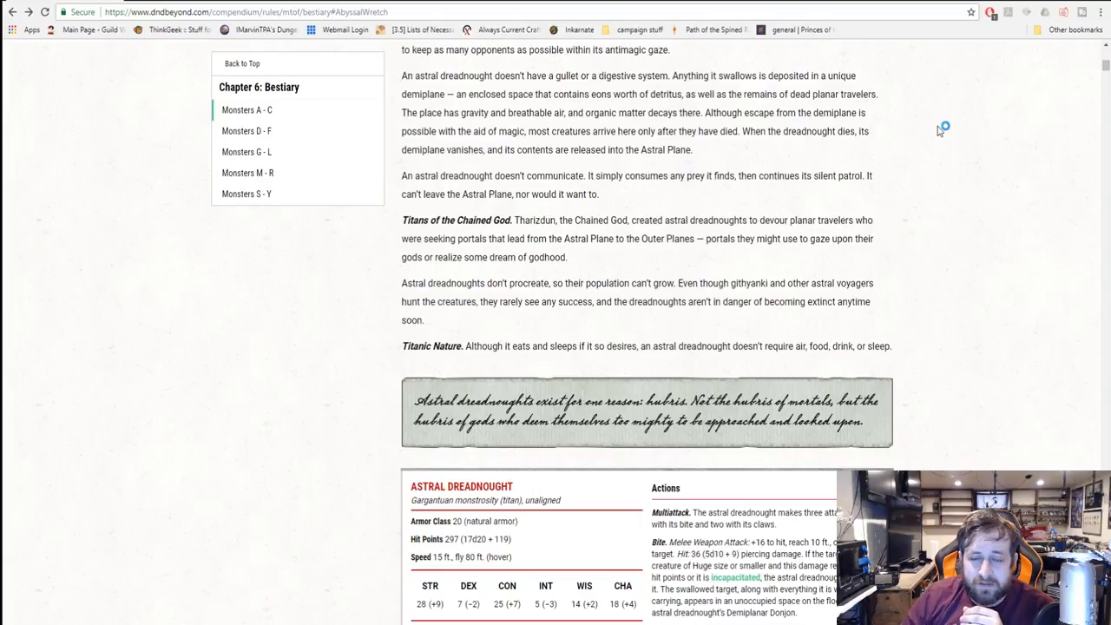
mouse_move(521, 179)
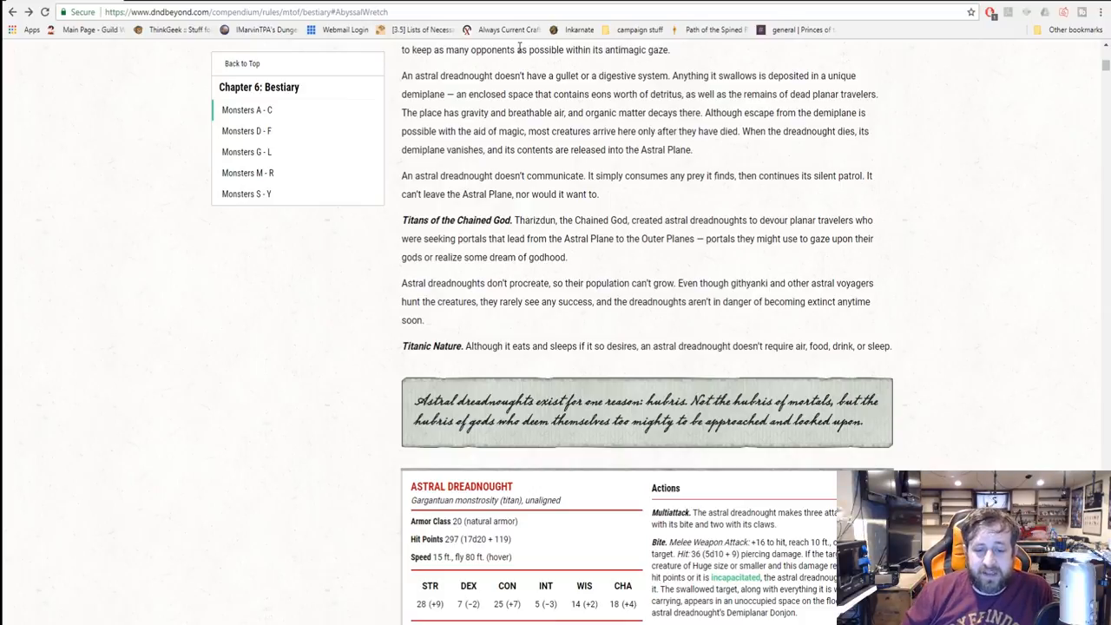
- Read the Astral Dreadnought traits and picture down to where the Balhannoth heading appears
scroll("down", 3)
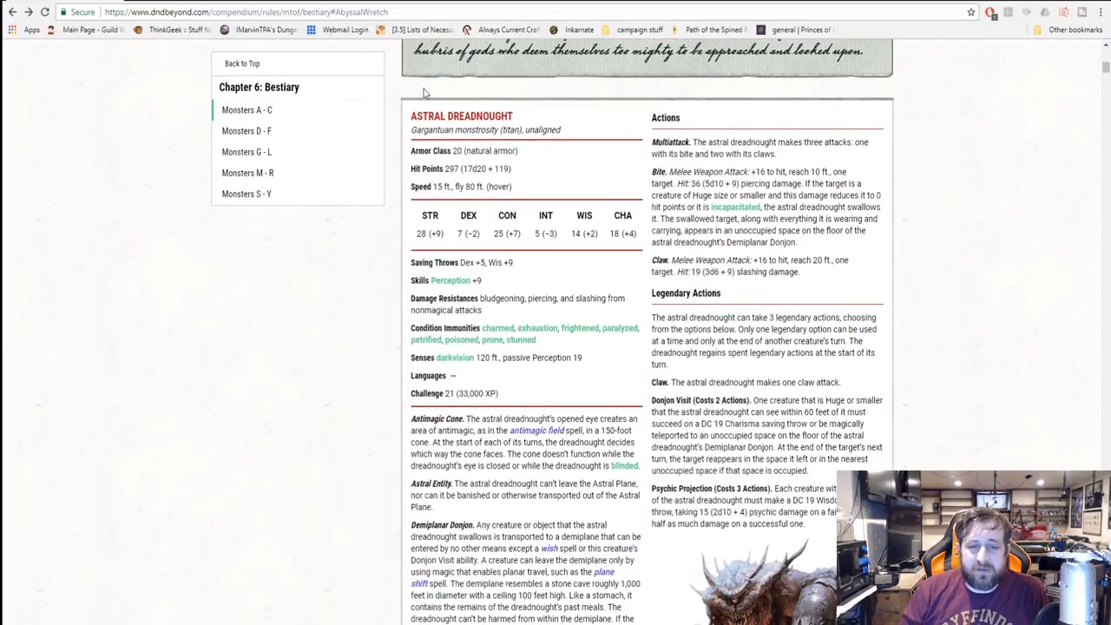
mouse_move(269, 437)
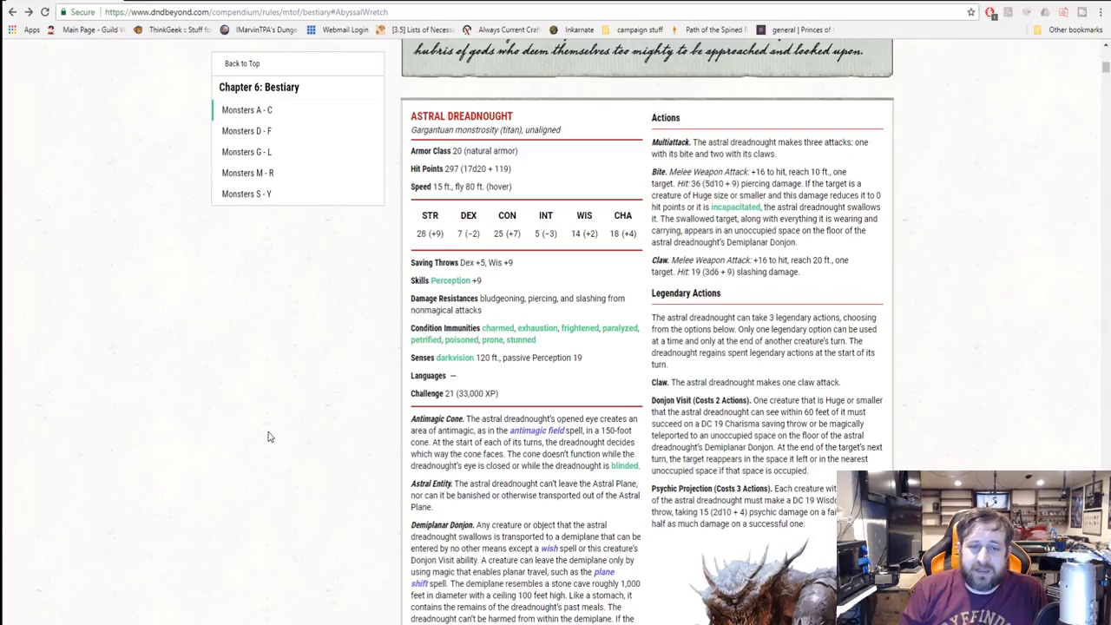
mouse_move(452, 279)
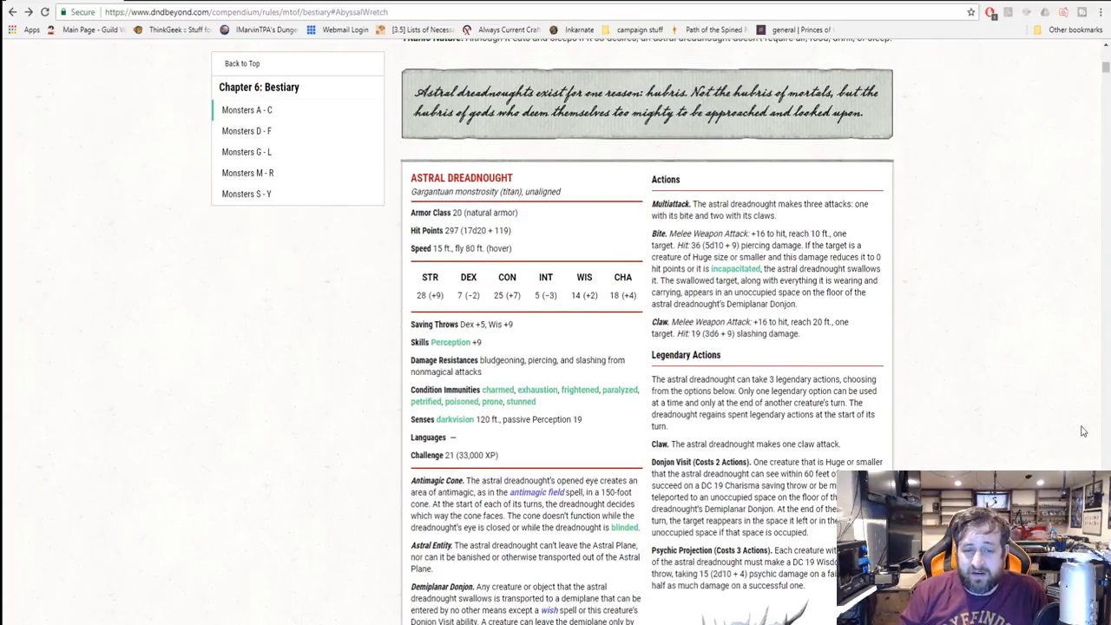
scroll("down", 3)
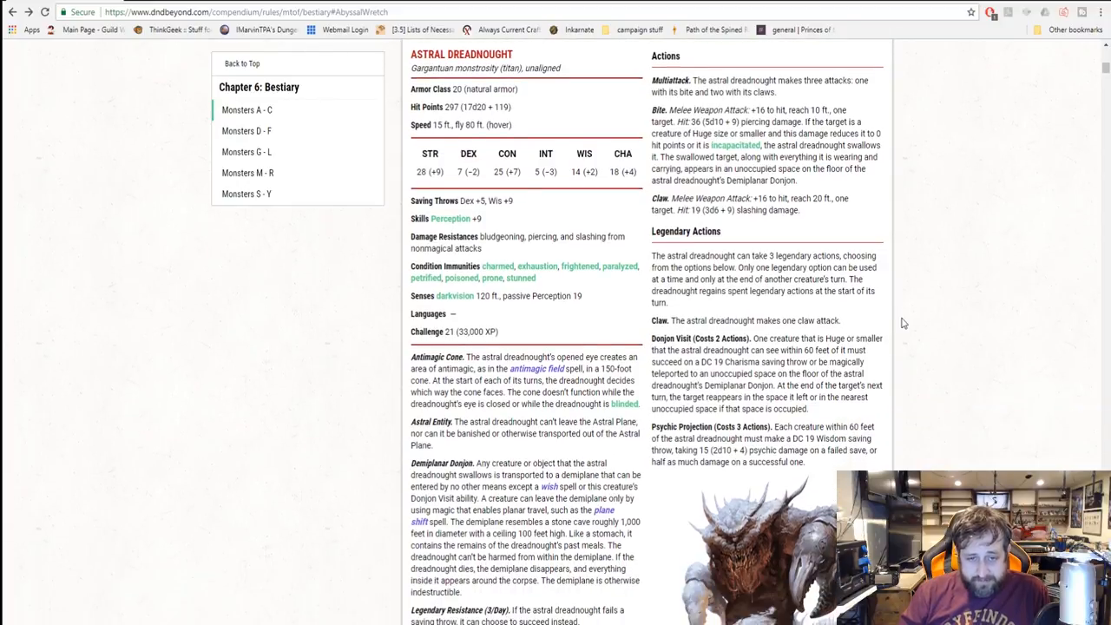
mouse_move(218, 460)
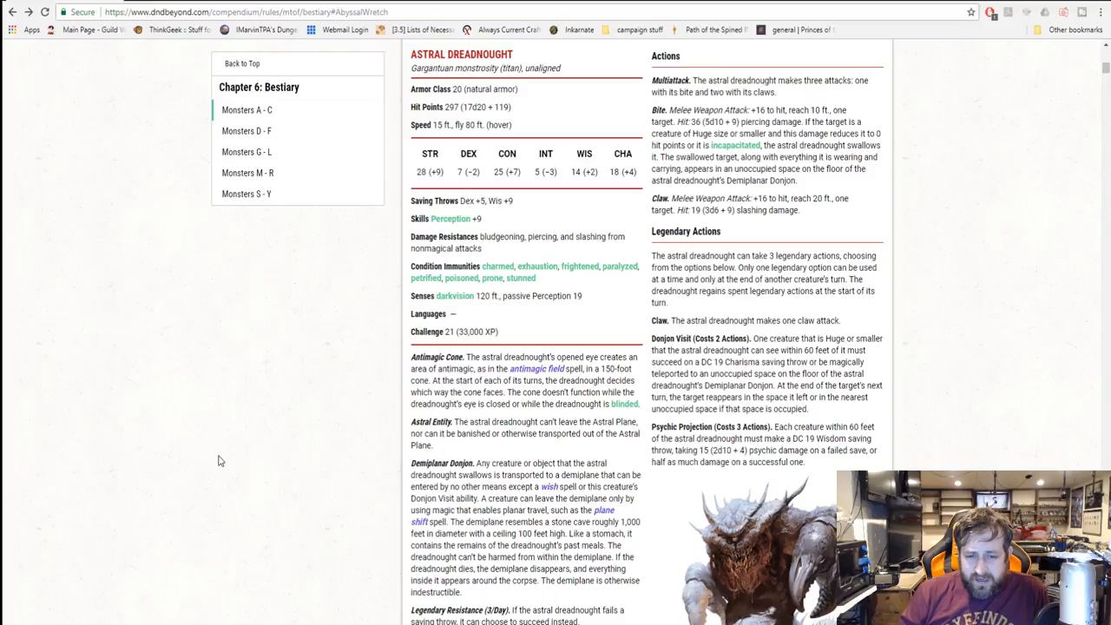
mouse_move(232, 431)
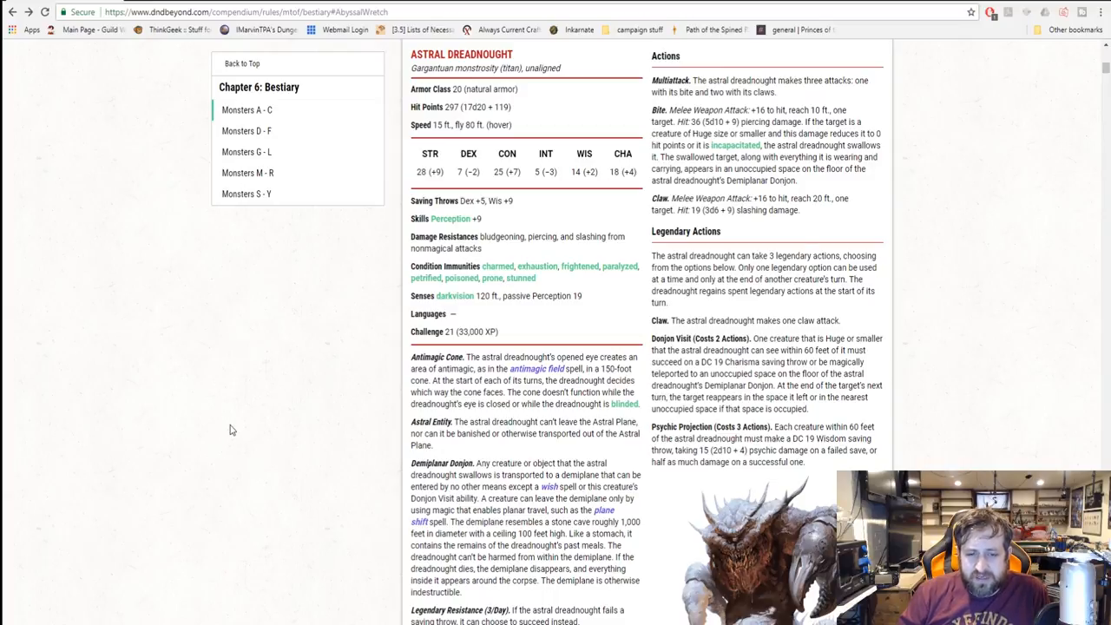
scroll("down", 3)
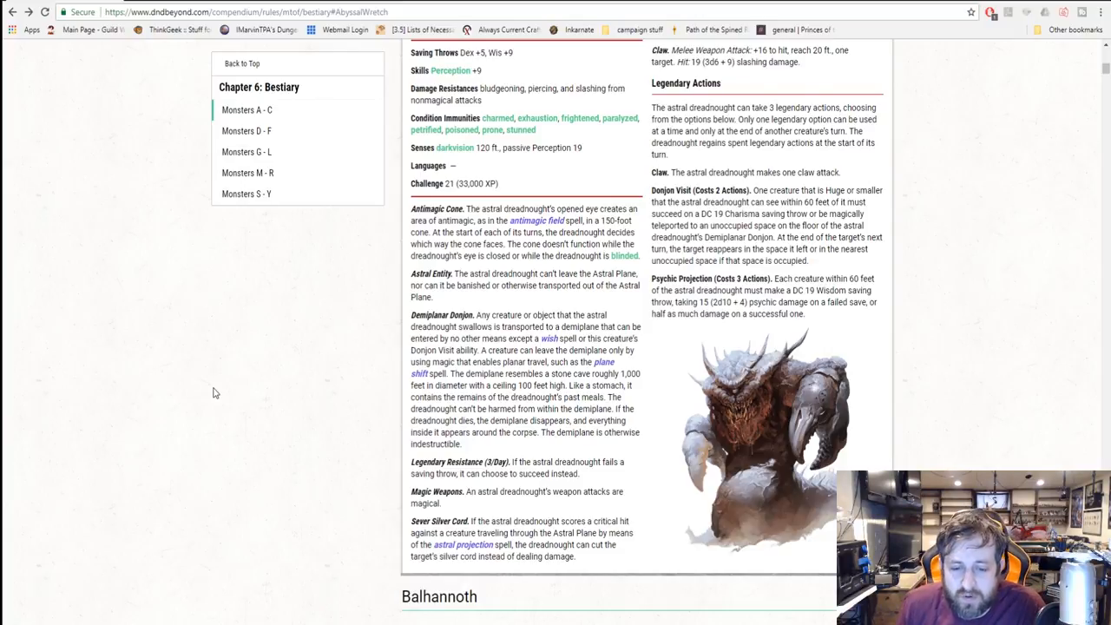
mouse_move(274, 362)
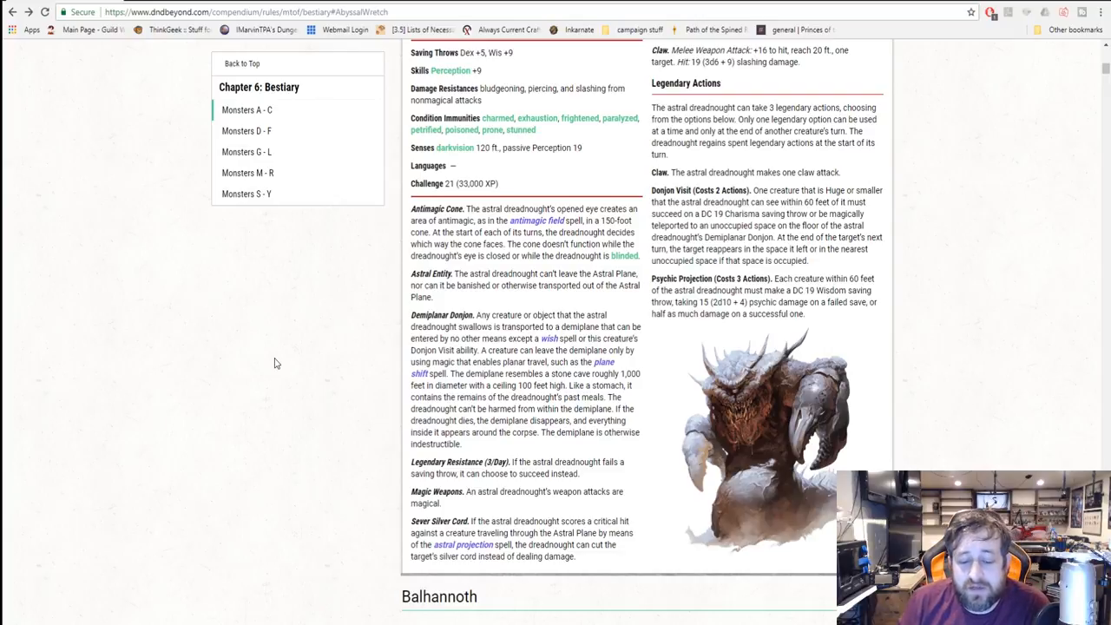
scroll("down", 3)
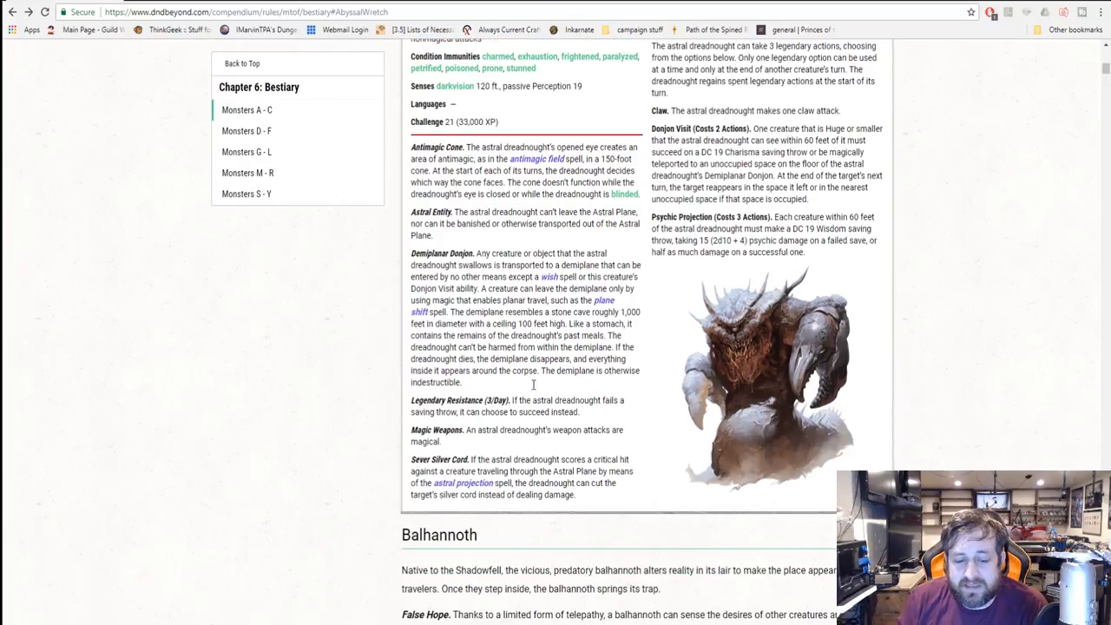
mouse_move(533, 392)
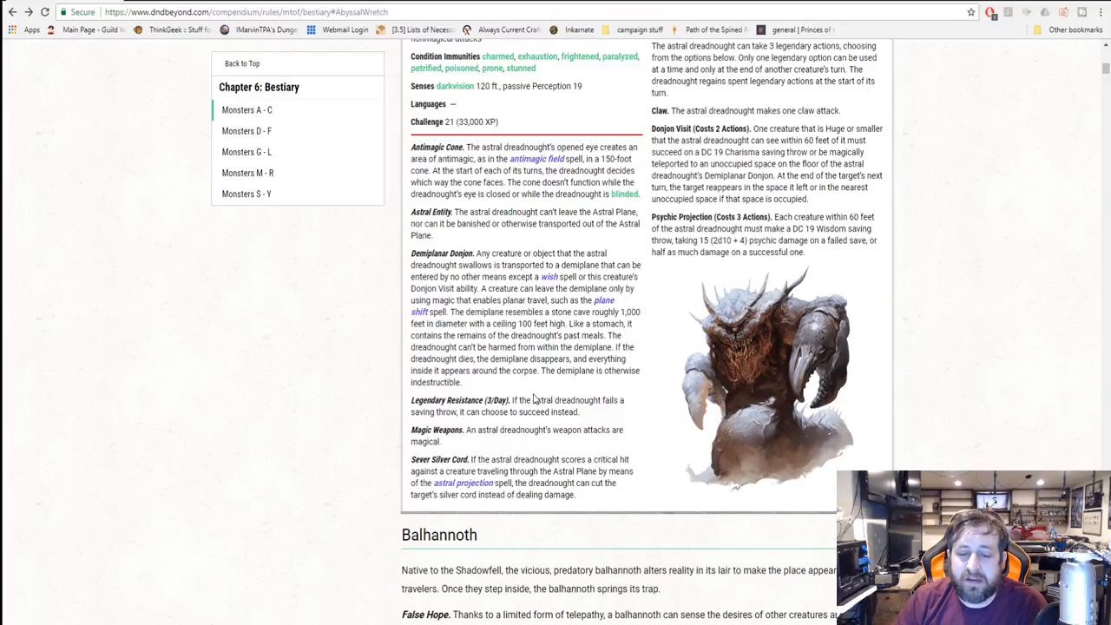
scroll("up", 3)
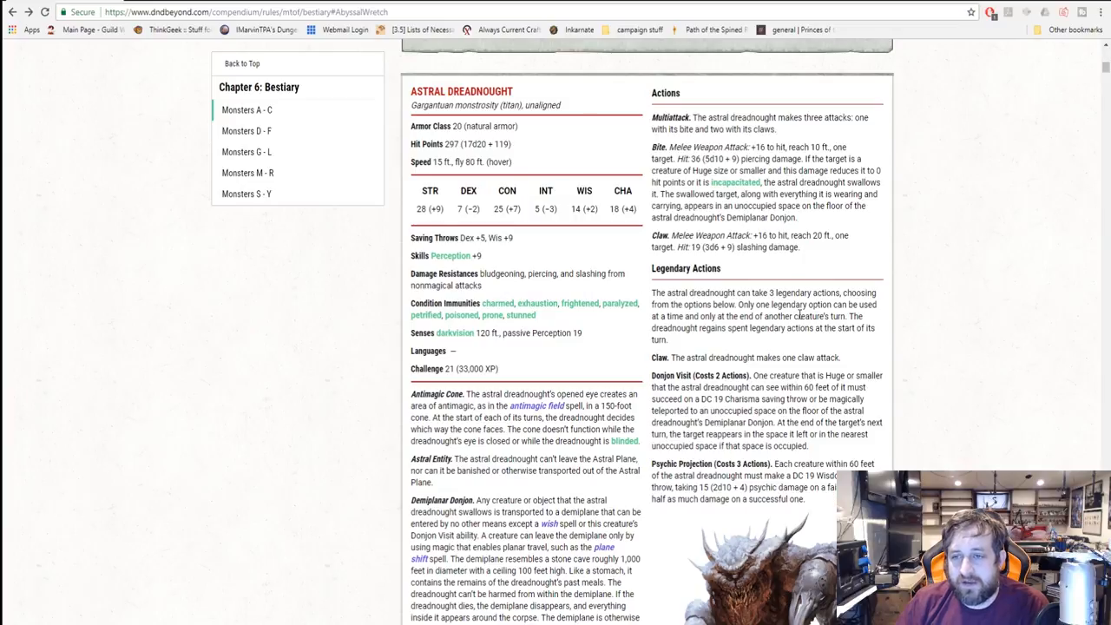
mouse_move(781, 288)
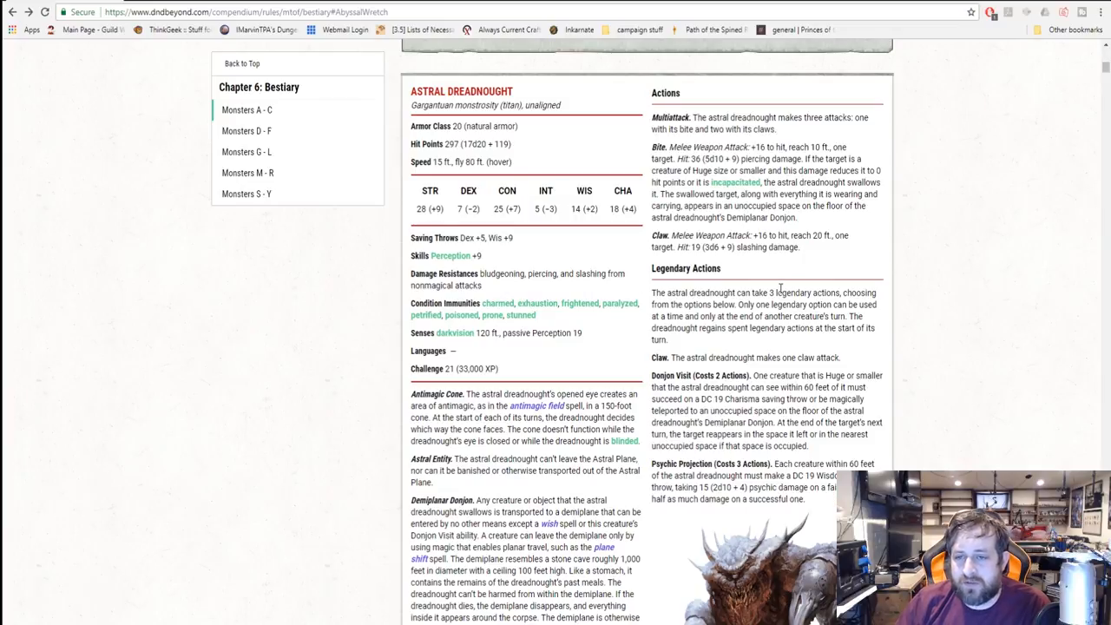
scroll("up", 3)
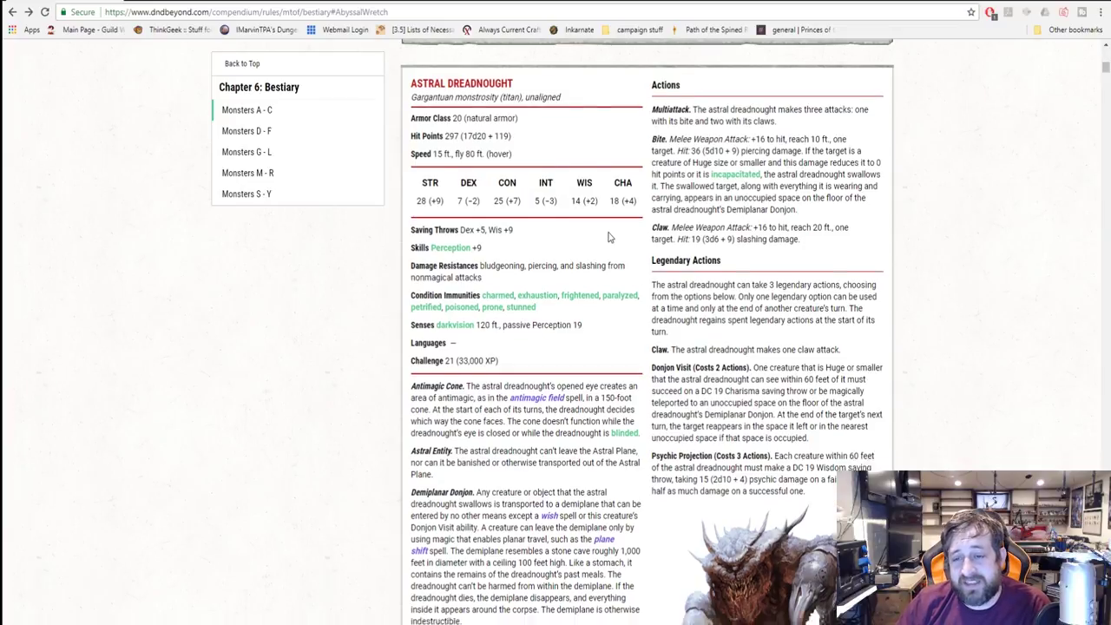
scroll("down", 3)
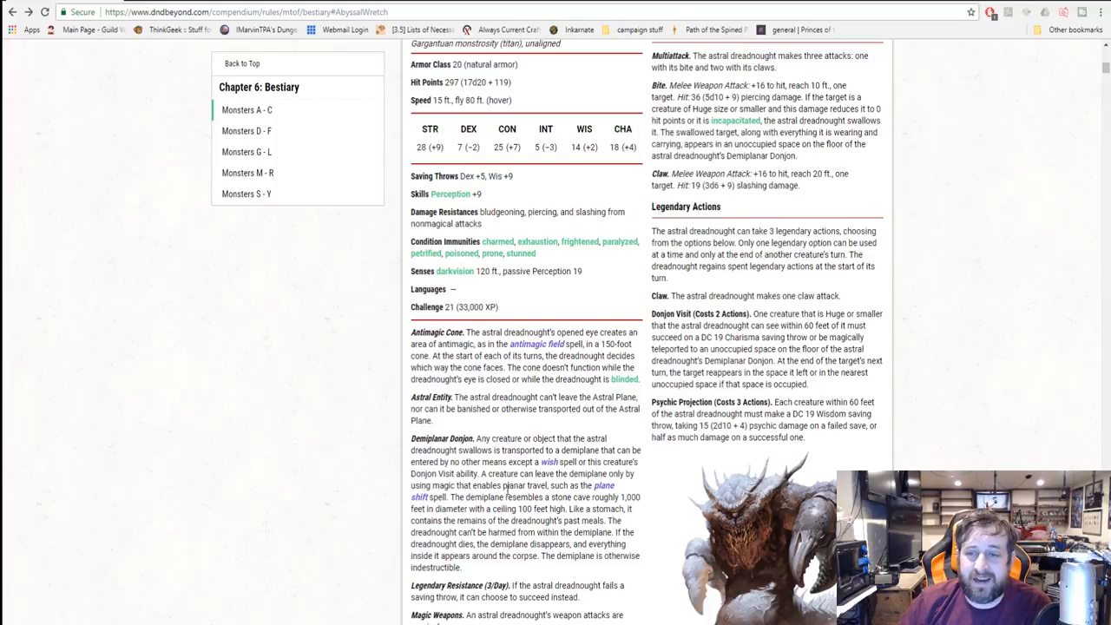
mouse_move(986, 397)
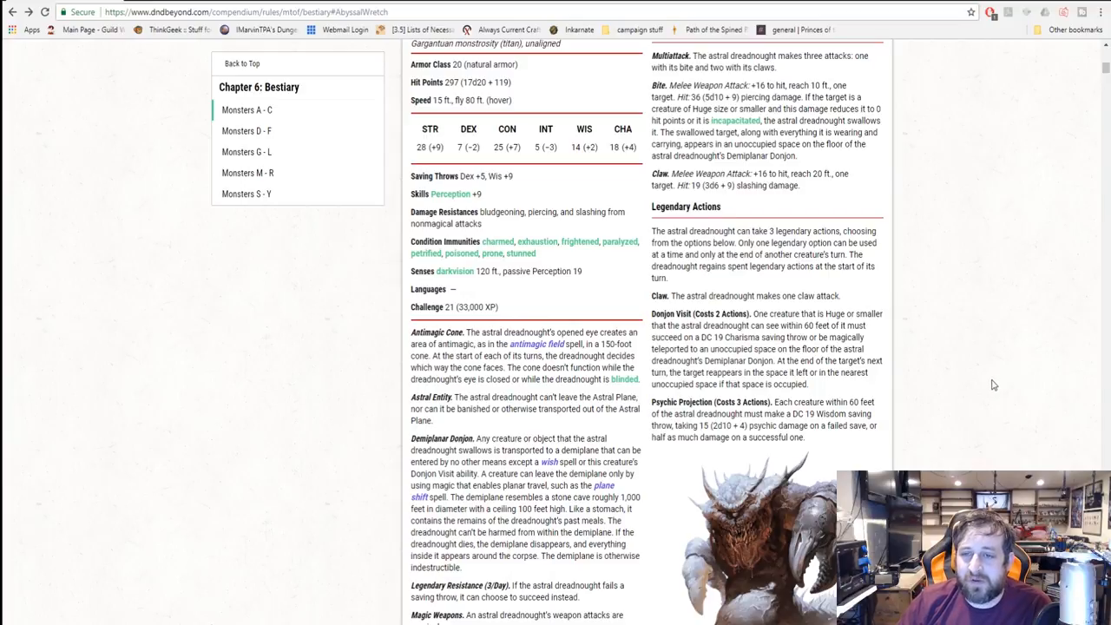
mouse_move(923, 379)
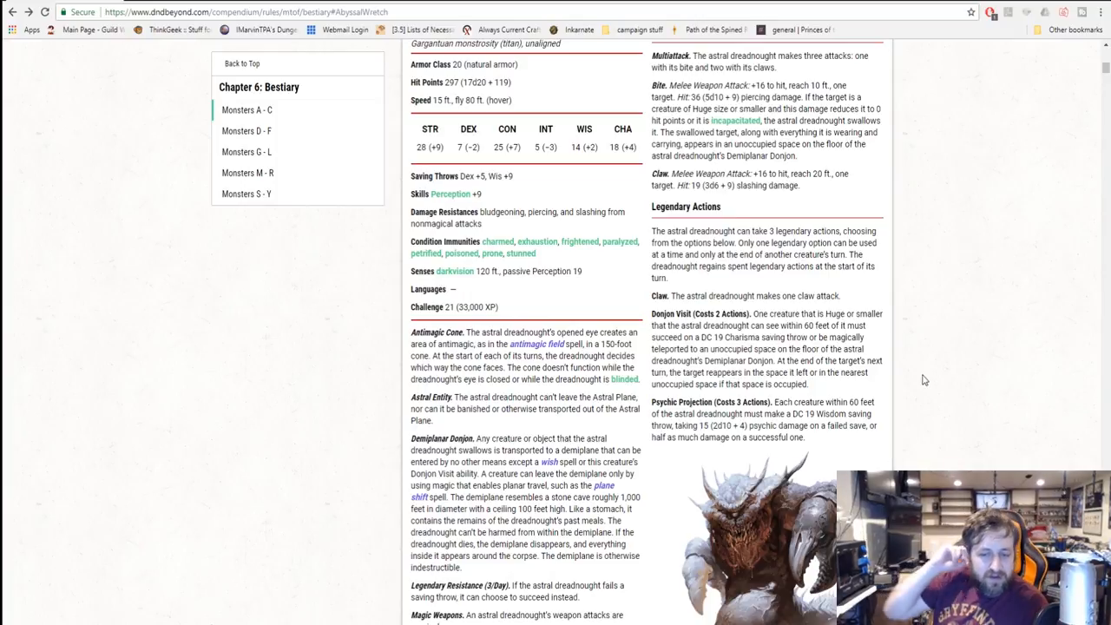
mouse_move(1026, 243)
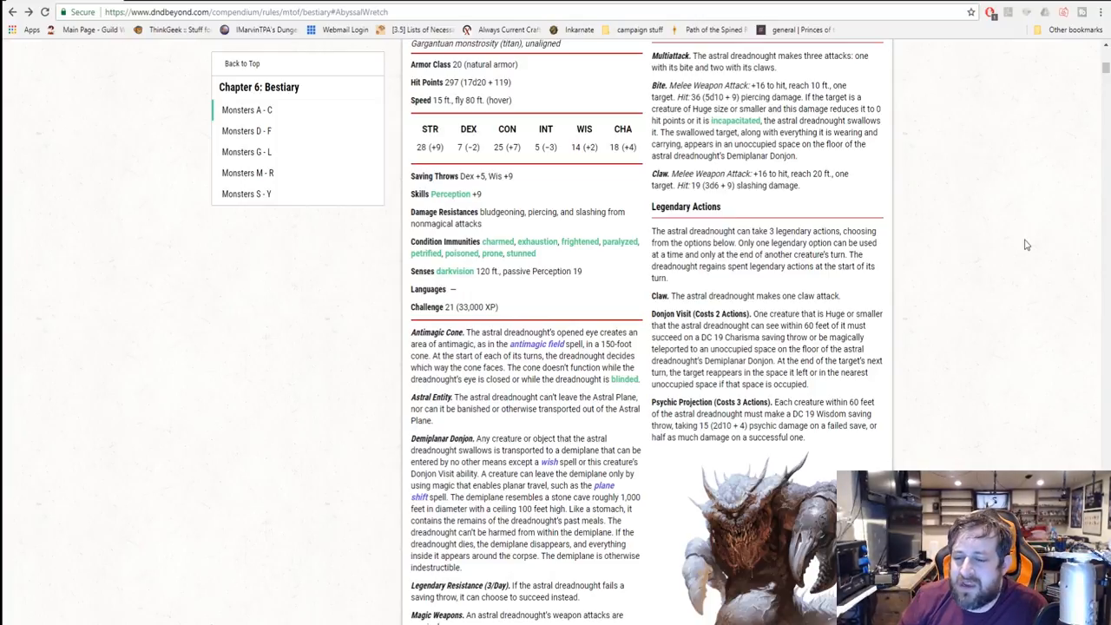
mouse_move(1030, 358)
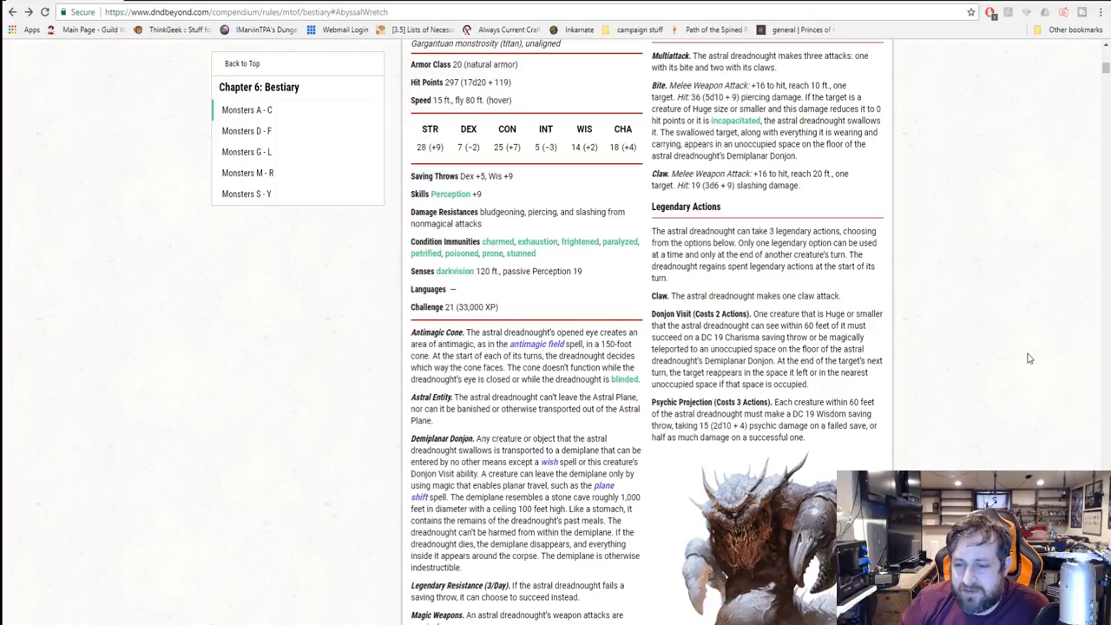
scroll("down", 3)
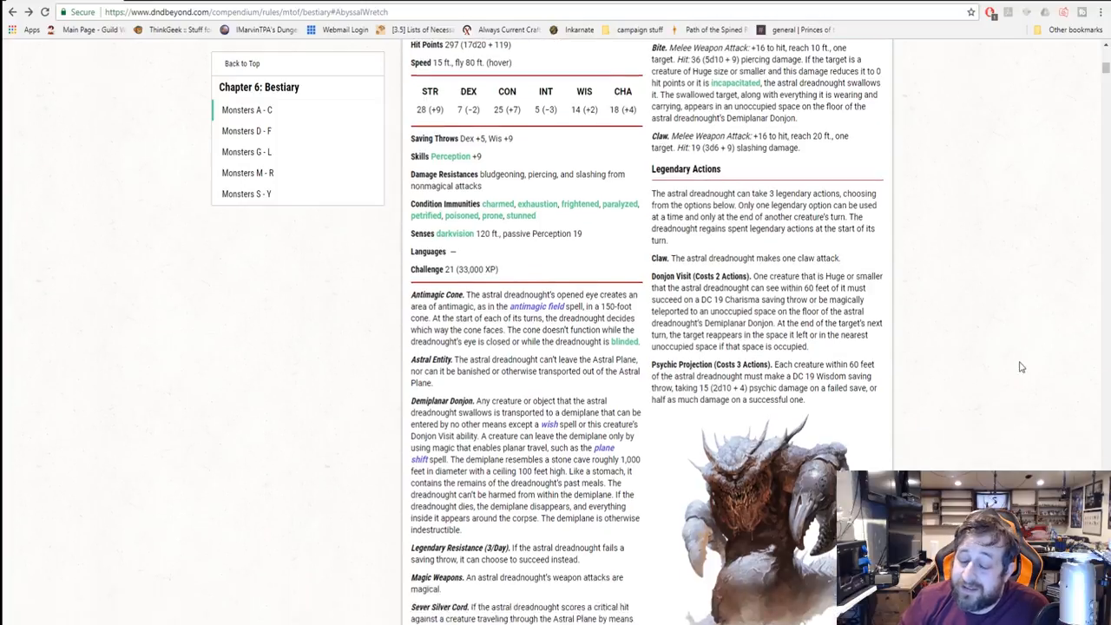
- Read the Balhannoth lair actions, regional effects and quote down to the start of its stat block
scroll("down", 3)
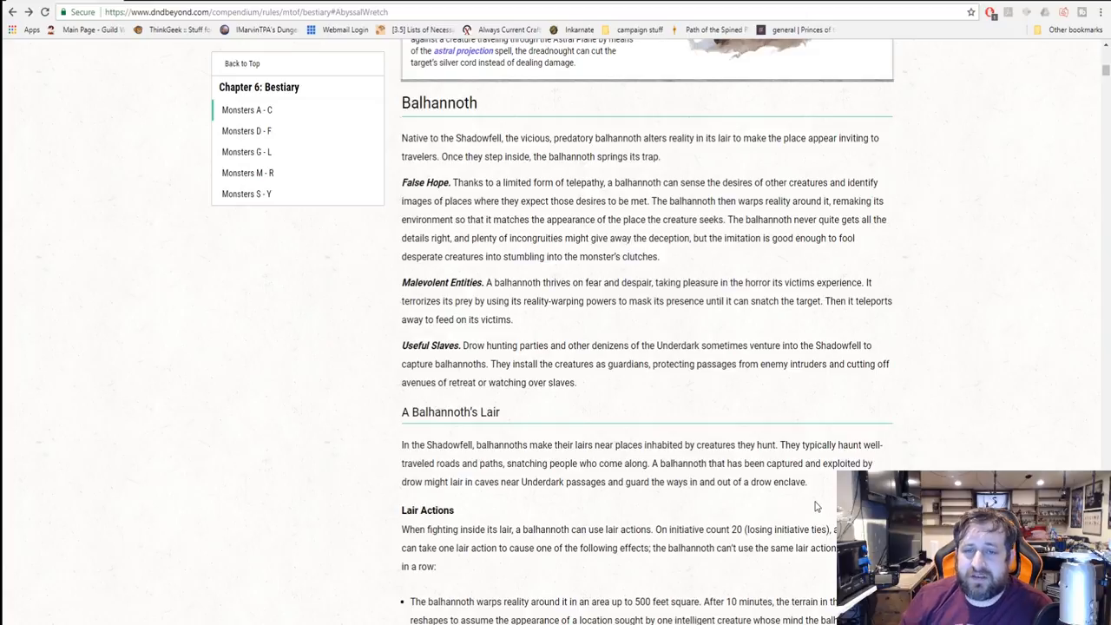
scroll("down", 3)
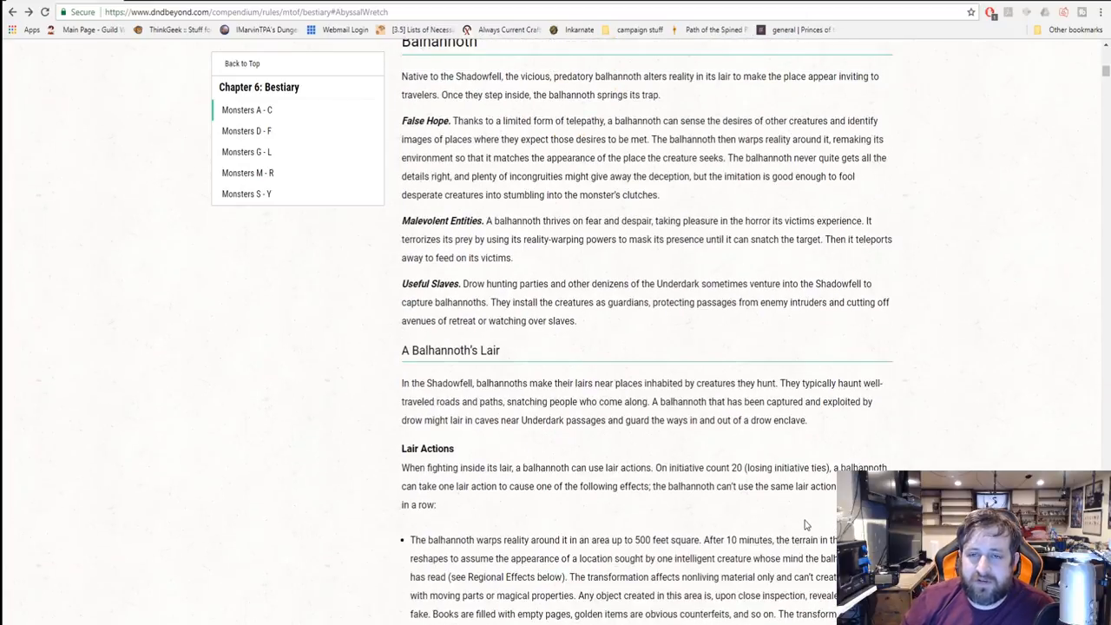
mouse_move(851, 437)
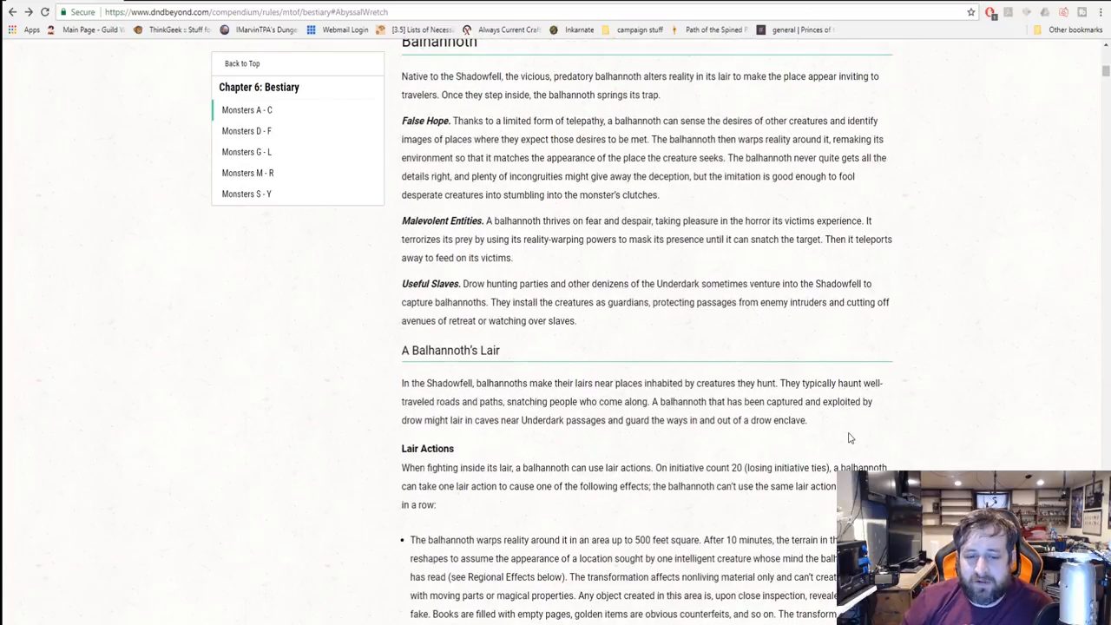
mouse_move(830, 363)
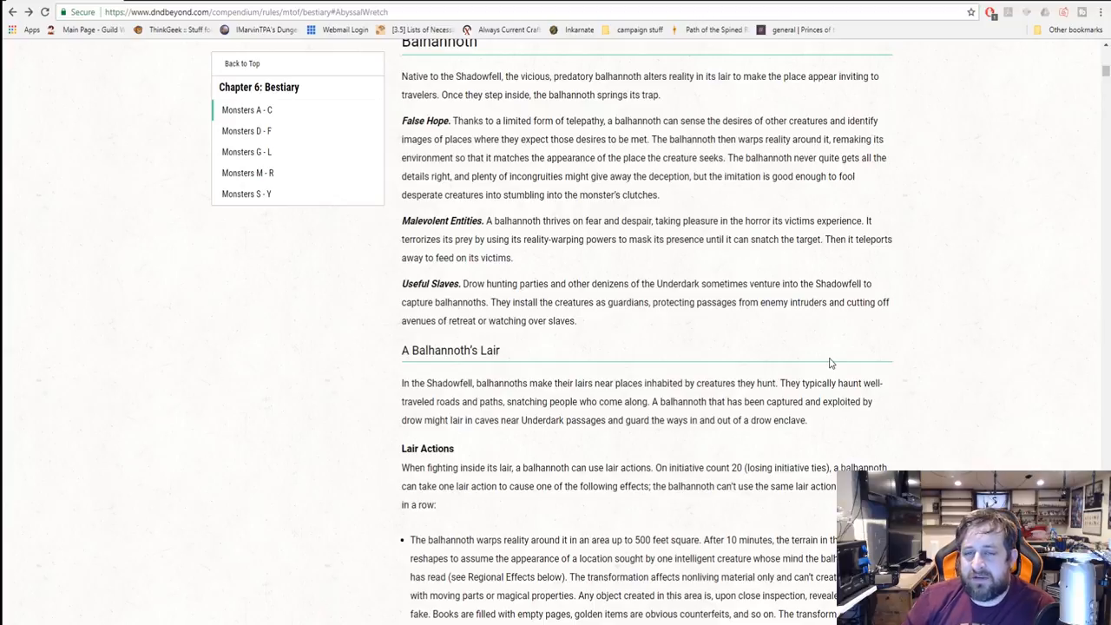
scroll("down", 3)
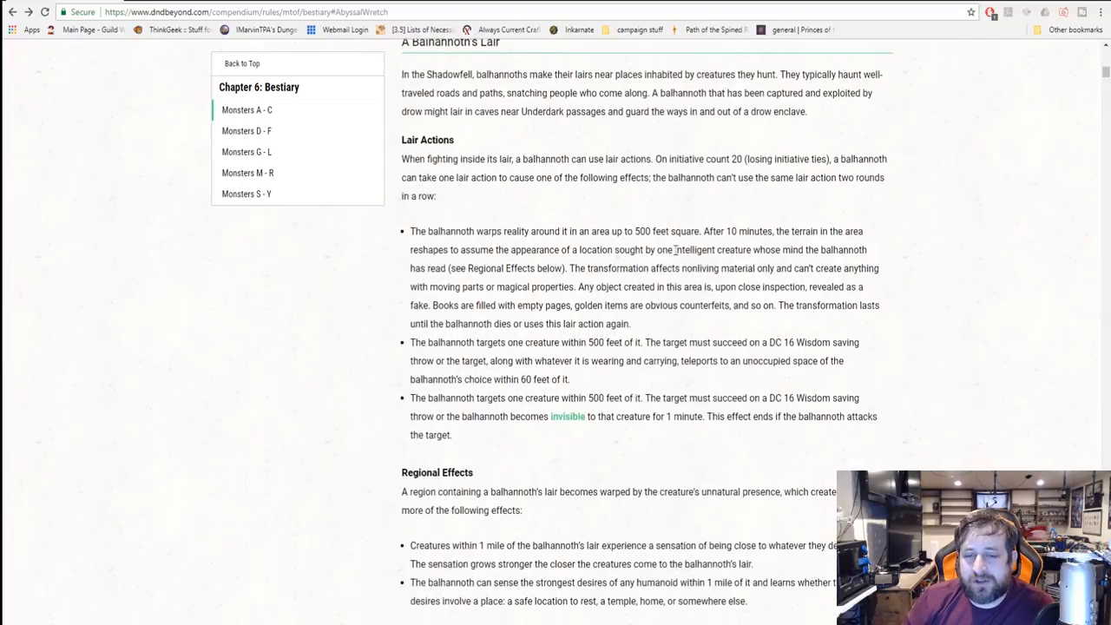
scroll("up", 3)
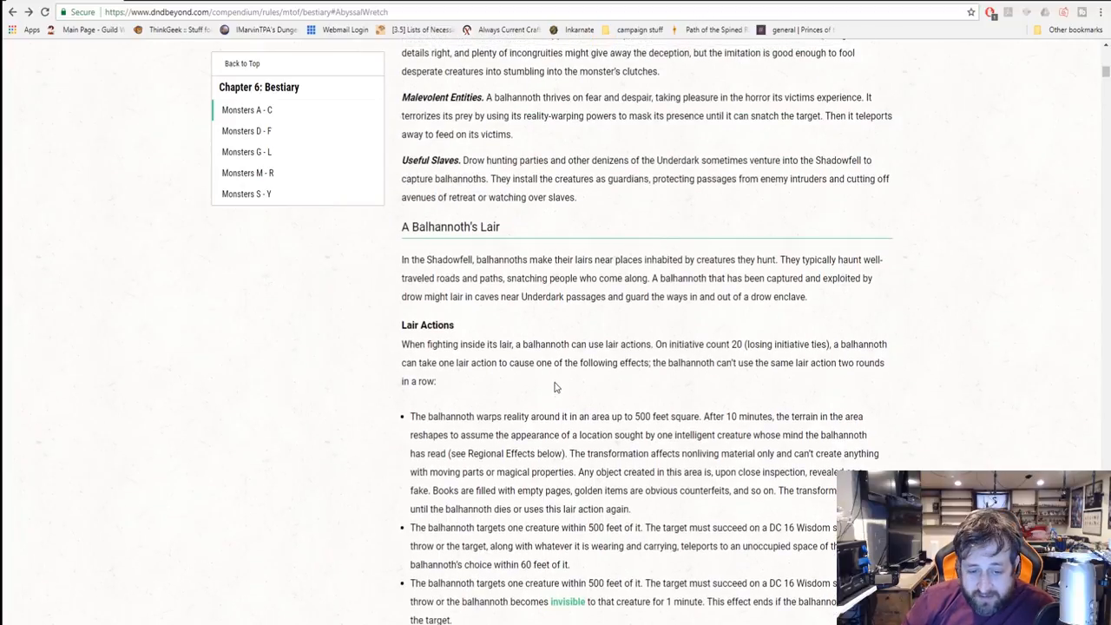
scroll("down", 3)
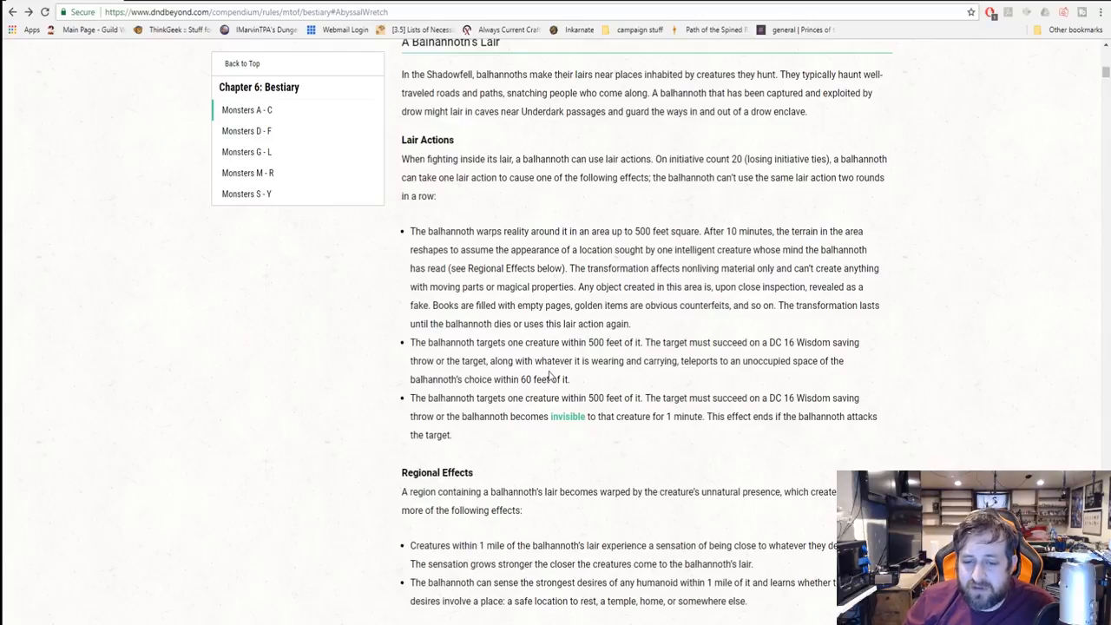
scroll("down", 3)
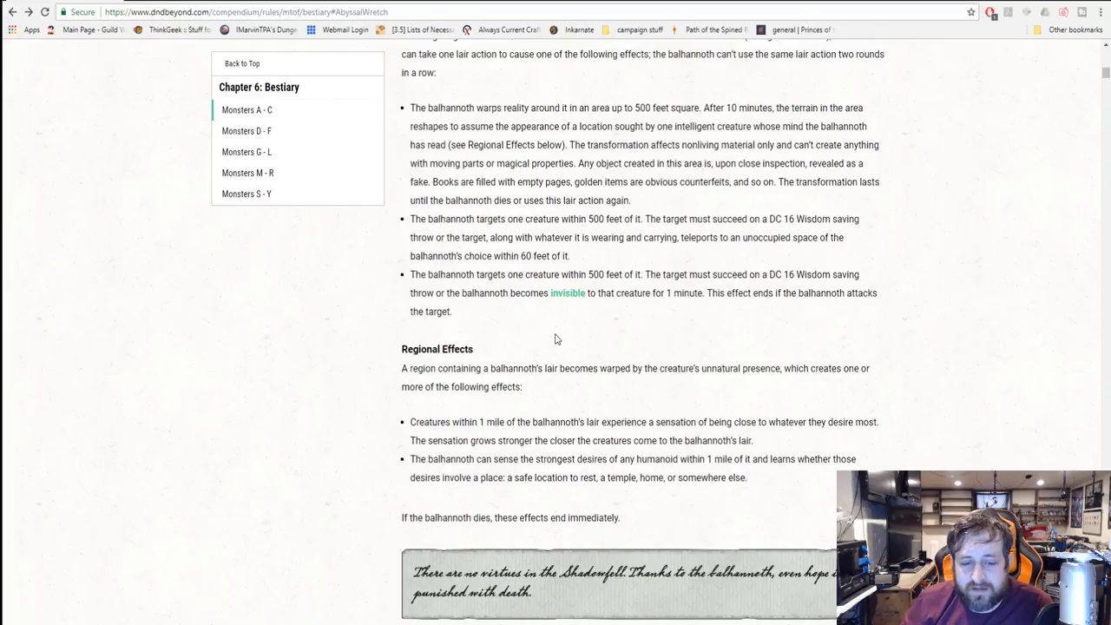
scroll("down", 3)
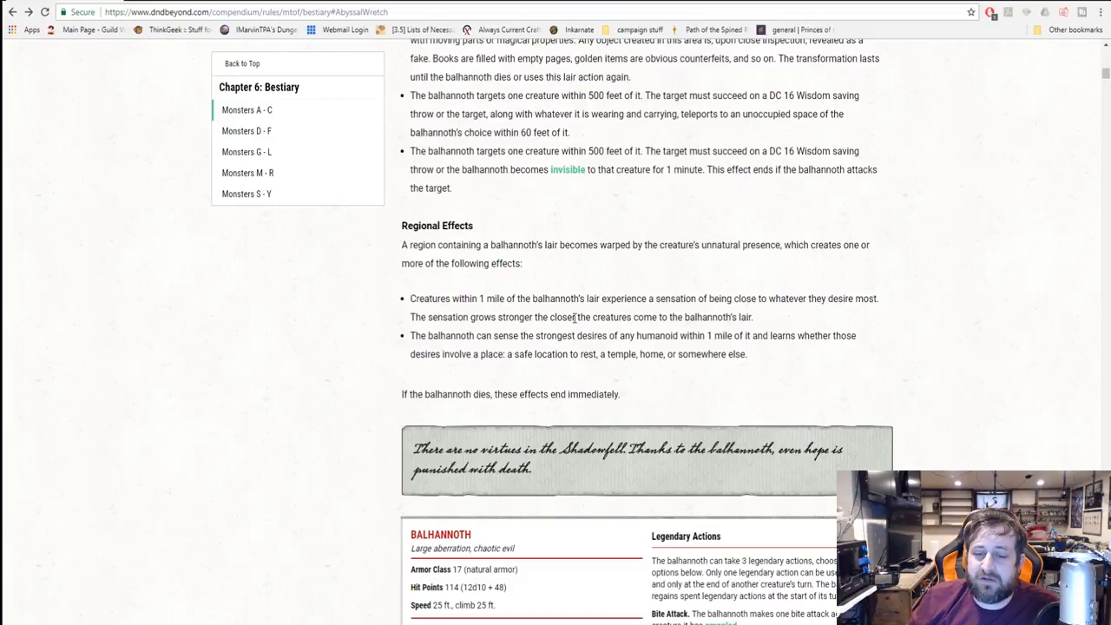
mouse_move(585, 249)
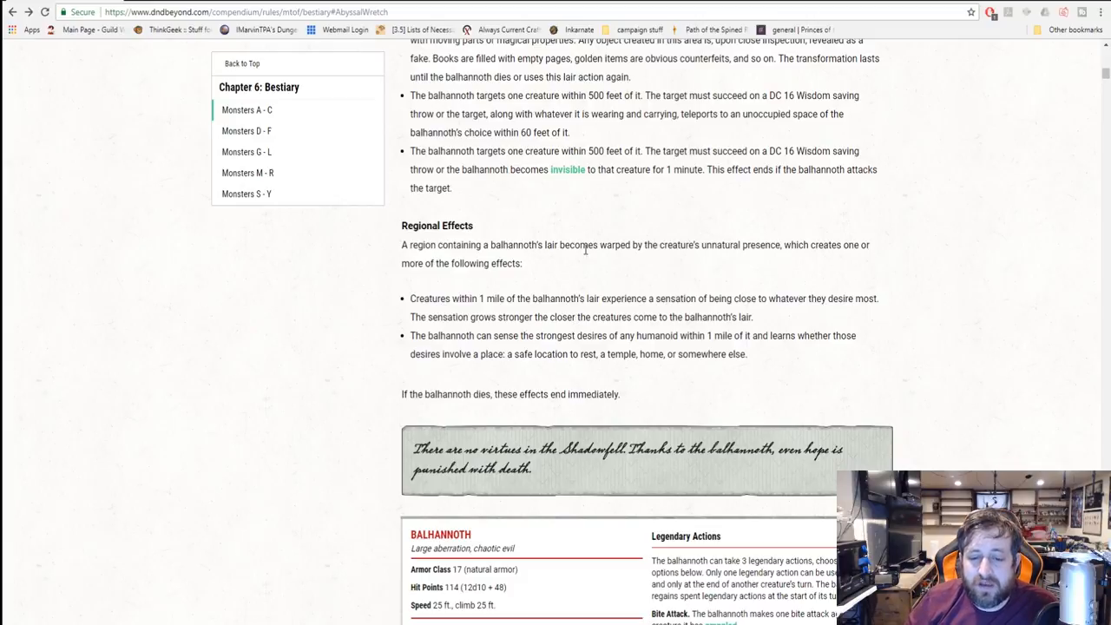
scroll("down", 3)
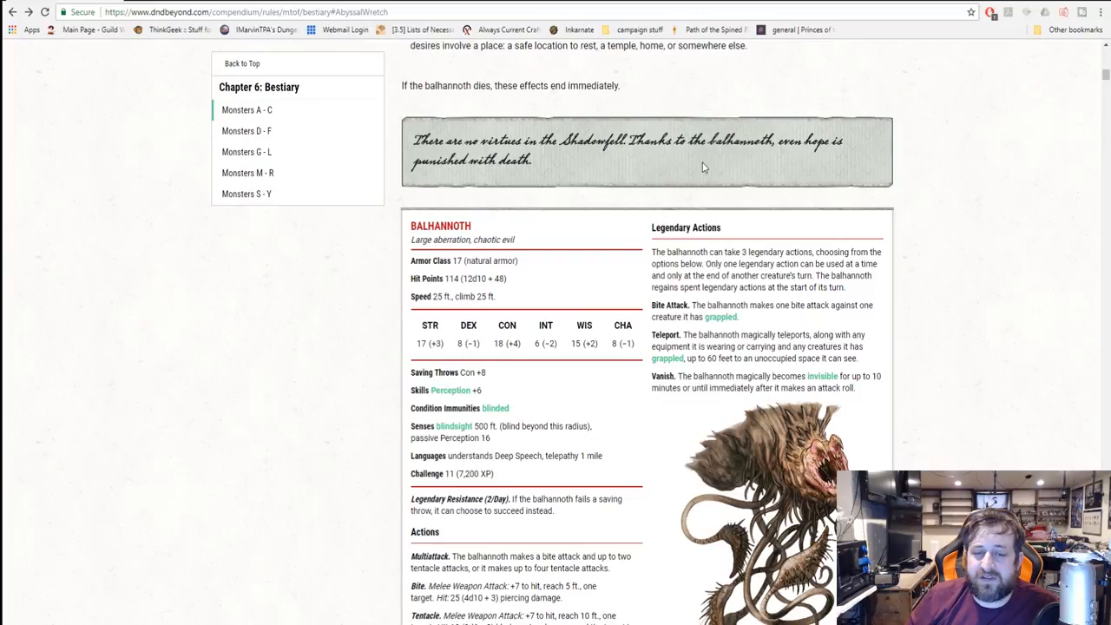
- Move past the full Balhannoth stat block to the Berbalang heading and opening lore
scroll("down", 3)
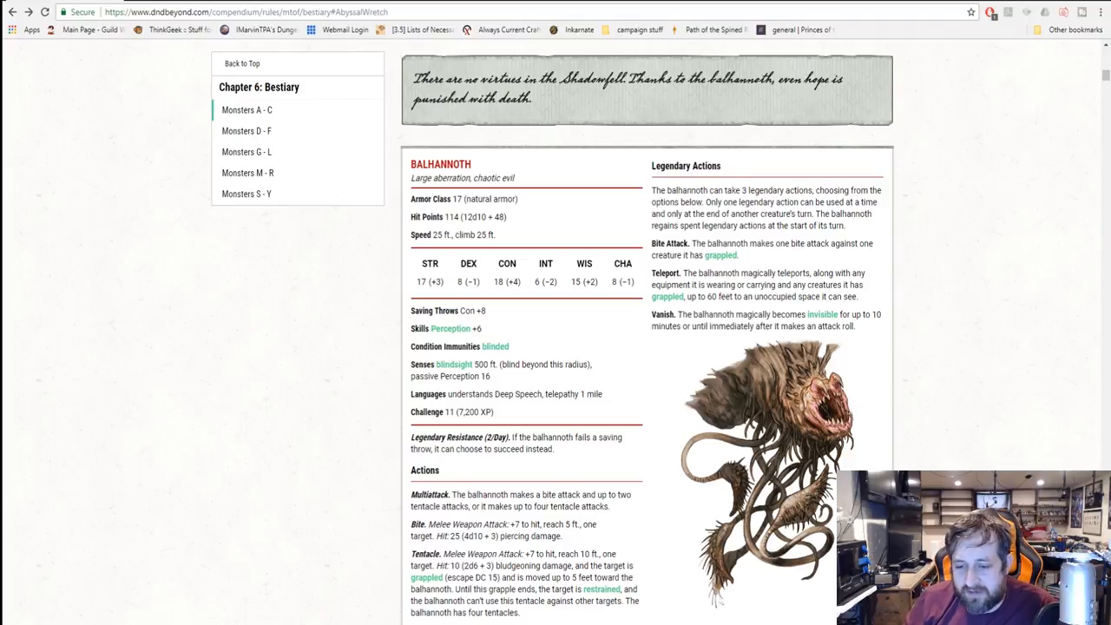
mouse_move(878, 402)
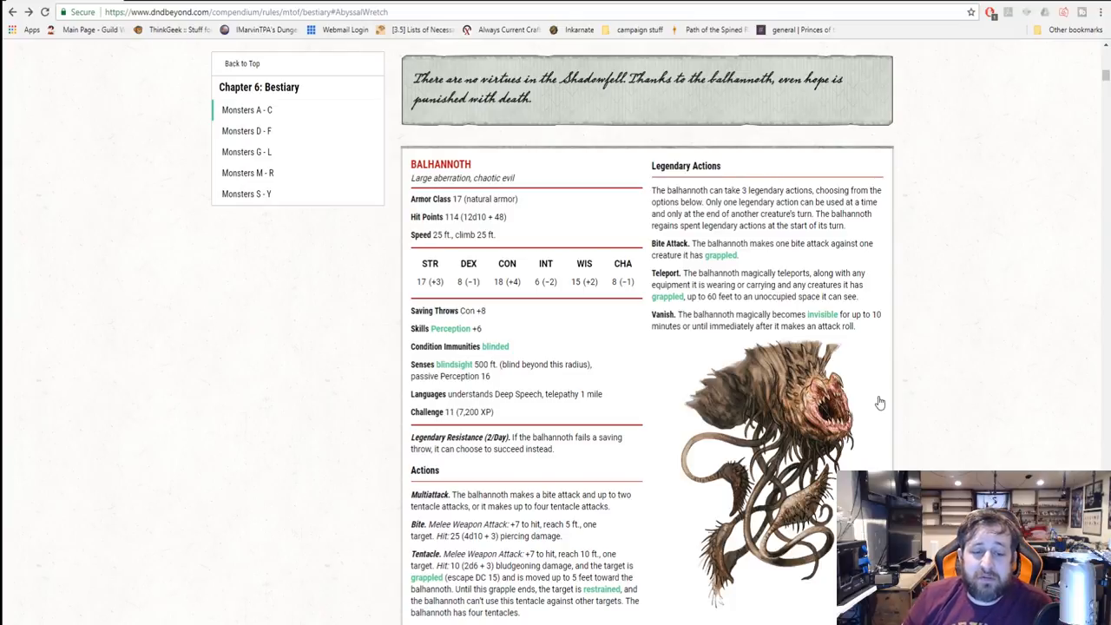
scroll("down", 3)
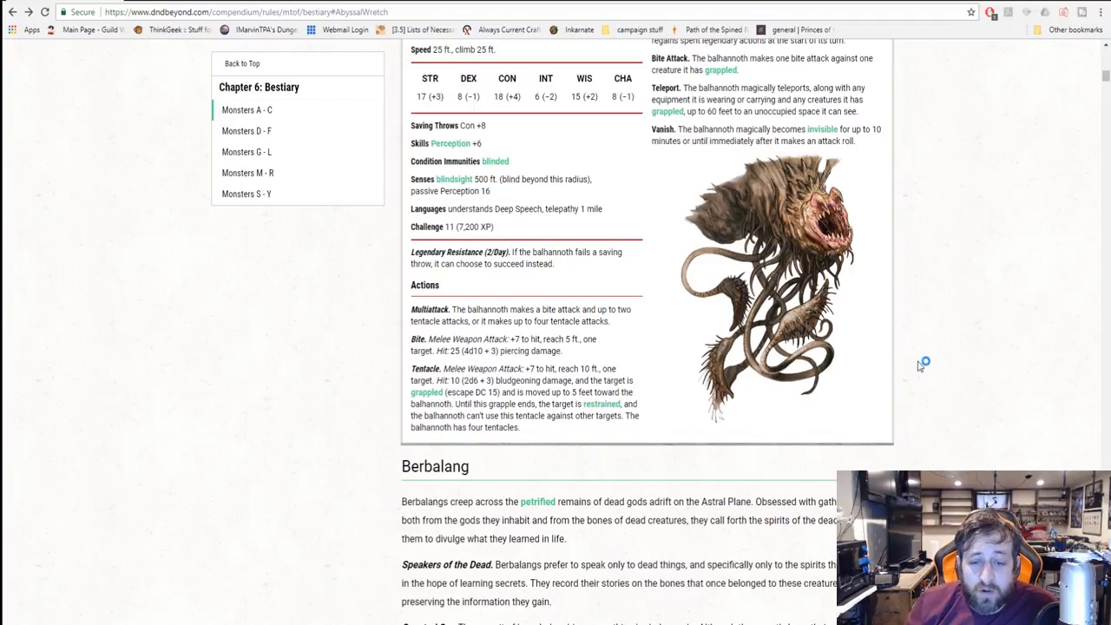
mouse_move(920, 364)
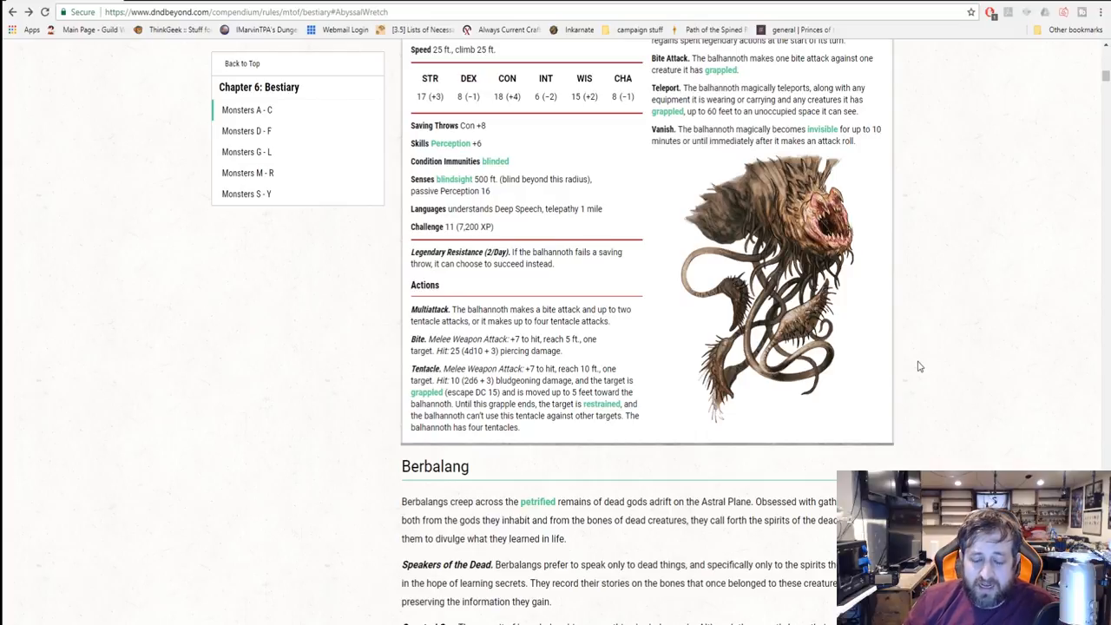
mouse_move(621, 444)
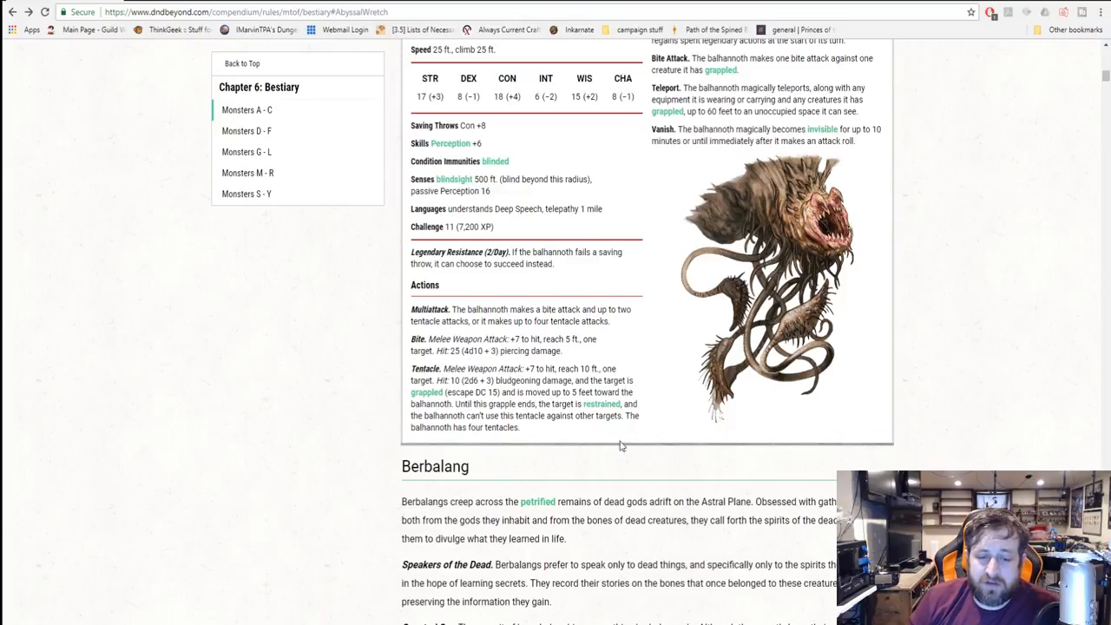
scroll("up", 3)
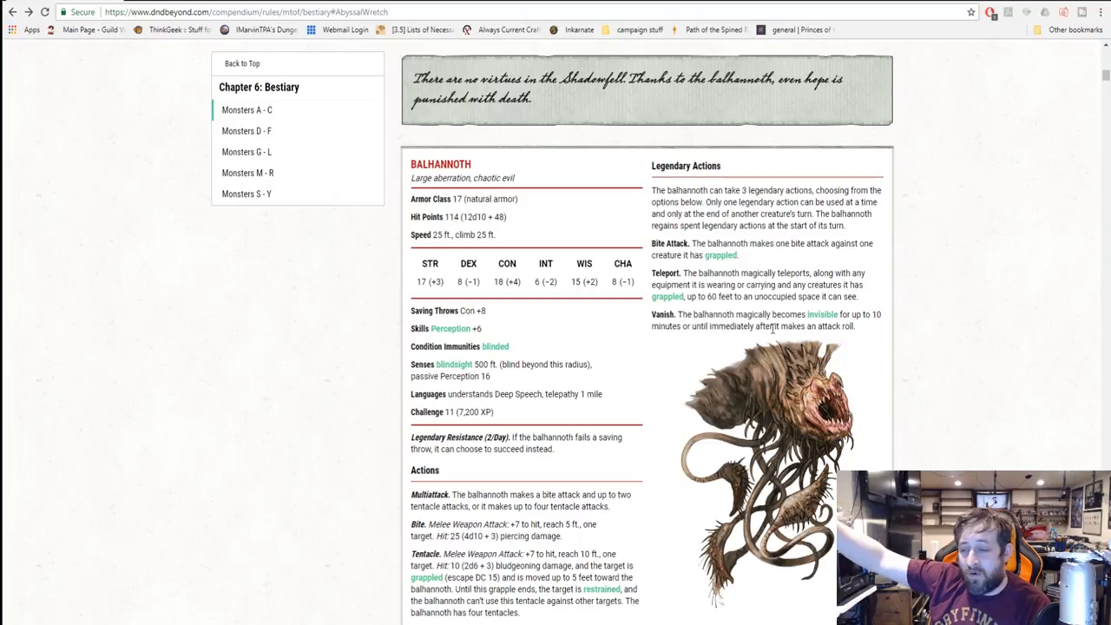
left_click(823, 315)
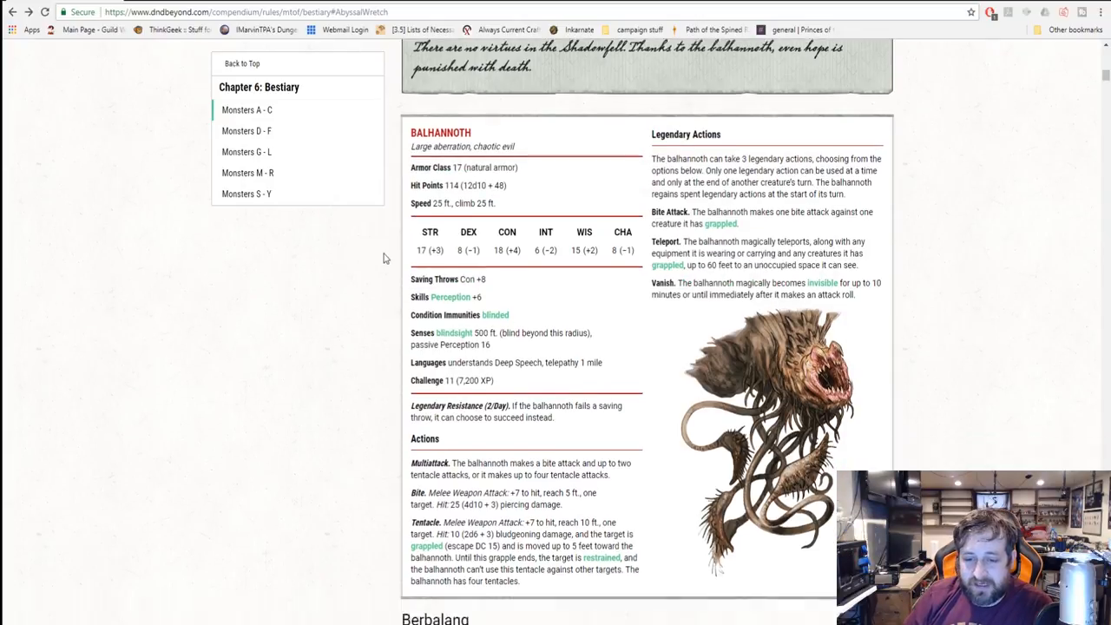
scroll("down", 3)
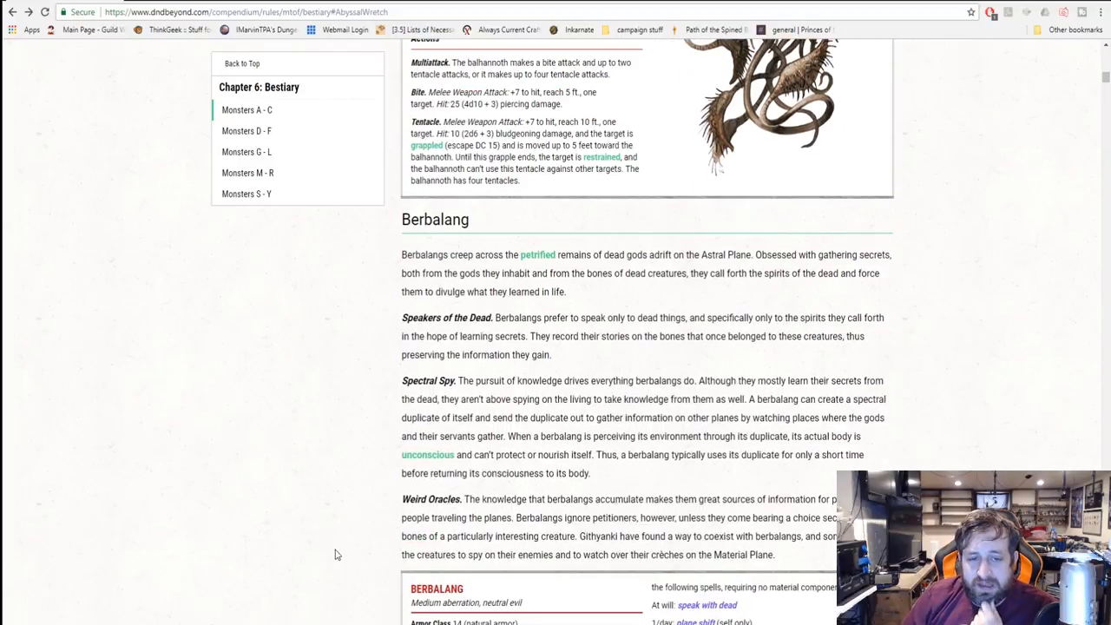
- Read the Berbalang lore down to its full stat block and artwork above the Boneclaw heading
scroll("down", 3)
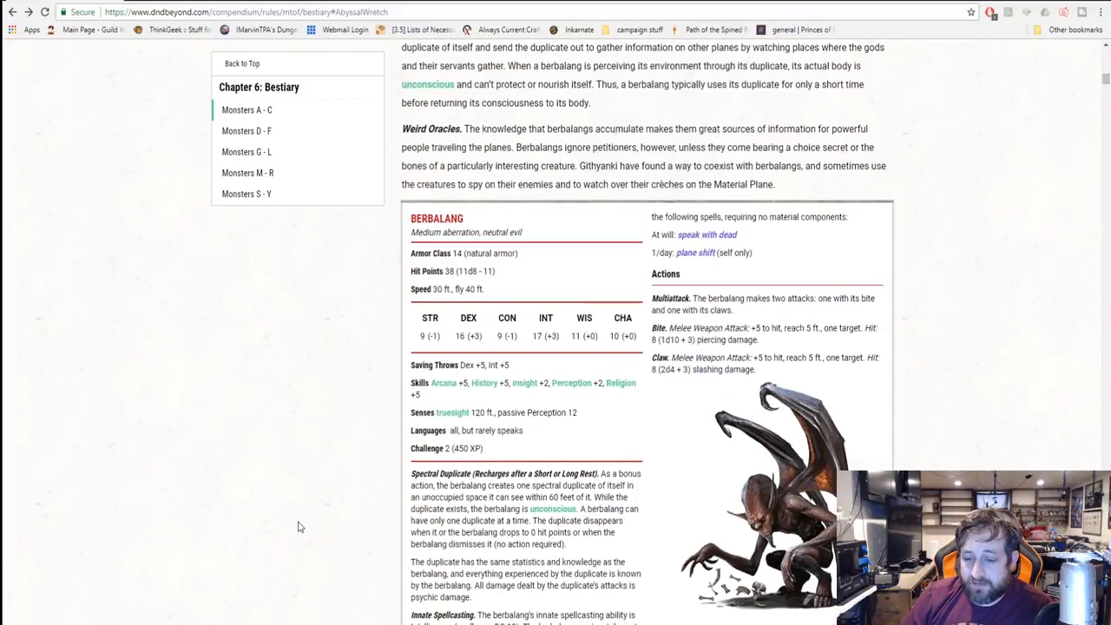
mouse_move(604, 555)
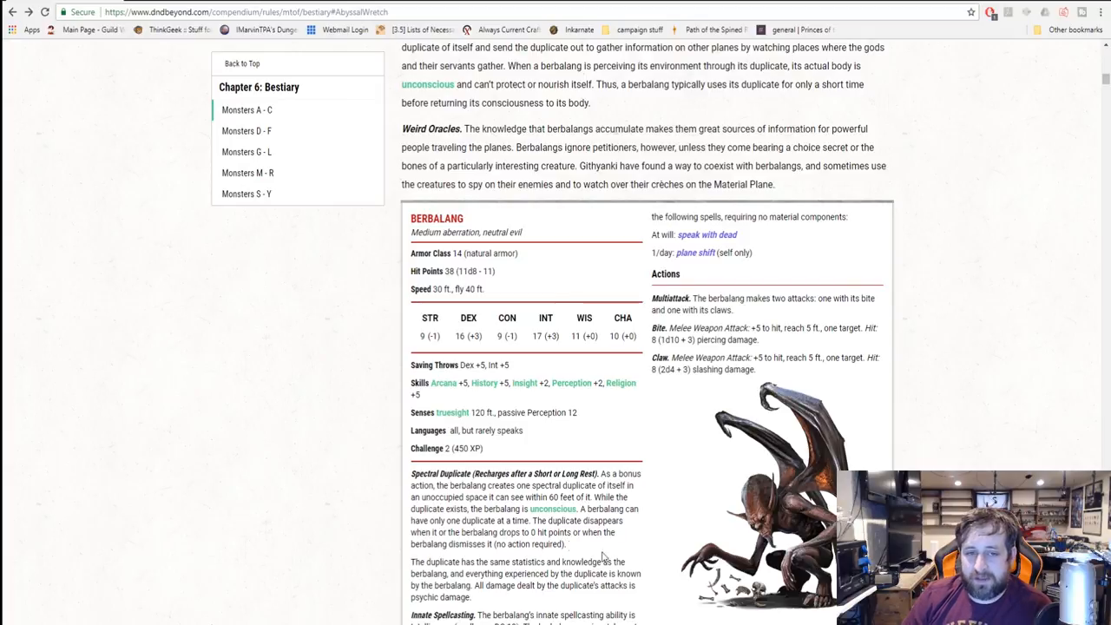
scroll("up", 3)
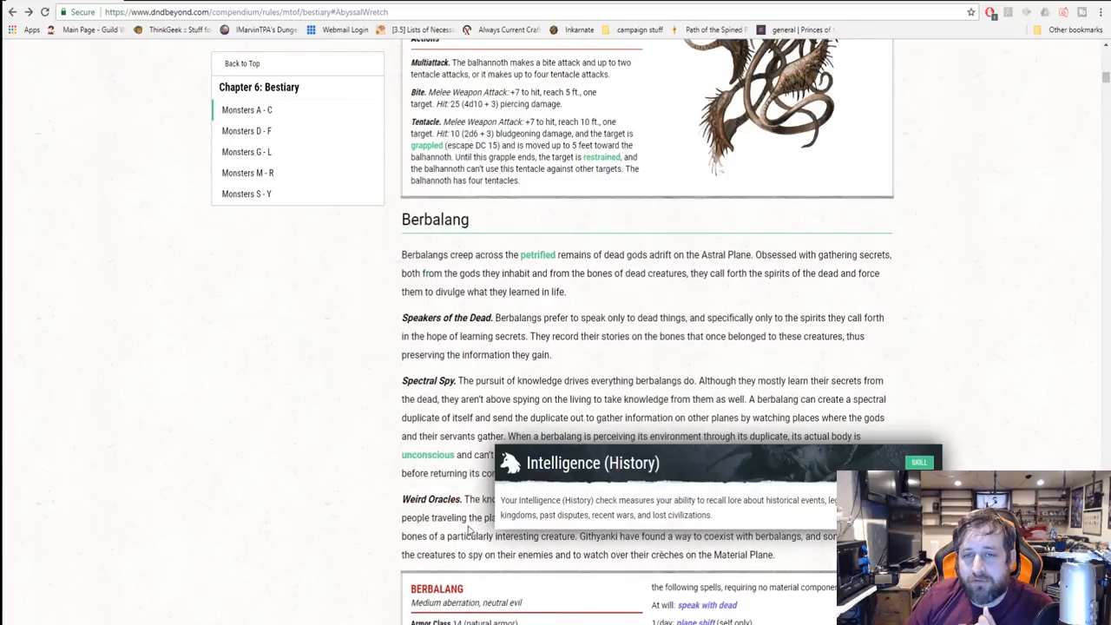
scroll("up", 3)
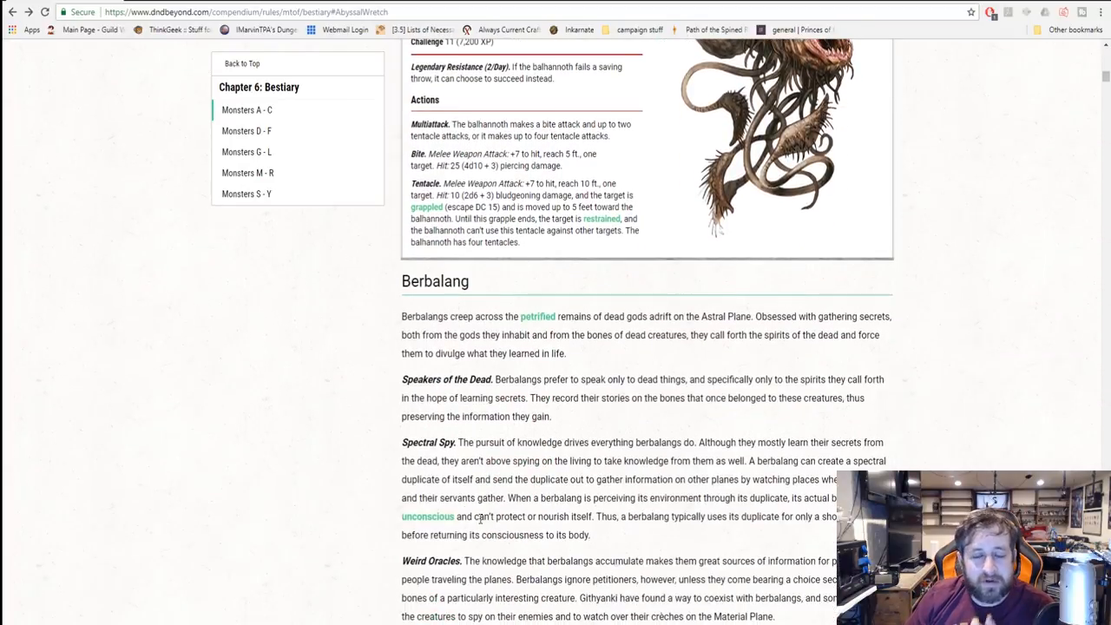
scroll("down", 3)
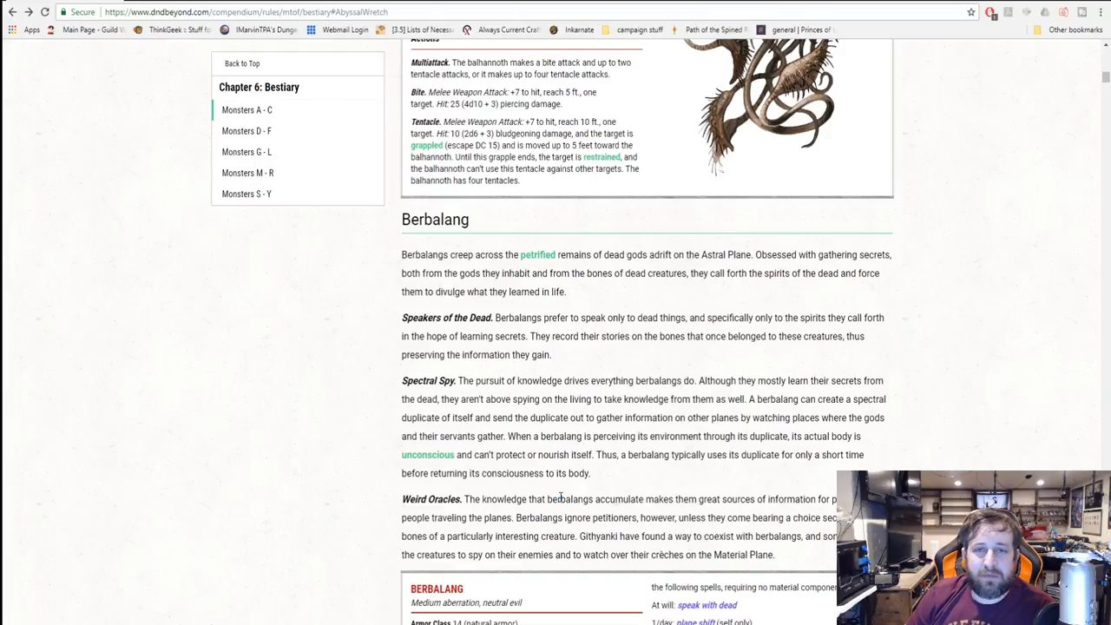
scroll("down", 3)
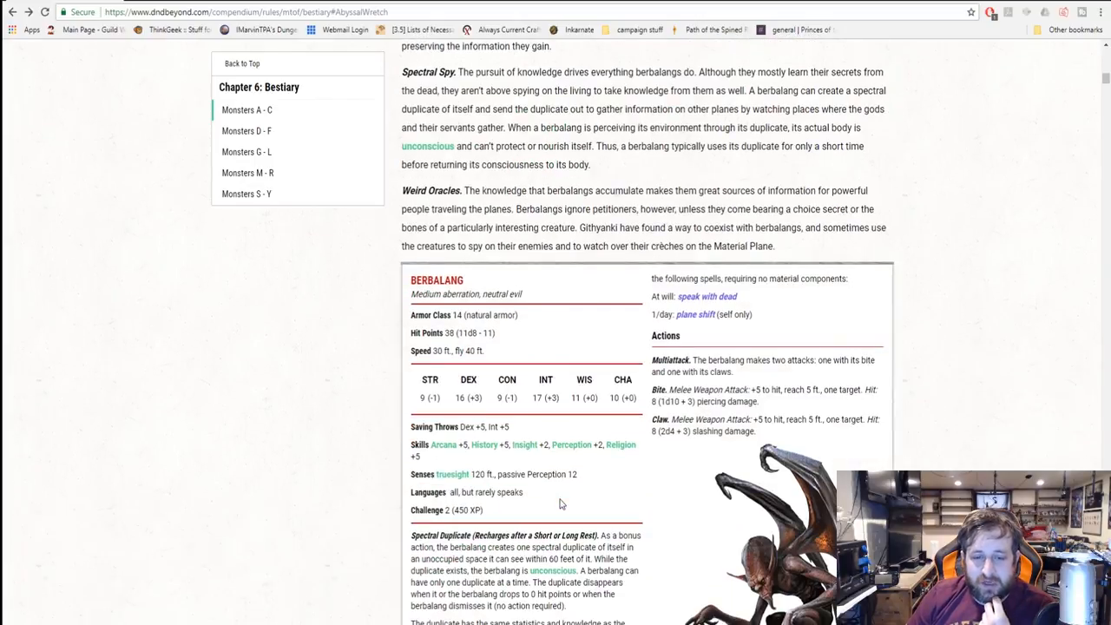
mouse_move(656, 479)
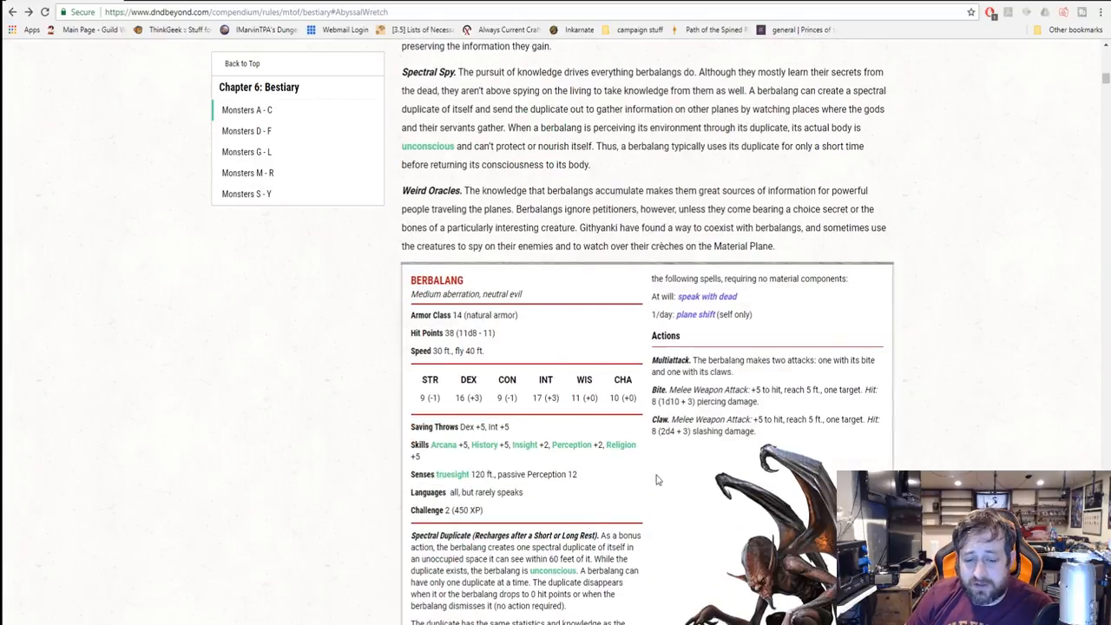
scroll("down", 3)
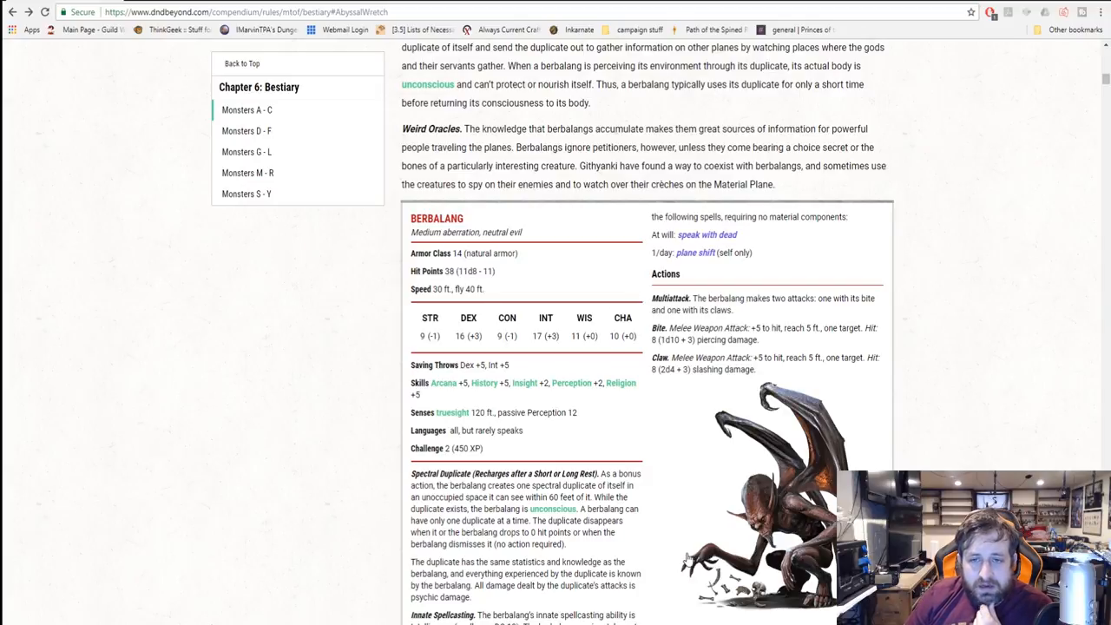
mouse_move(663, 560)
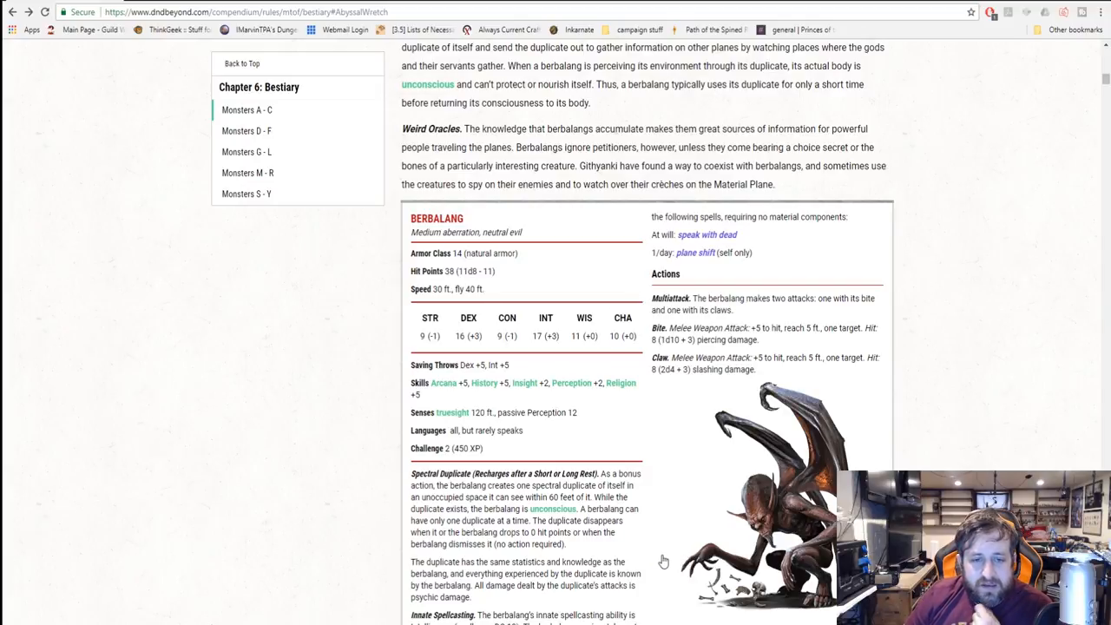
mouse_move(660, 463)
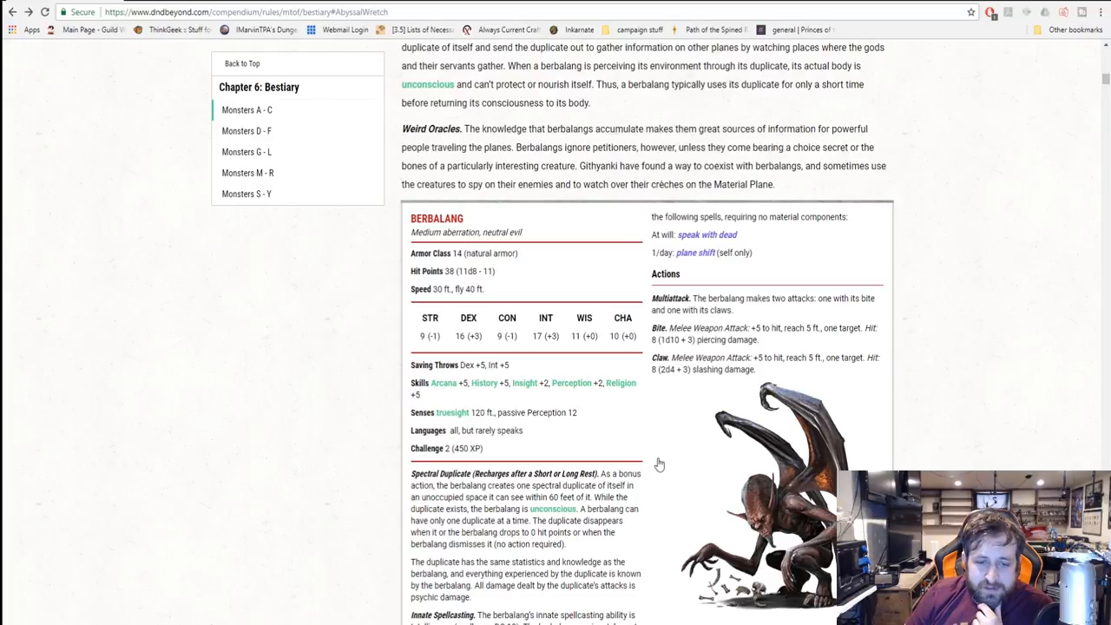
mouse_move(666, 423)
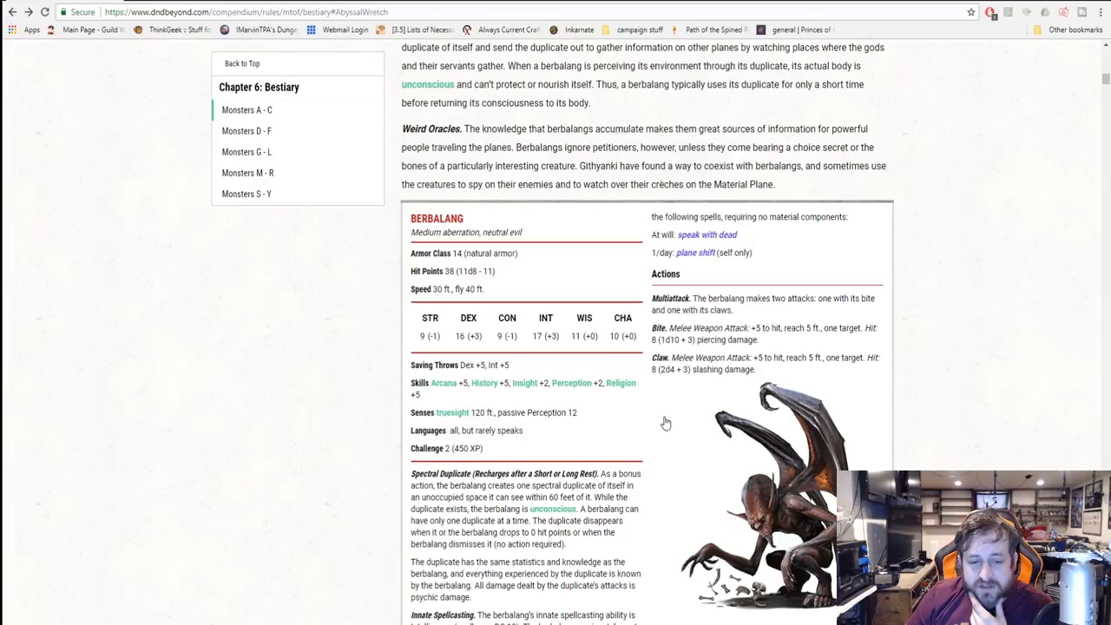
mouse_move(670, 427)
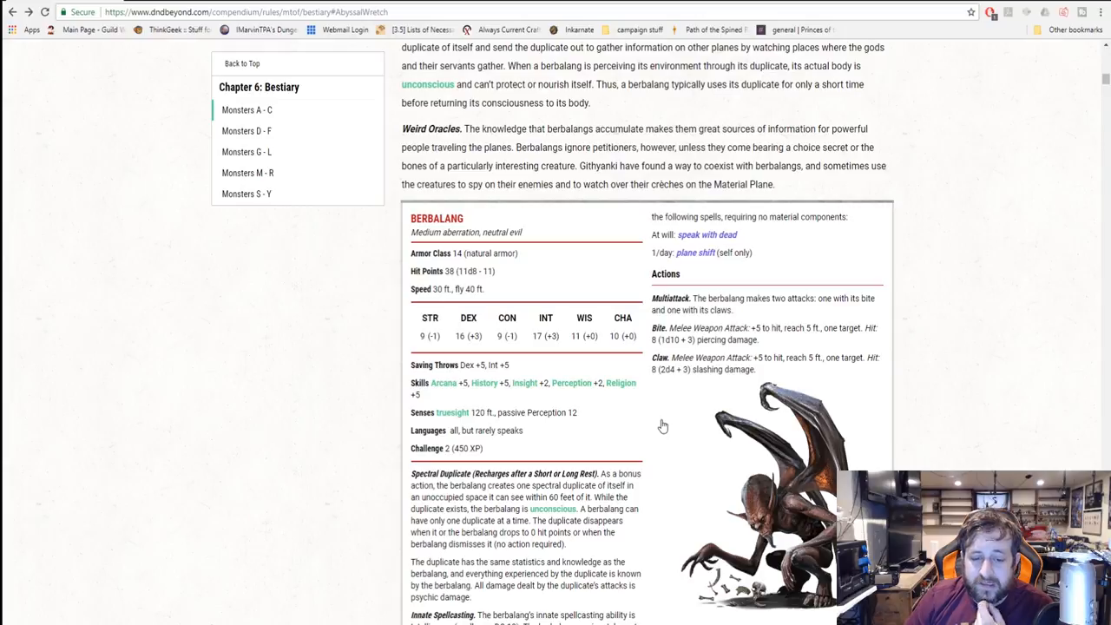
scroll("down", 3)
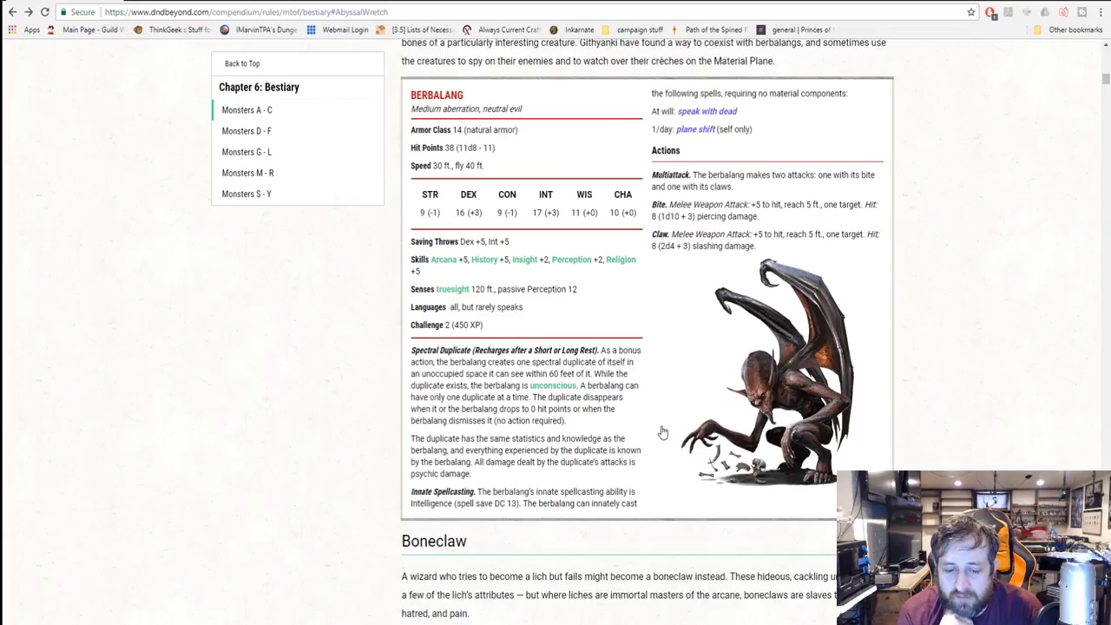
- Glance at the Berbalang monster page, then return to the bestiary at the Boneclaw entry
scroll("up", 3)
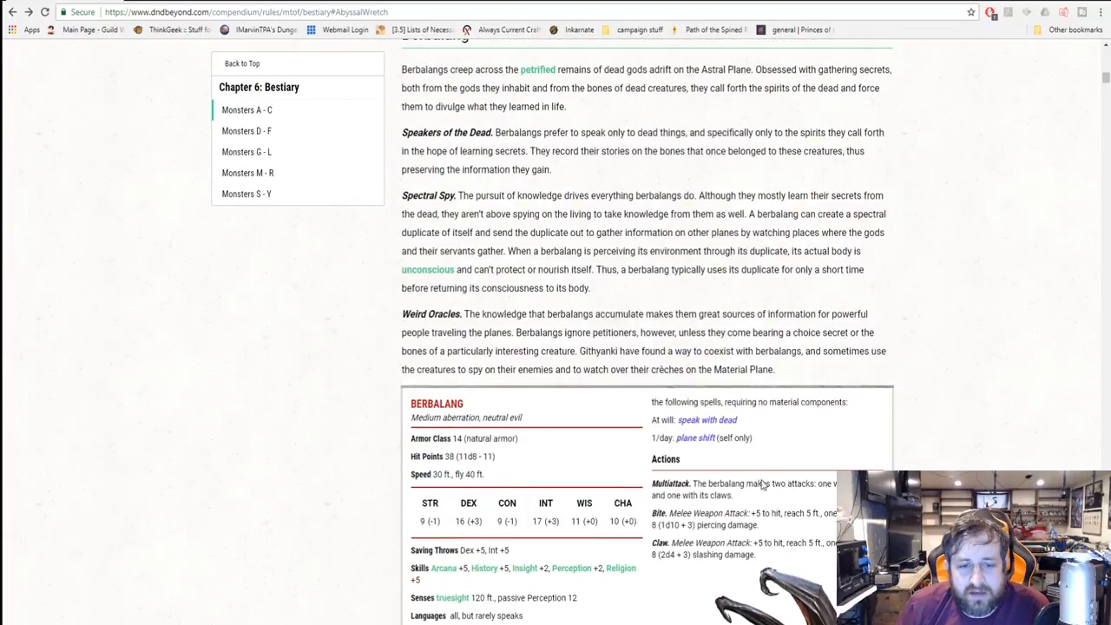
mouse_move(888, 326)
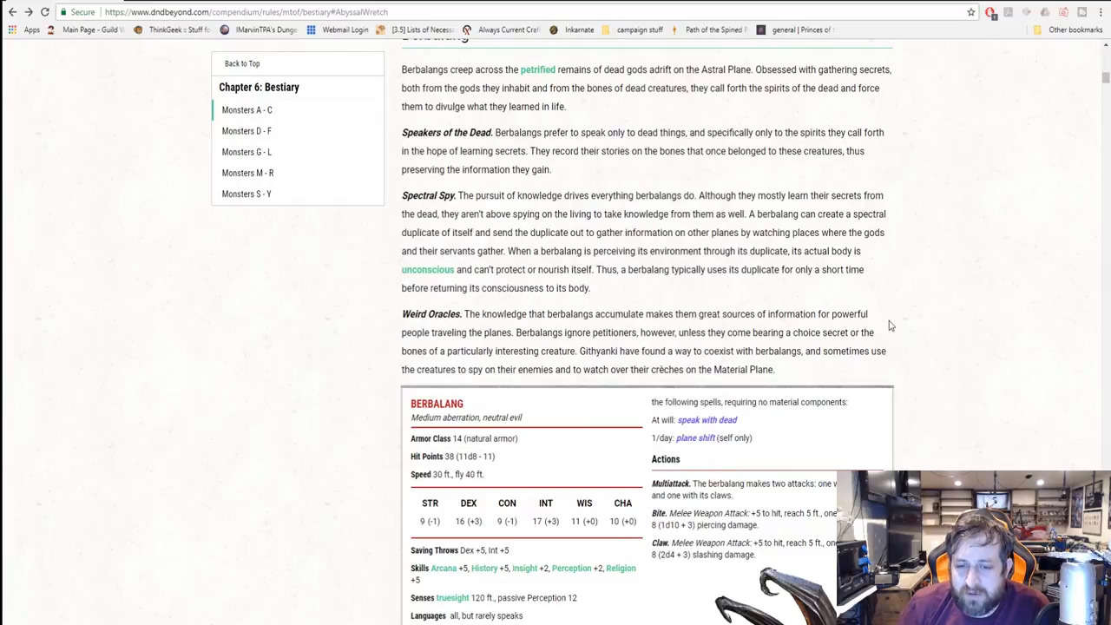
mouse_move(934, 321)
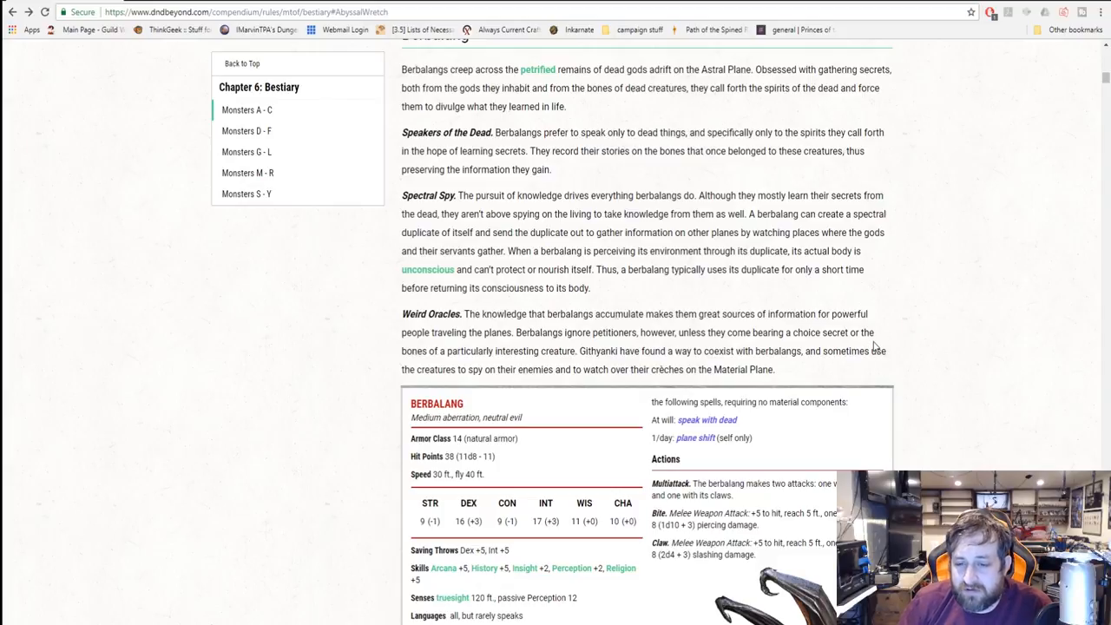
mouse_move(871, 347)
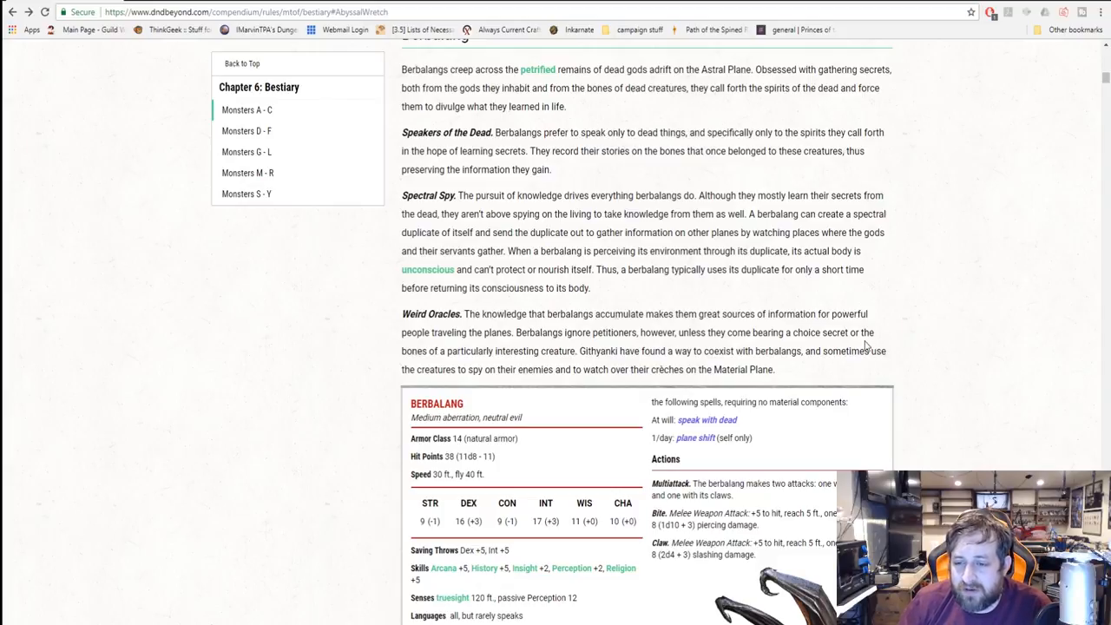
mouse_move(899, 369)
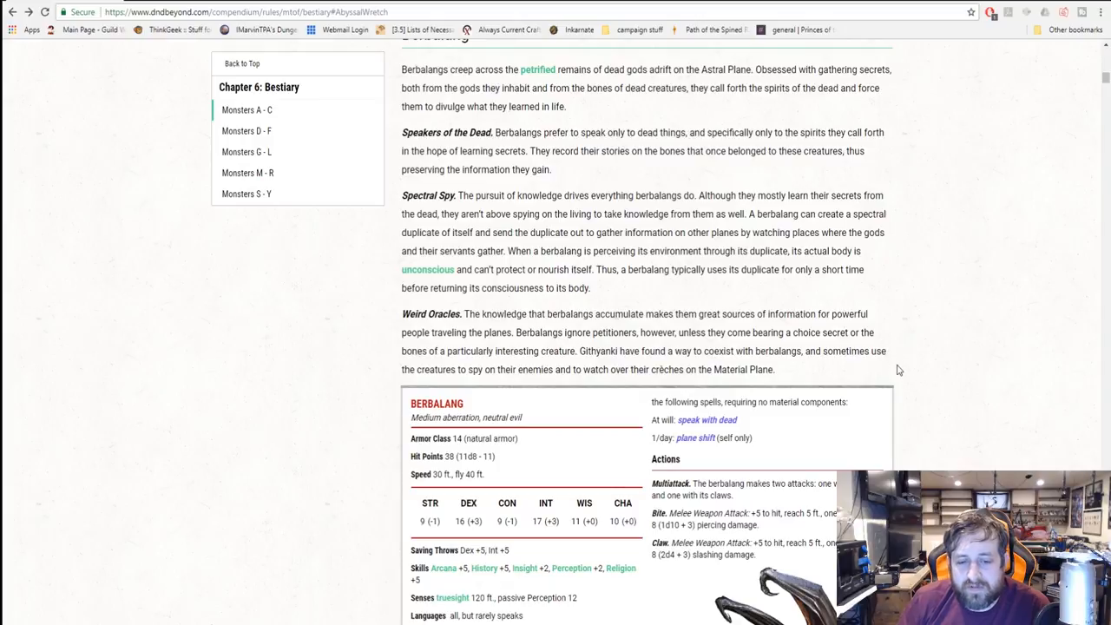
mouse_move(881, 371)
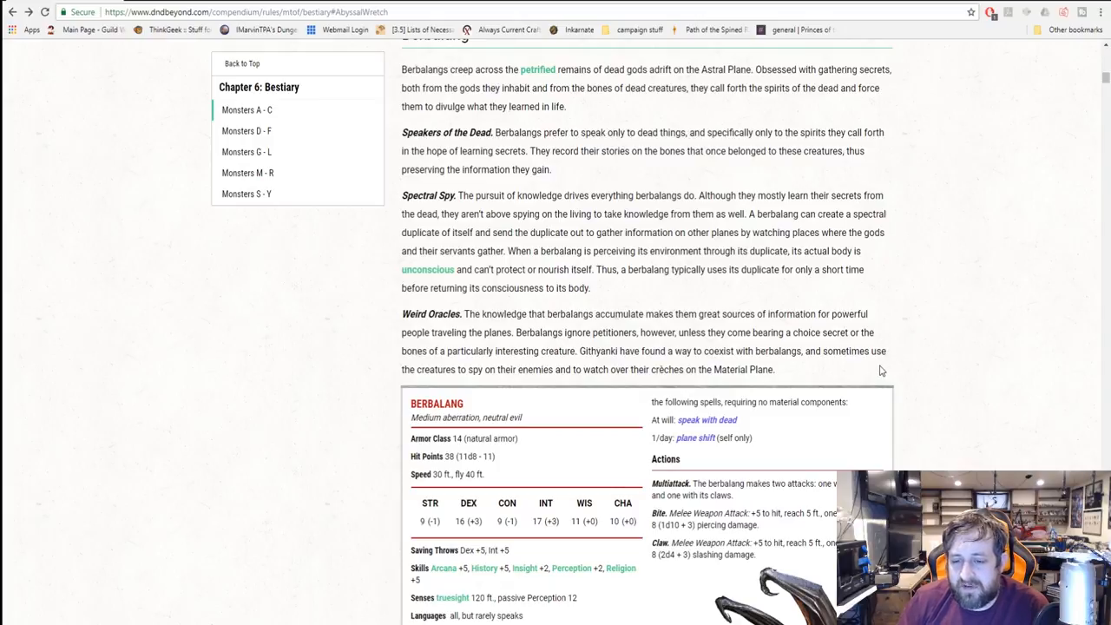
mouse_move(996, 236)
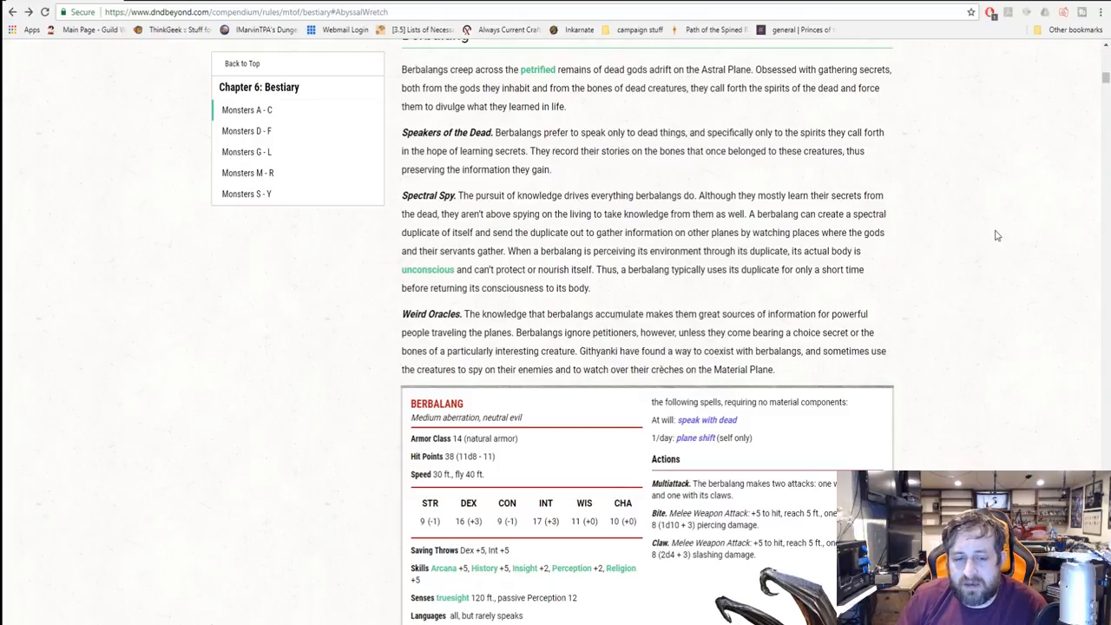
mouse_move(923, 240)
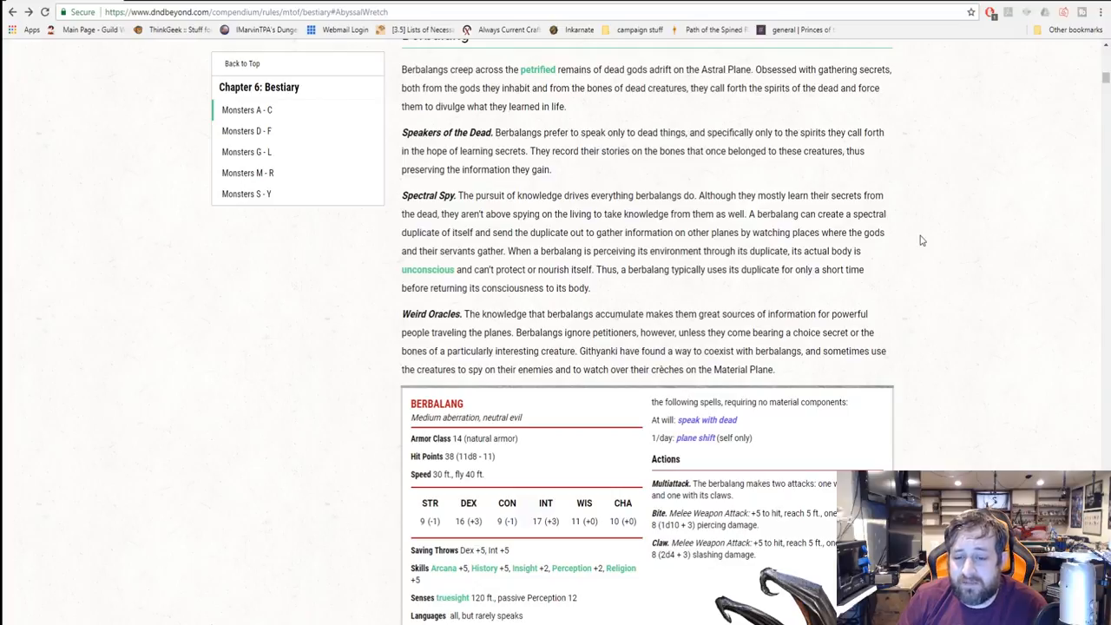
mouse_move(703, 345)
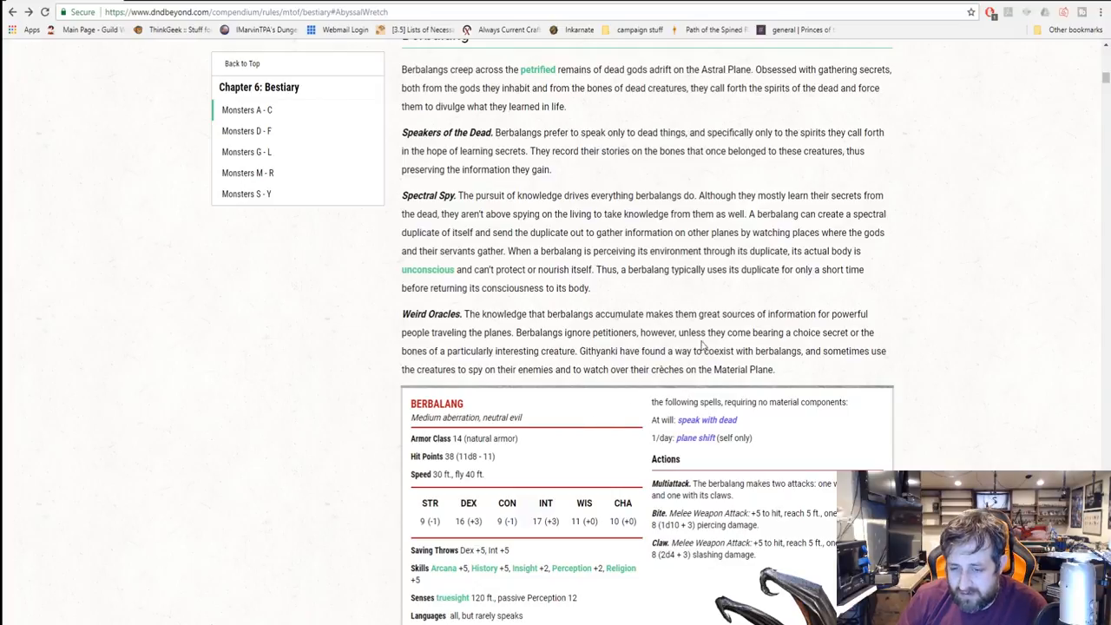
mouse_move(579, 281)
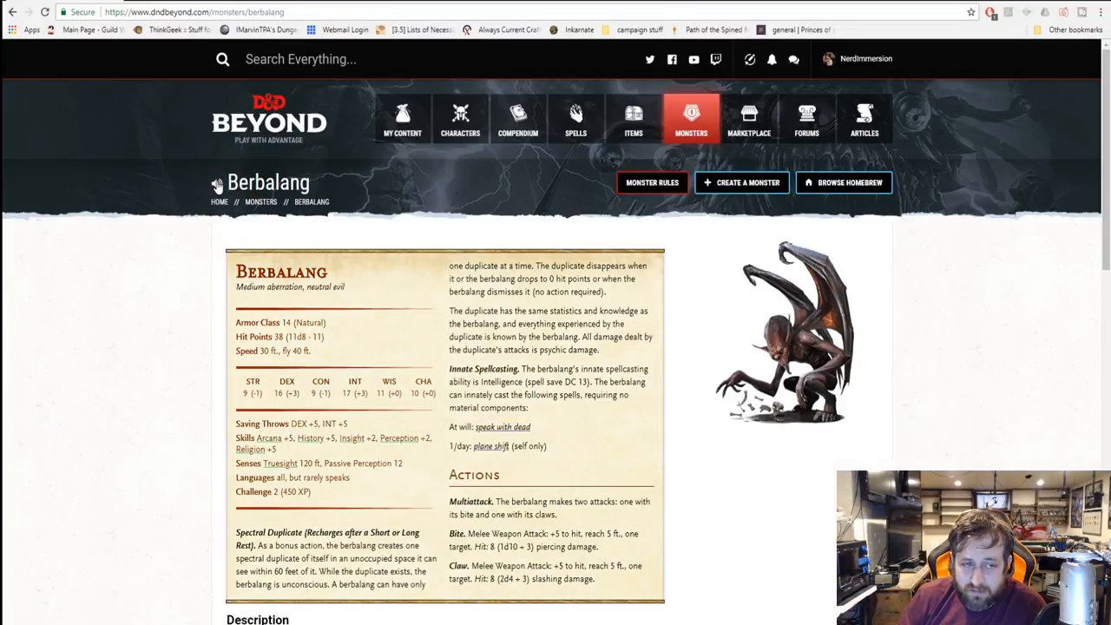
left_click(517, 118)
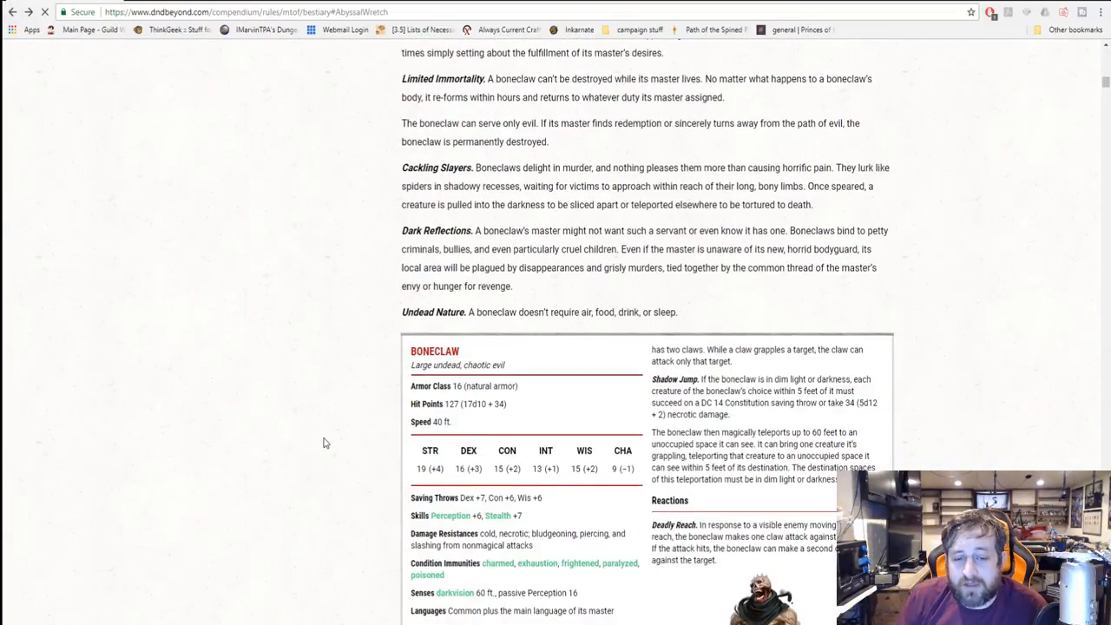
scroll("down", 3)
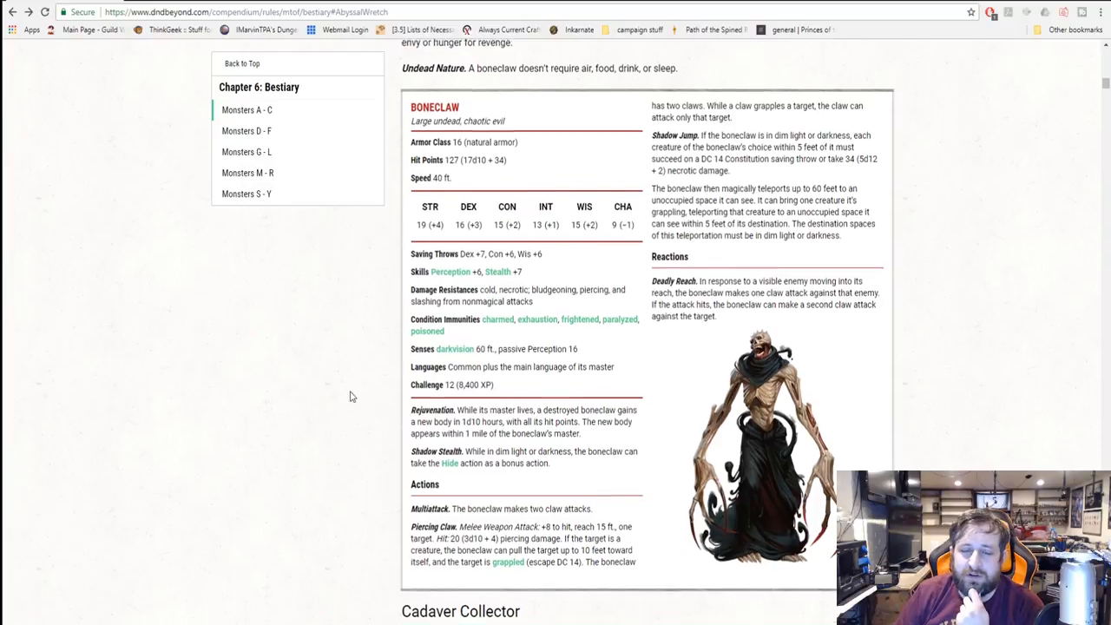
scroll("up", 3)
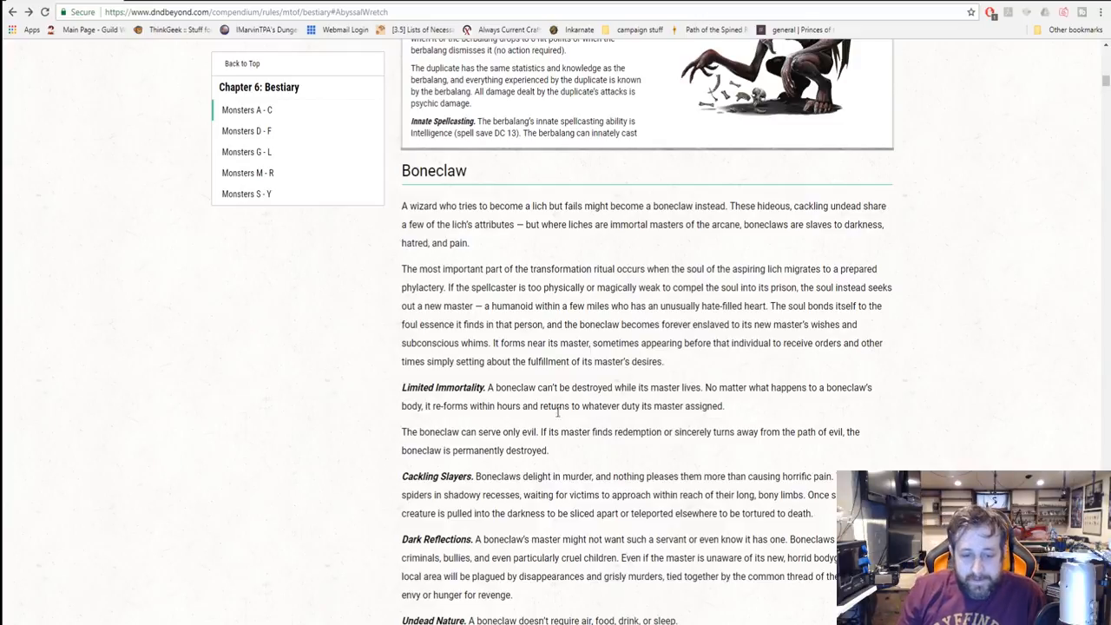
- Scroll through the Boneclaw lore down to its full stat block above the Cadaver Collector heading
scroll("down", 3)
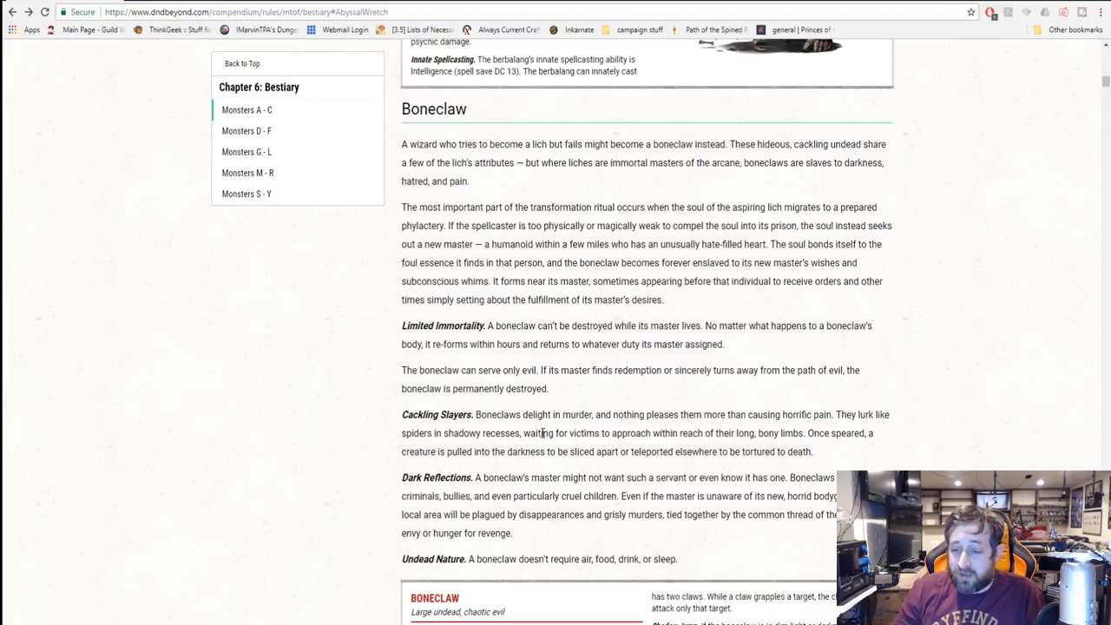
scroll("down", 3)
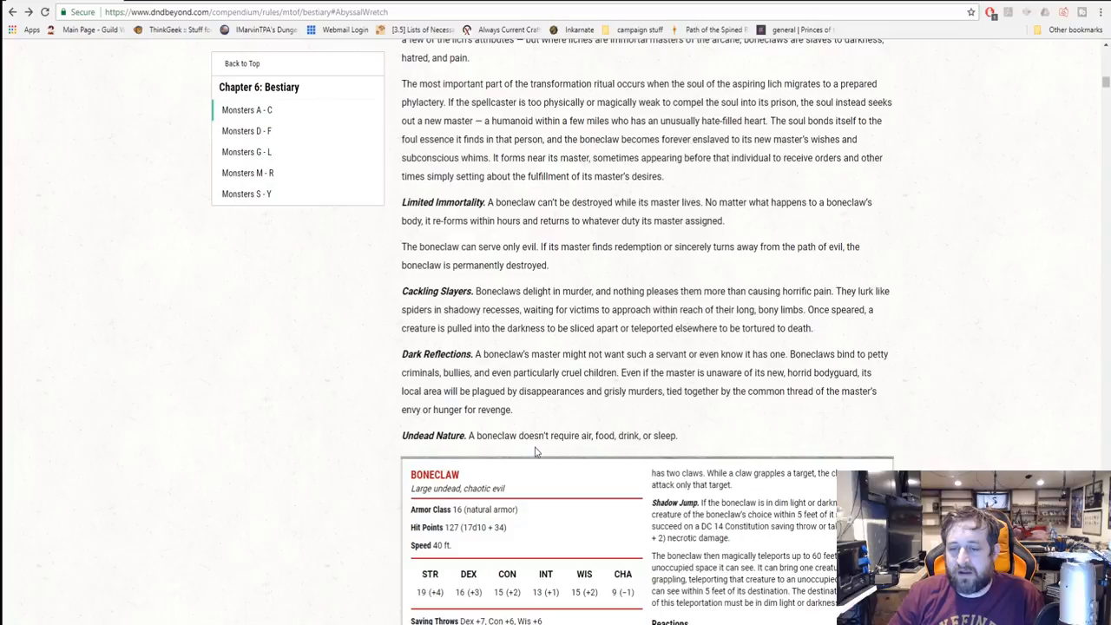
scroll("down", 3)
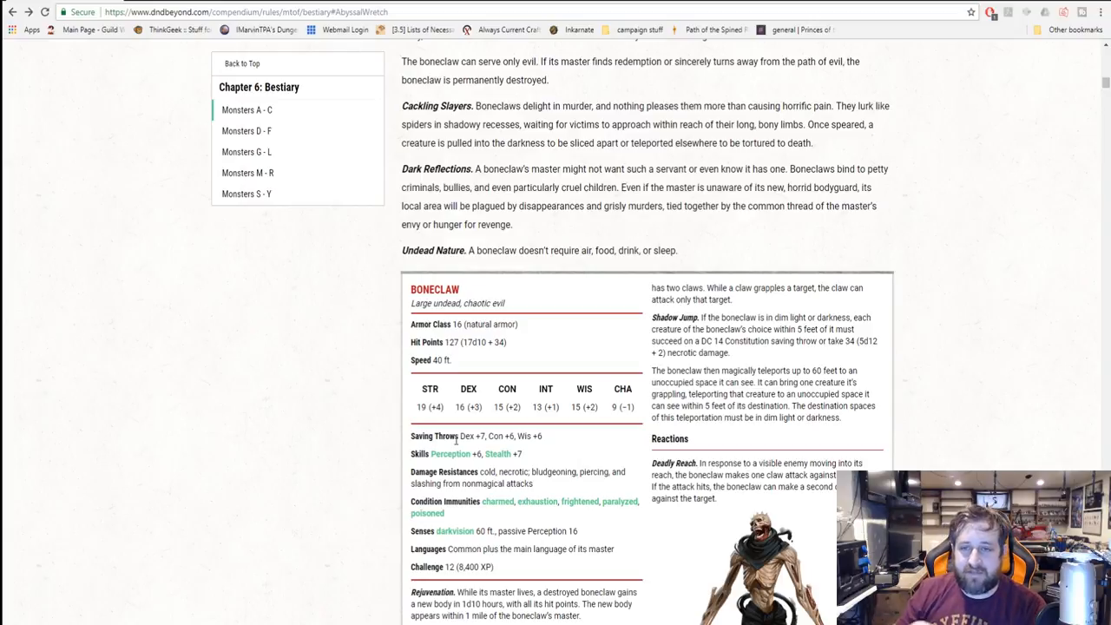
scroll("down", 3)
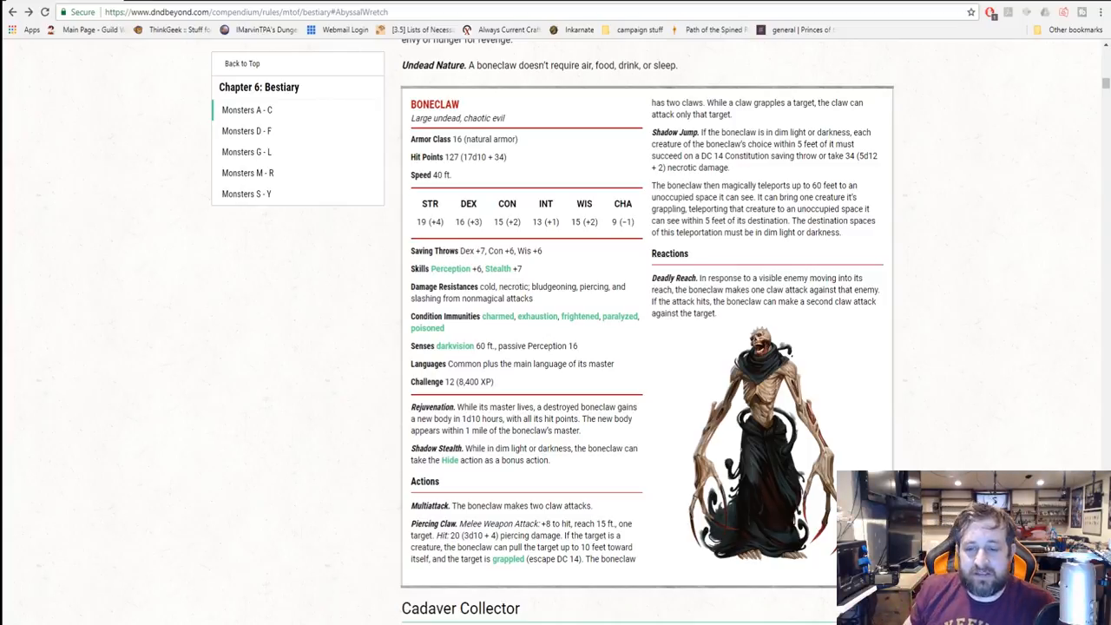
mouse_move(930, 397)
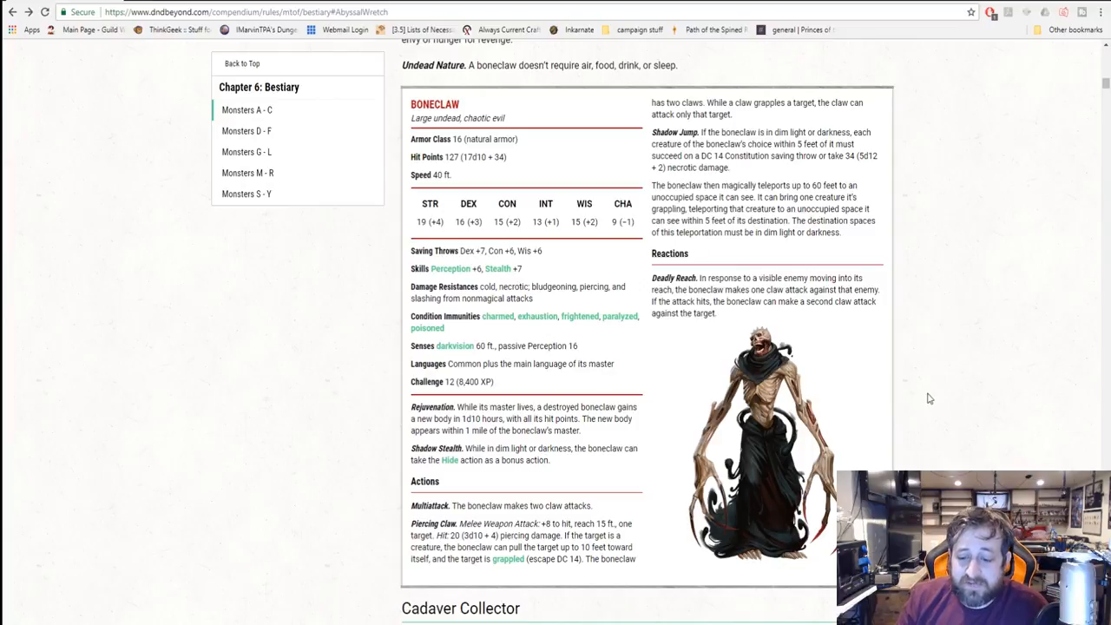
scroll("down", 3)
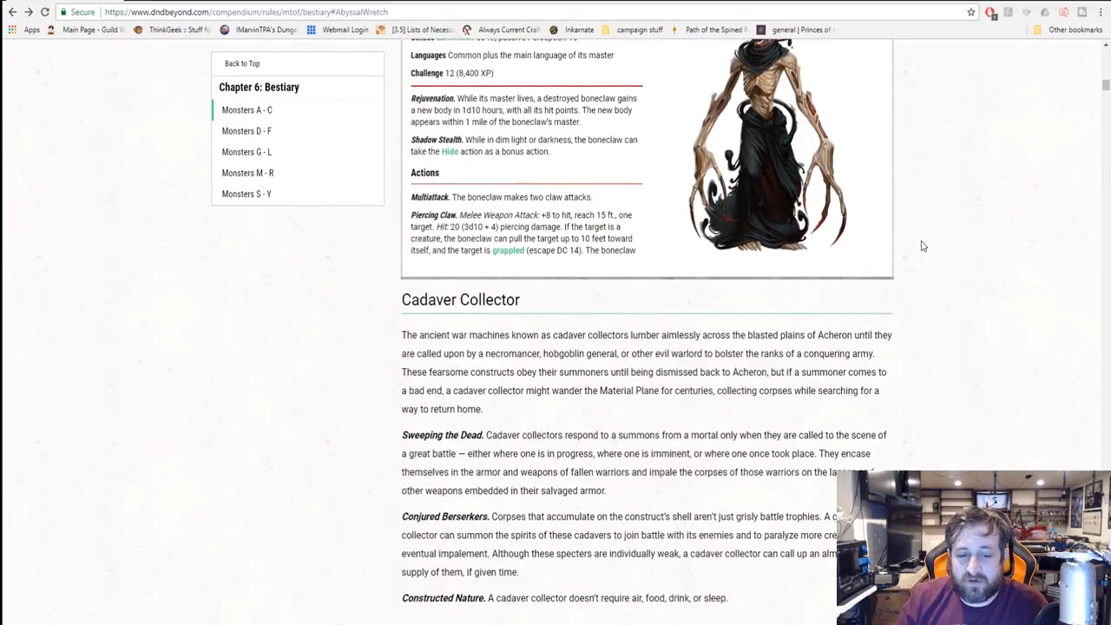
scroll("down", 3)
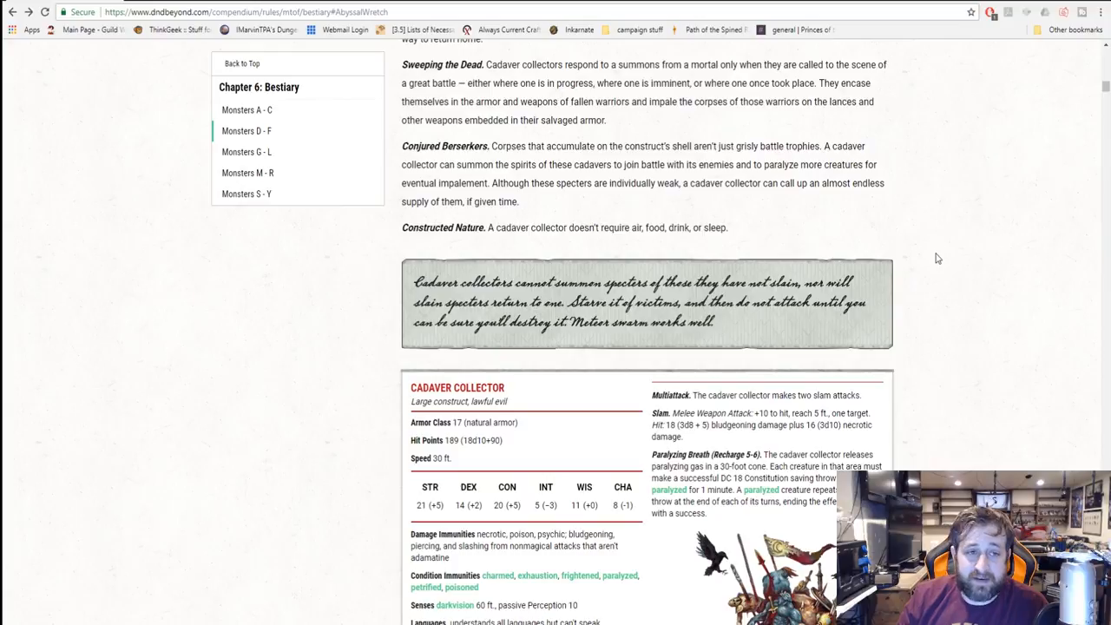
scroll("up", 3)
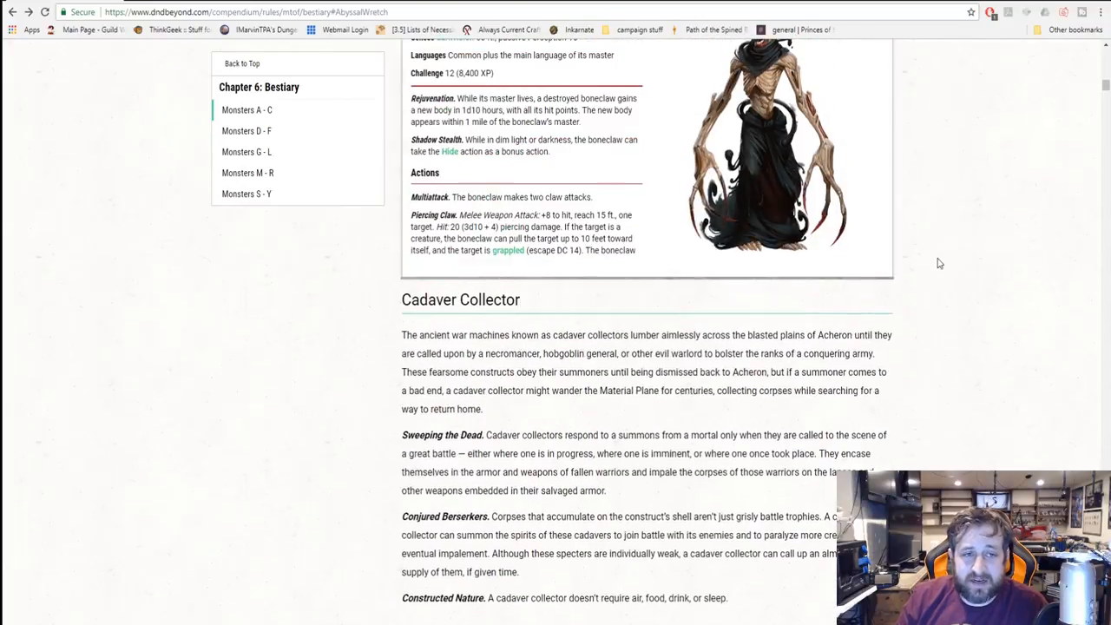
scroll("down", 3)
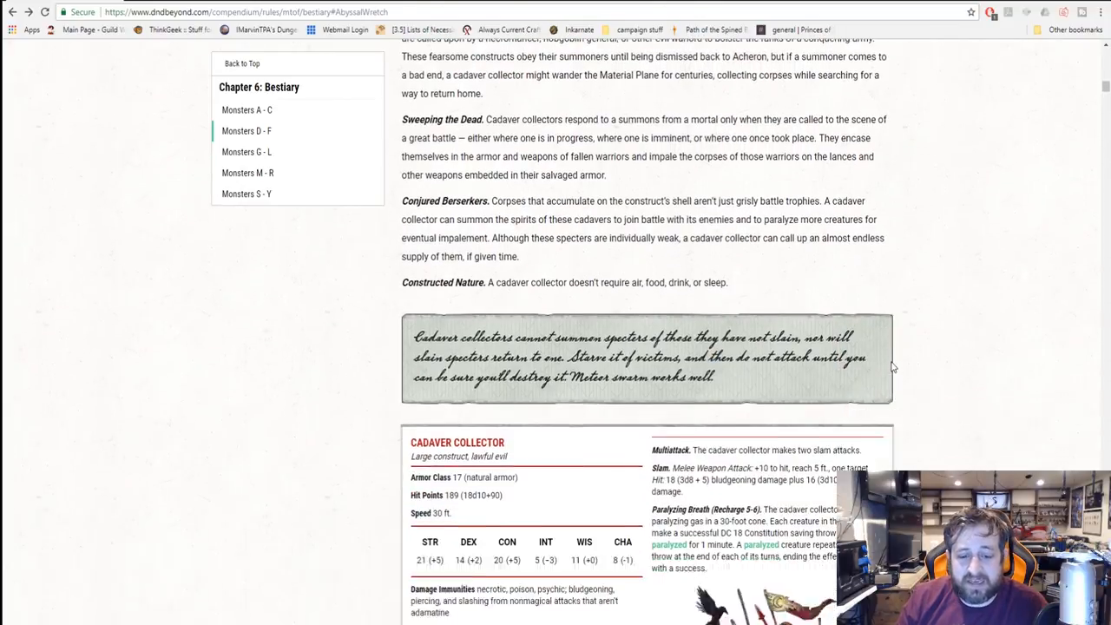
scroll("down", 3)
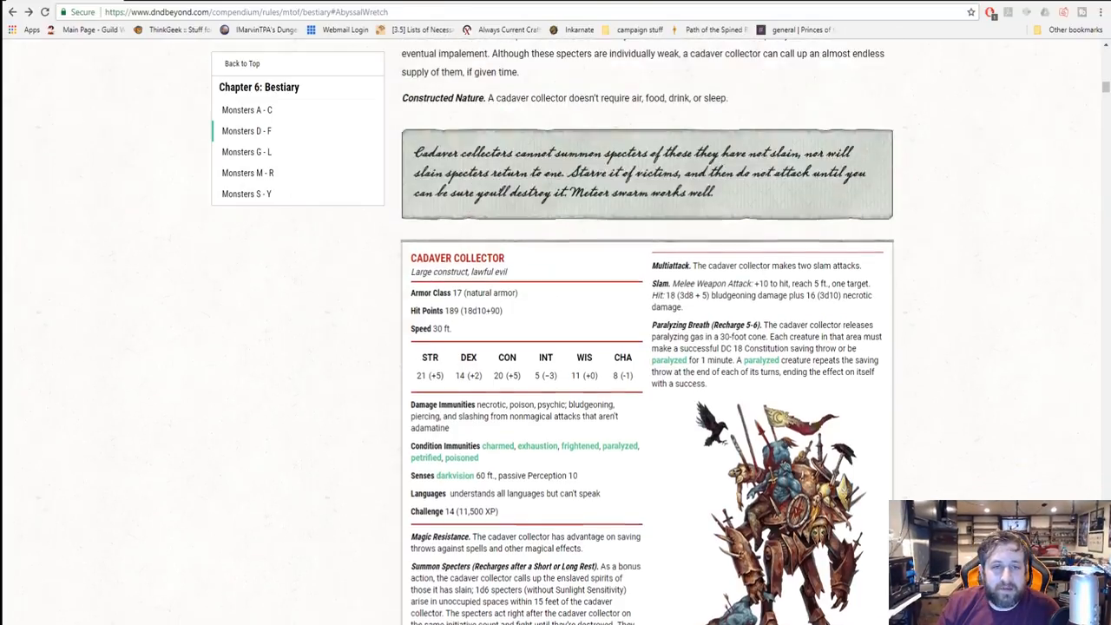
scroll("up", 3)
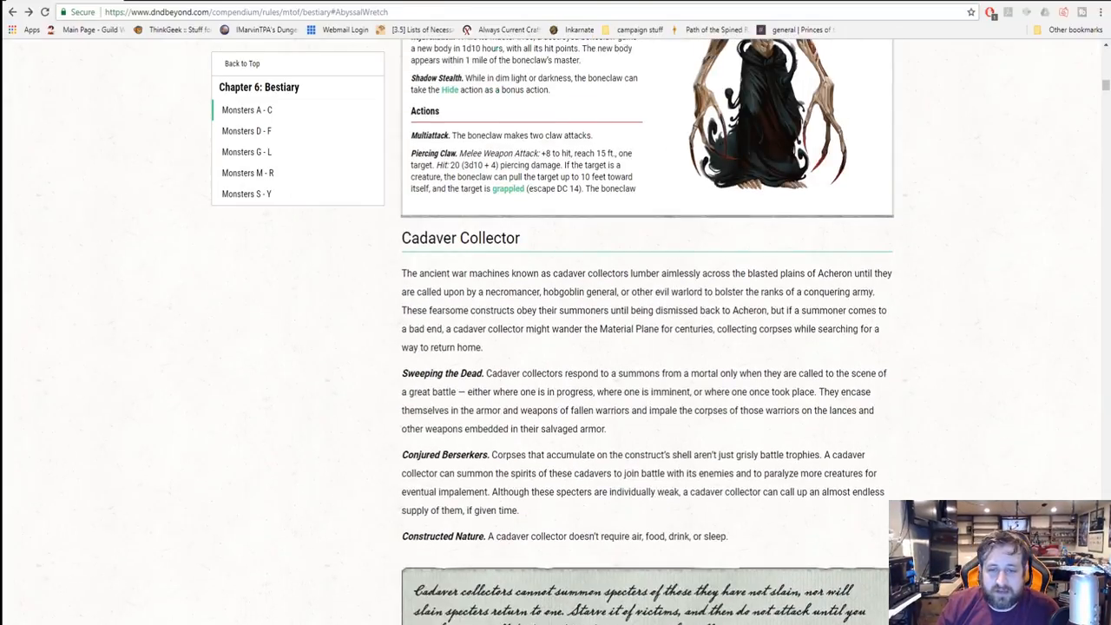
scroll("down", 3)
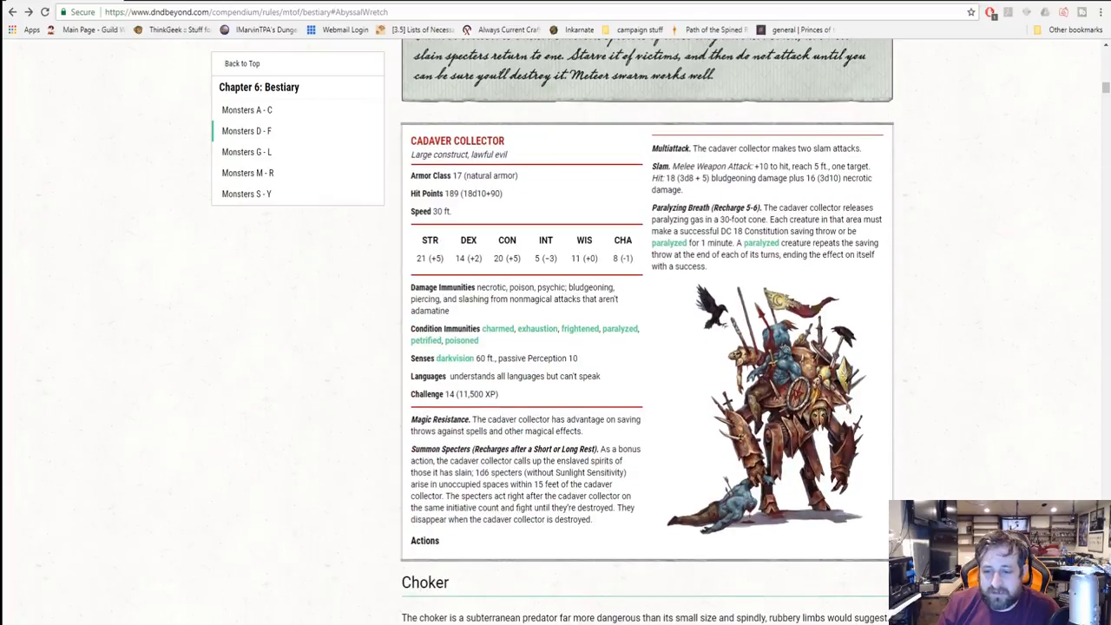
scroll("up", 3)
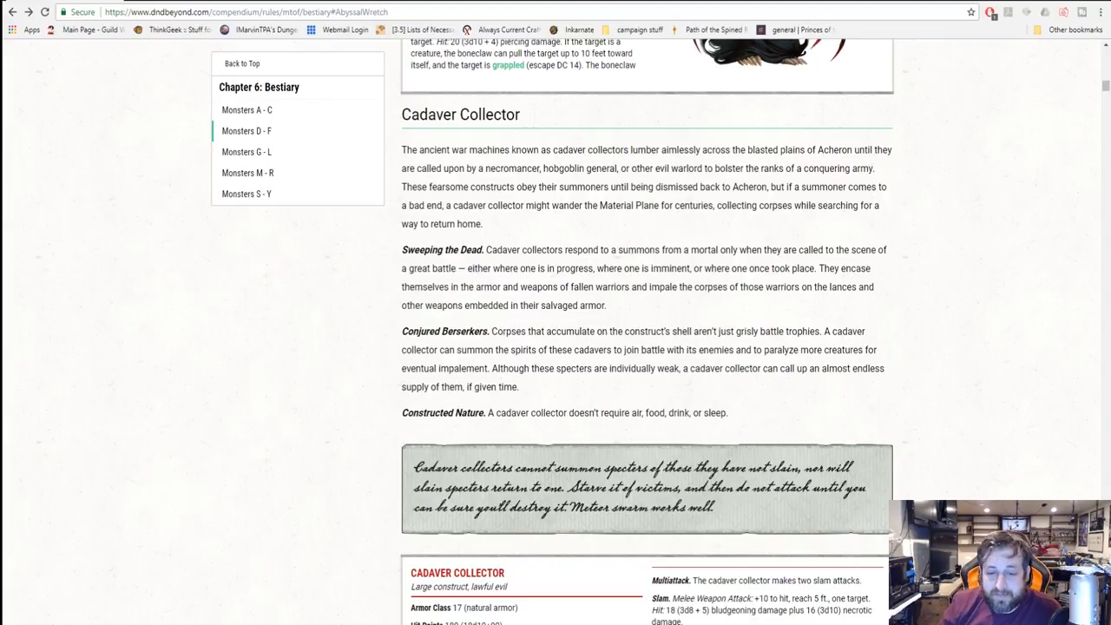
- Scroll past the Cadaver Collector stat block until the Choker's opening lore shows
scroll("down", 3)
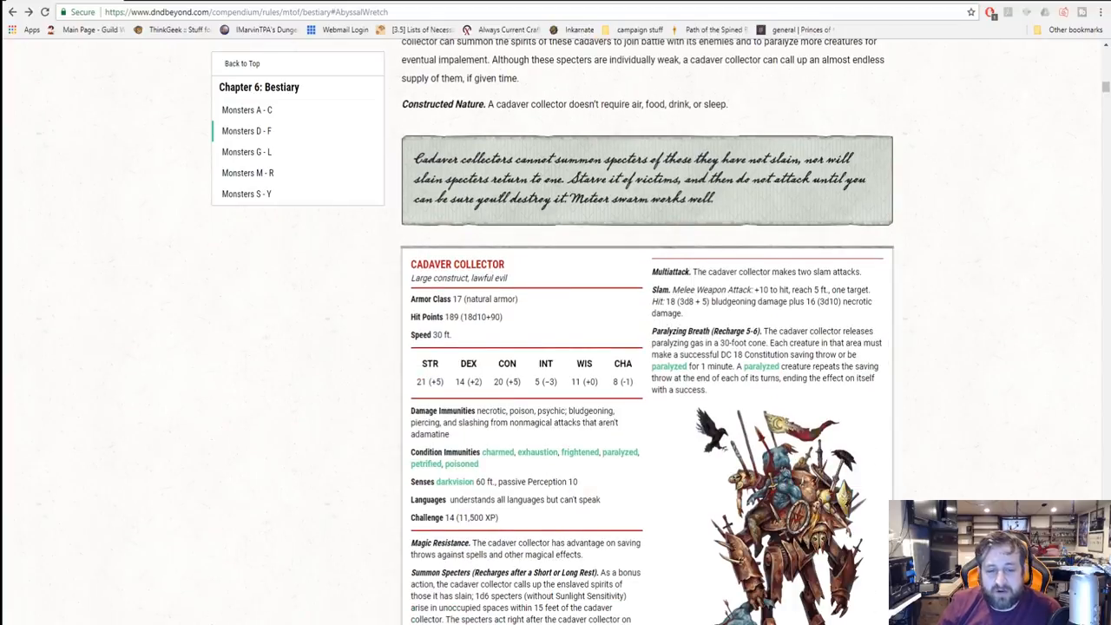
scroll("down", 3)
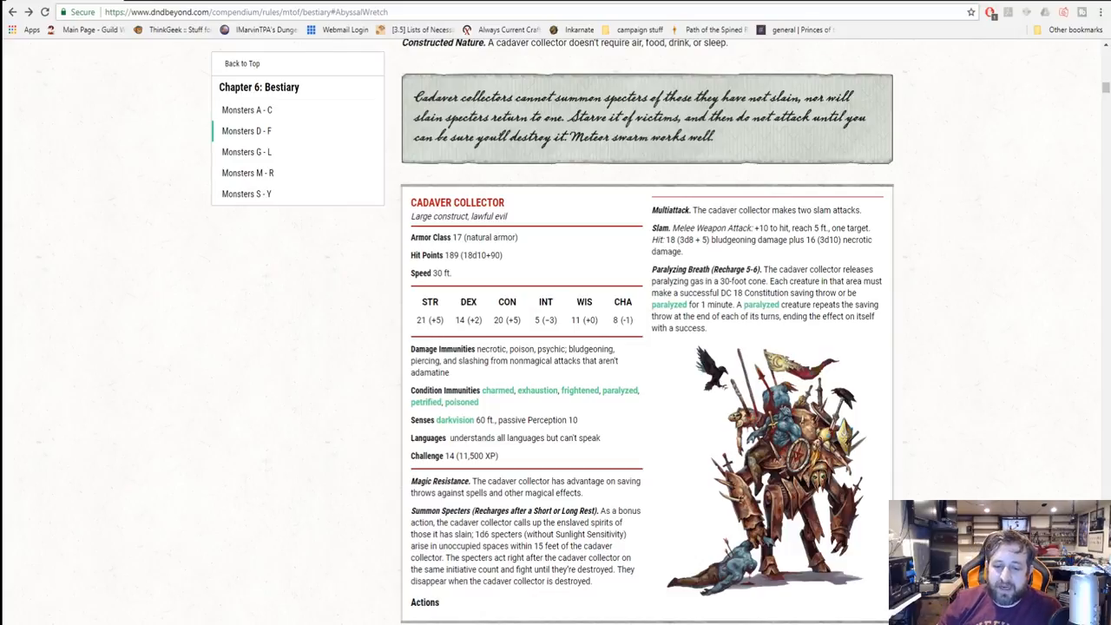
scroll("down", 3)
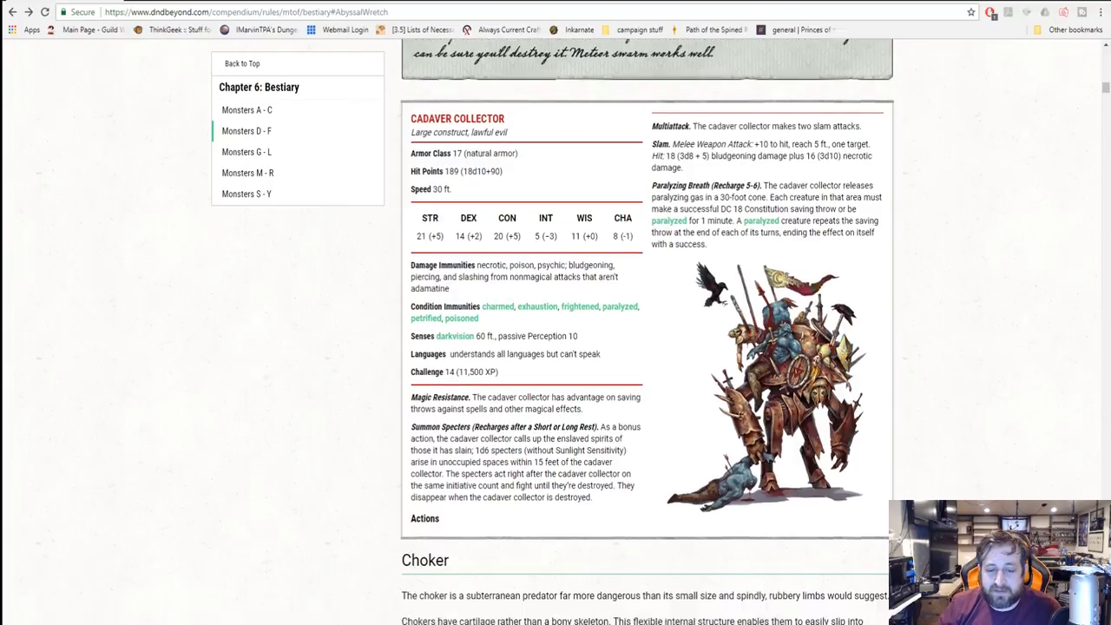
scroll("down", 3)
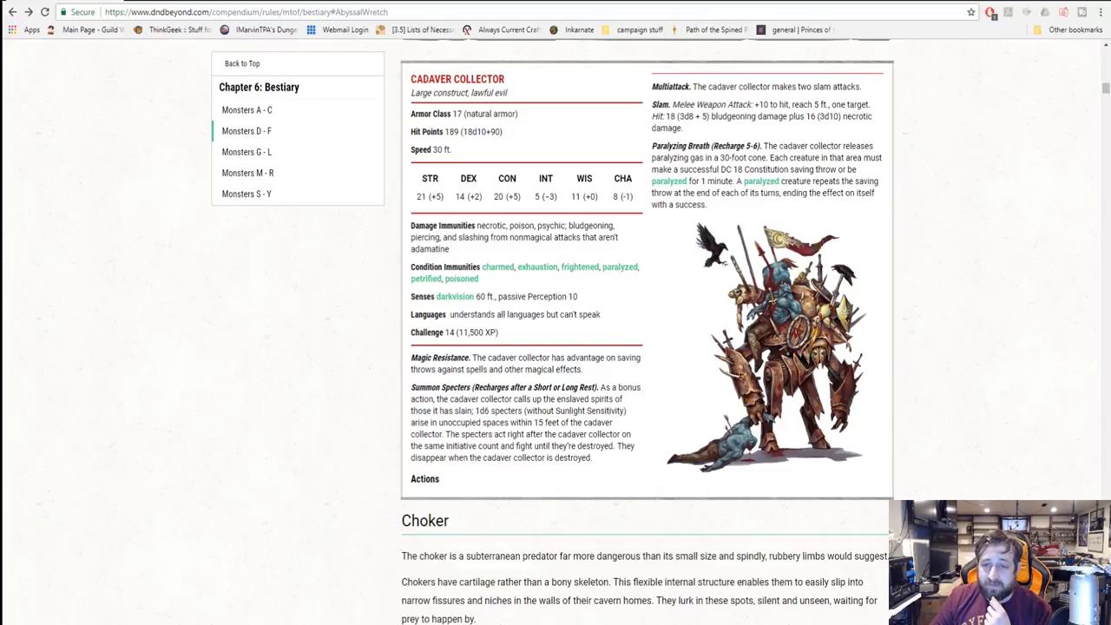
scroll("up", 3)
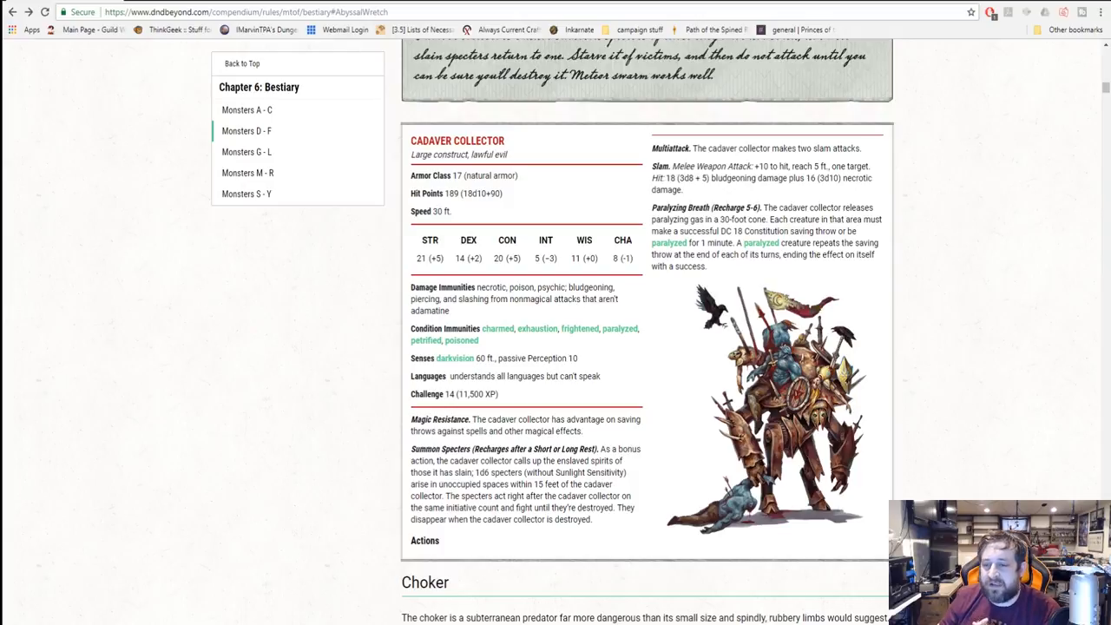
scroll("down", 3)
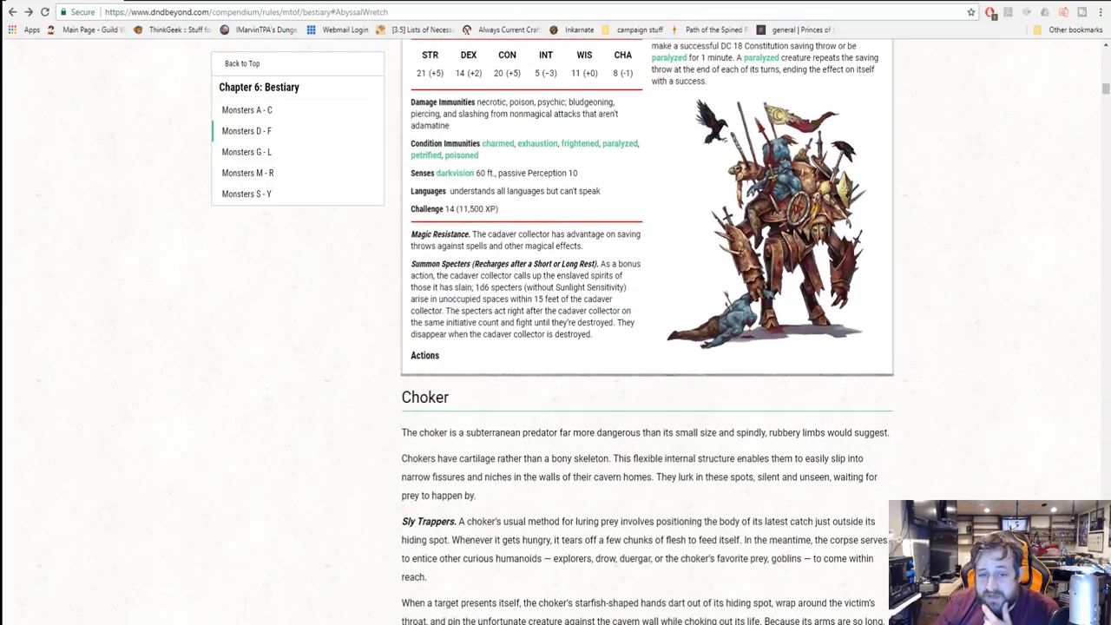
- Scroll back and forth through the Choker description, settling on its stat block above the Clockworks heading
scroll("down", 3)
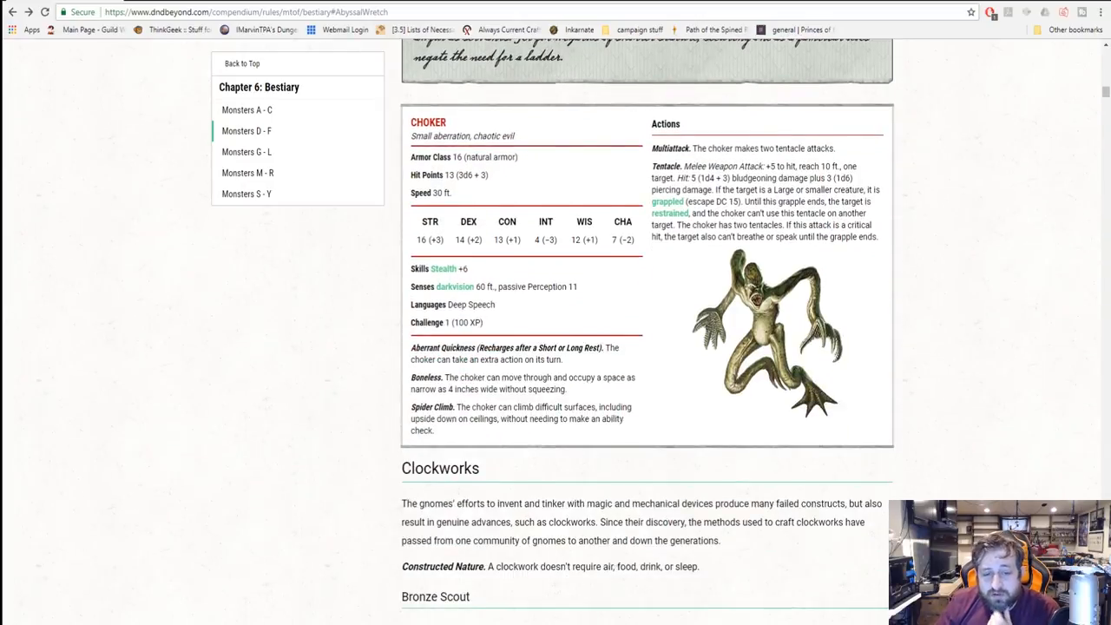
scroll("up", 3)
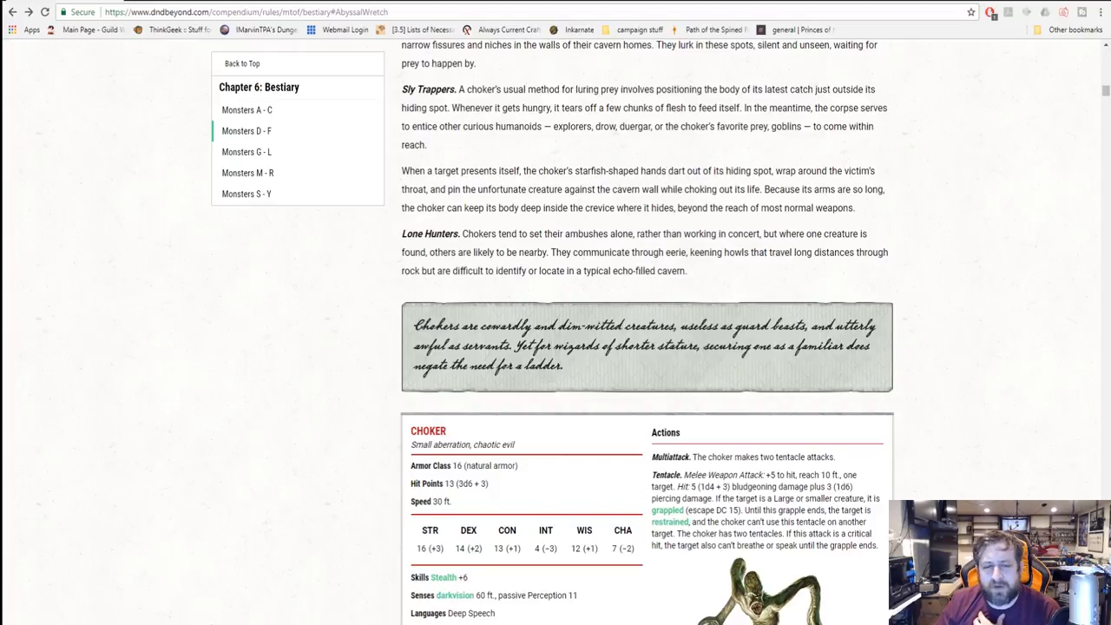
scroll("down", 3)
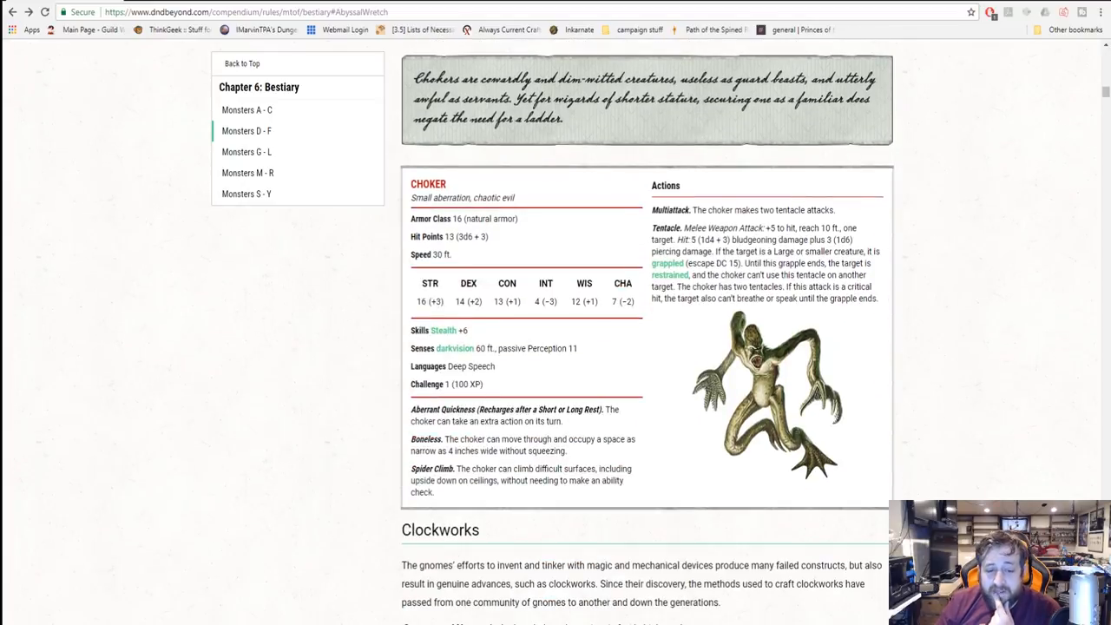
scroll("up", 3)
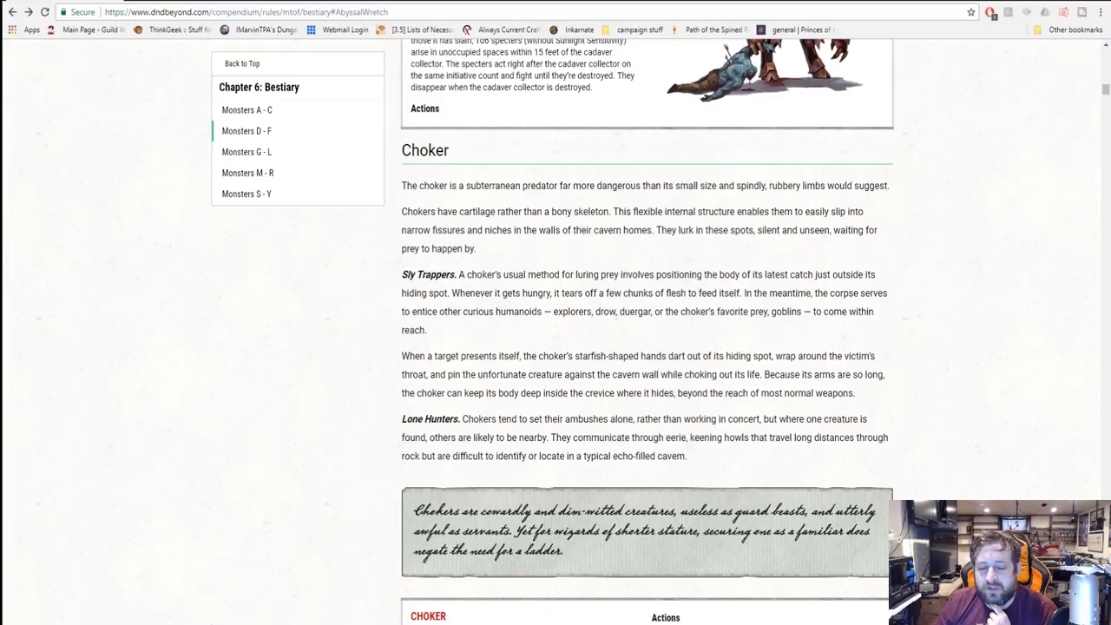
scroll("down", 3)
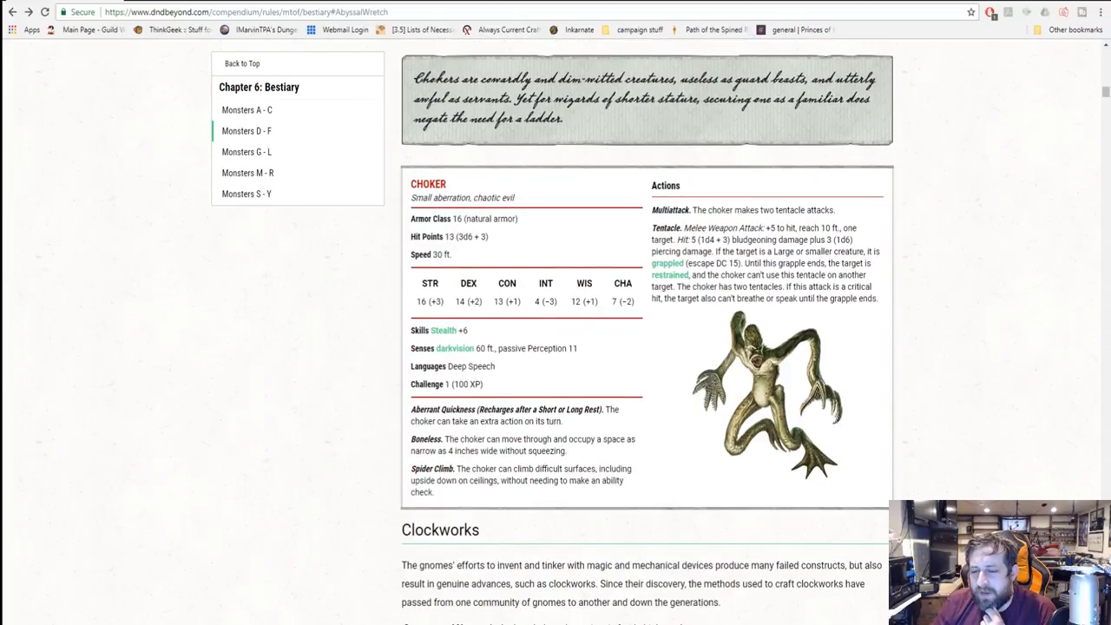
scroll("up", 3)
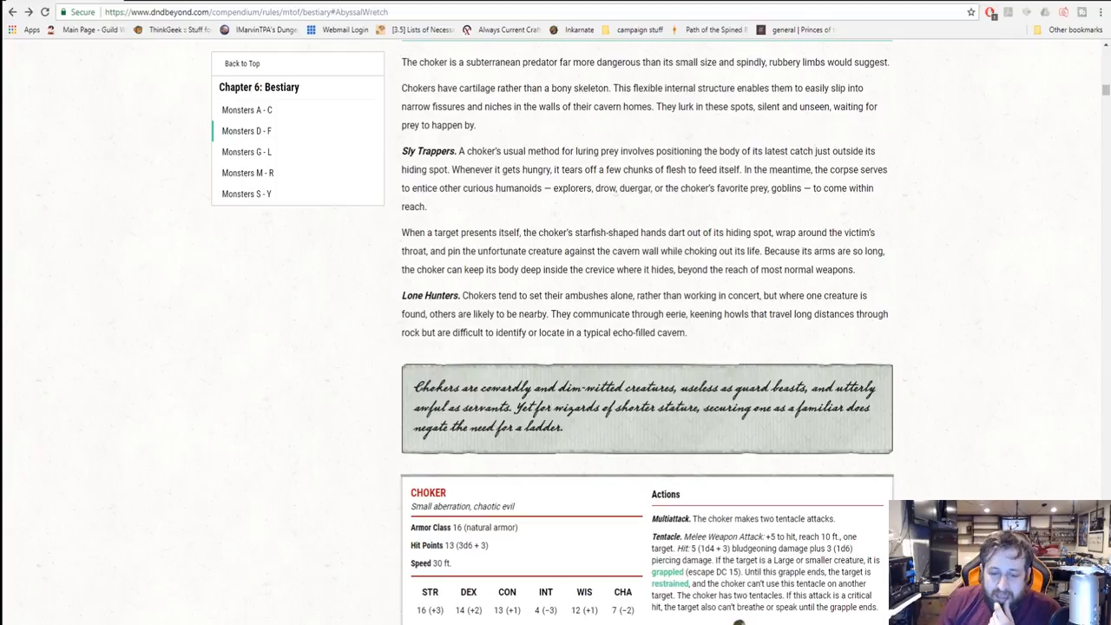
scroll("down", 3)
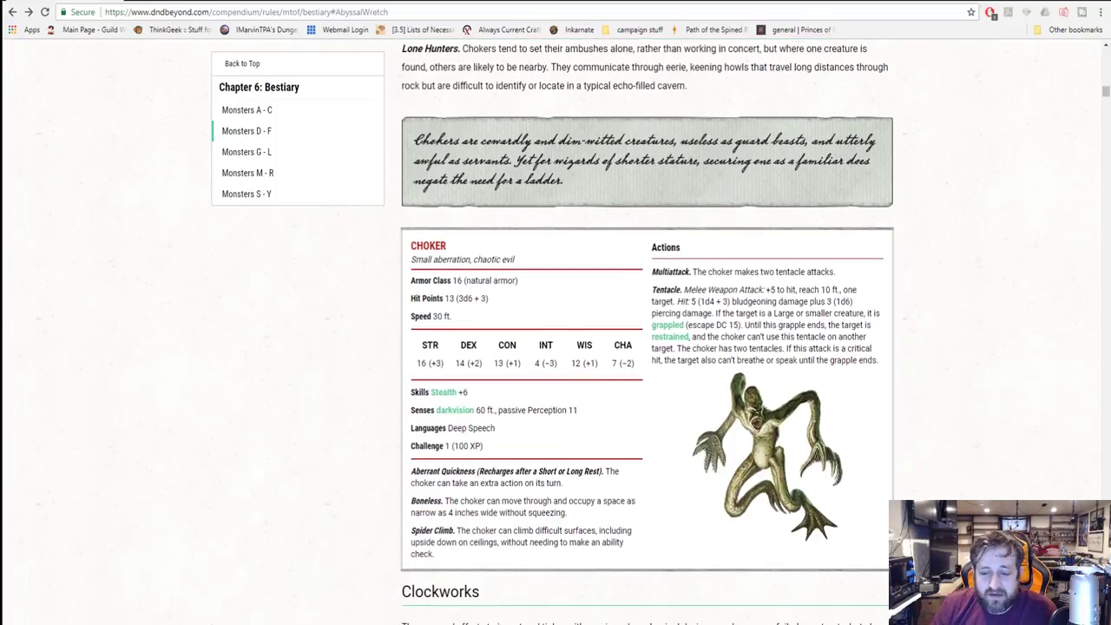
scroll("up", 3)
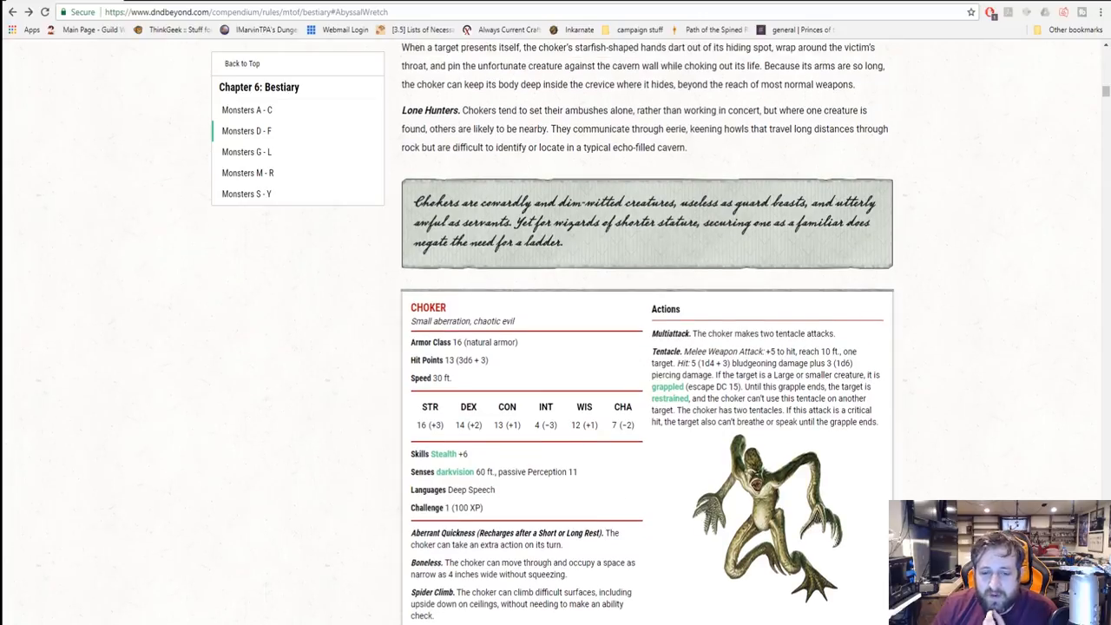
scroll("up", 3)
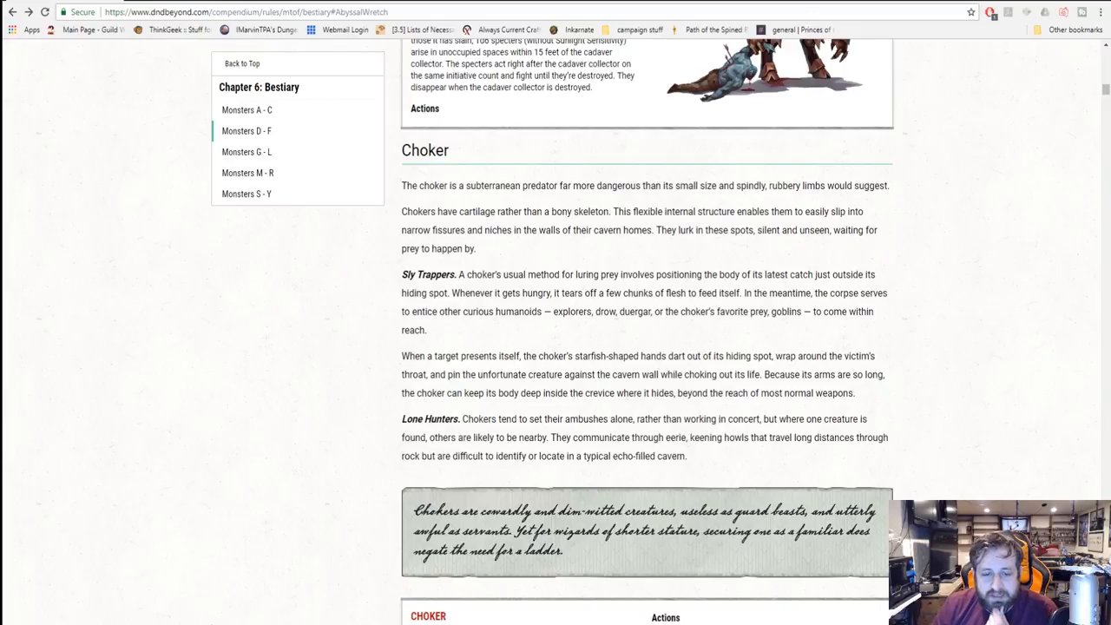
scroll("down", 3)
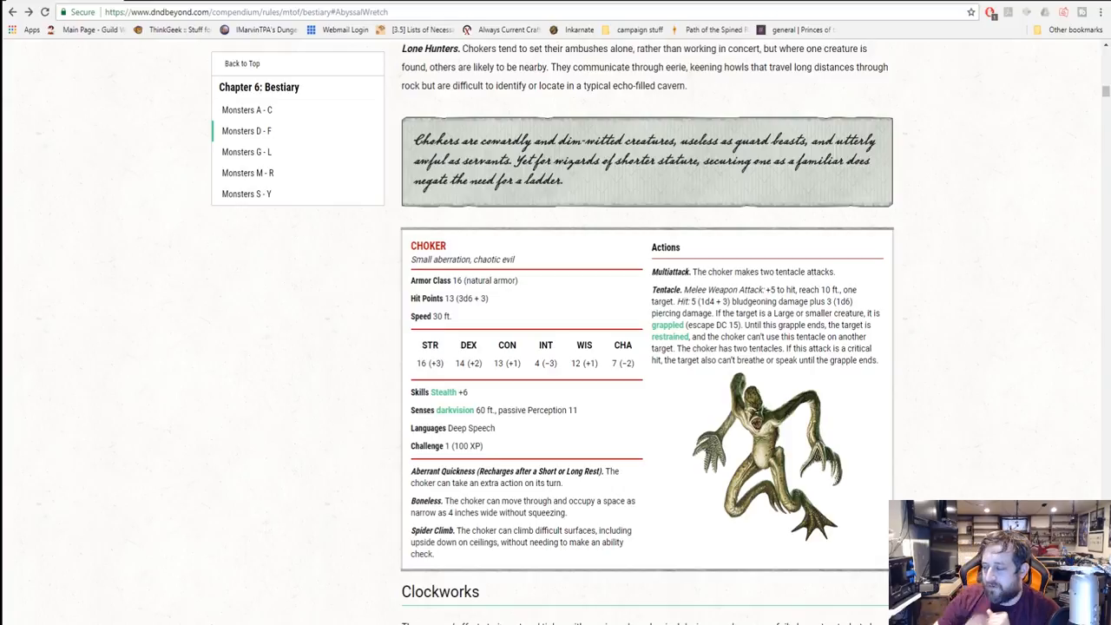
- Scroll past the Clockworks intro to the Bronze Scout stat block with the Iron Cobra heading below
scroll("down", 3)
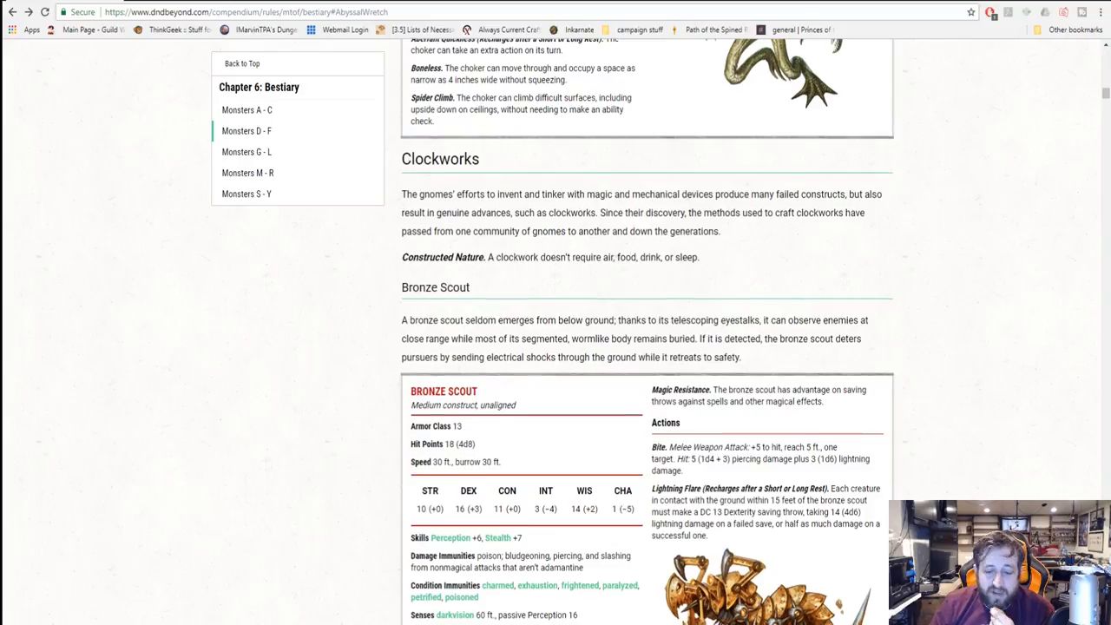
scroll("down", 3)
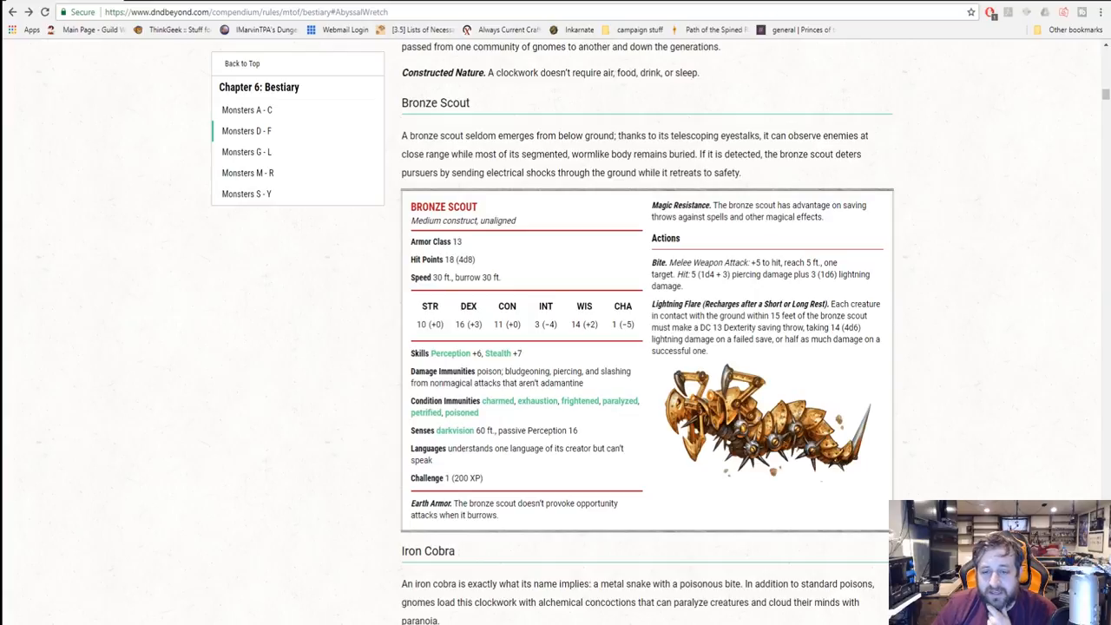
- Scroll past the Iron Cobra stat block and artwork to the Oaken Bolter section
scroll("down", 3)
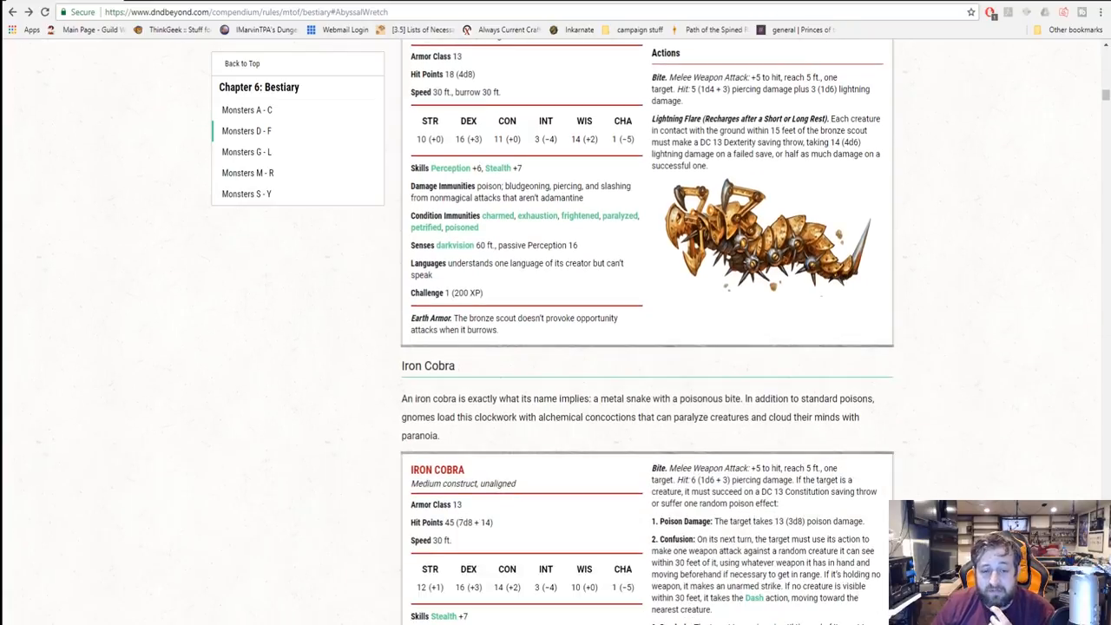
scroll("down", 3)
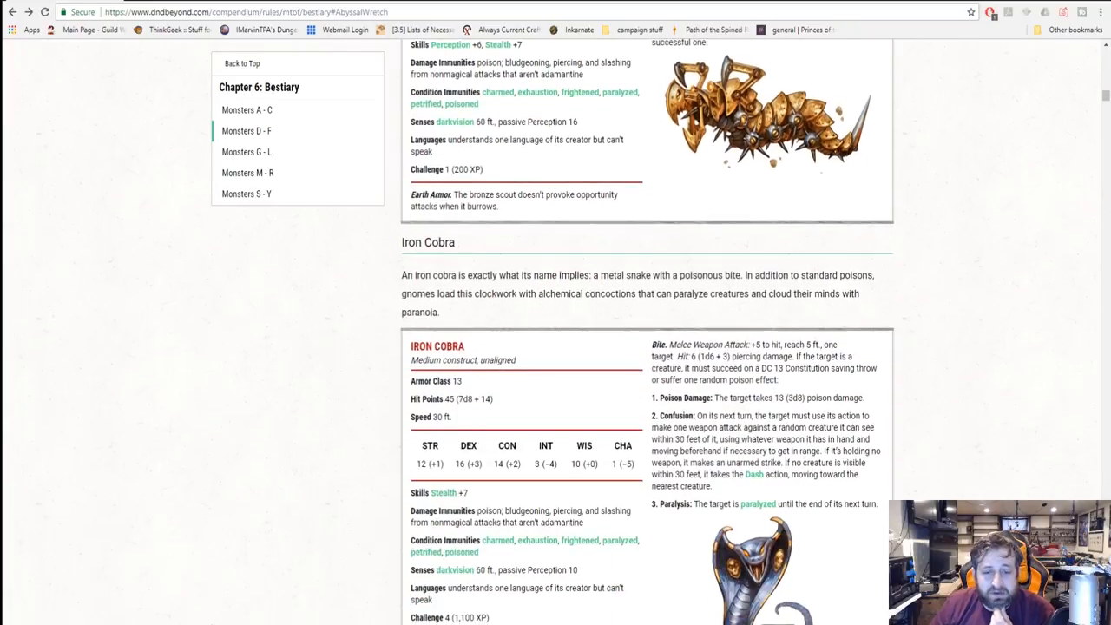
scroll("down", 3)
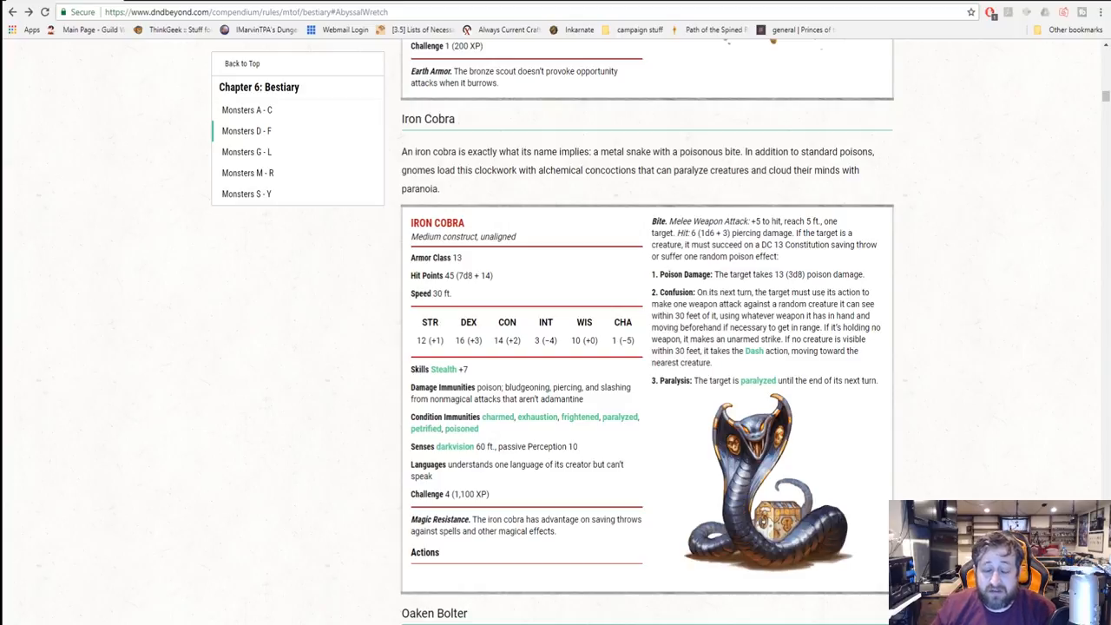
scroll("down", 3)
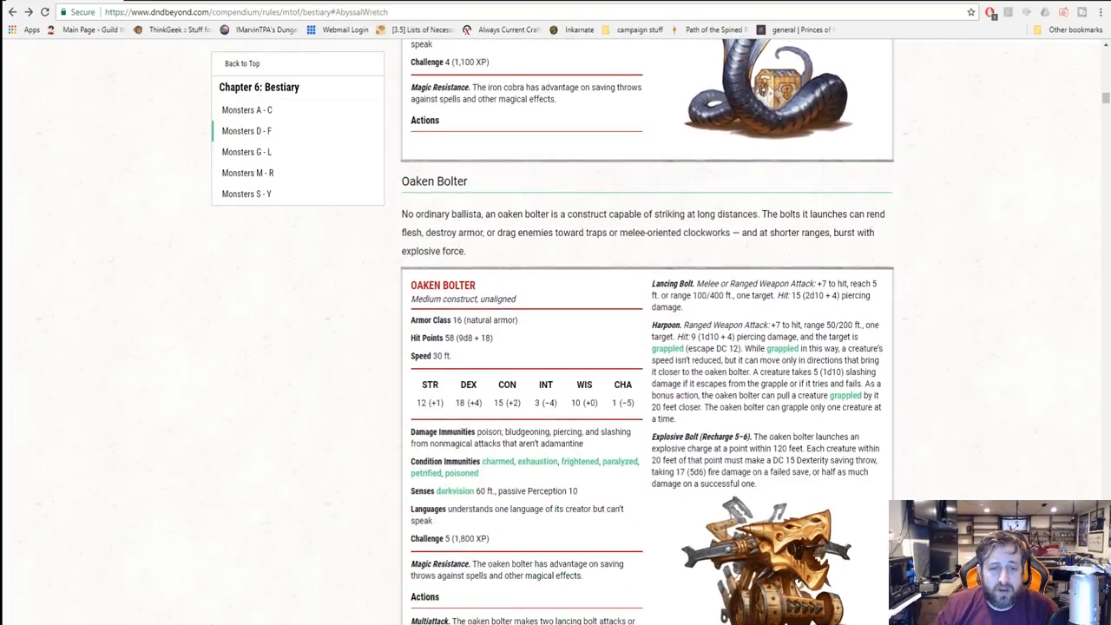
- Scroll through the Oaken Bolter stat block until the Stone Defender heading and stat block appear
scroll("down", 3)
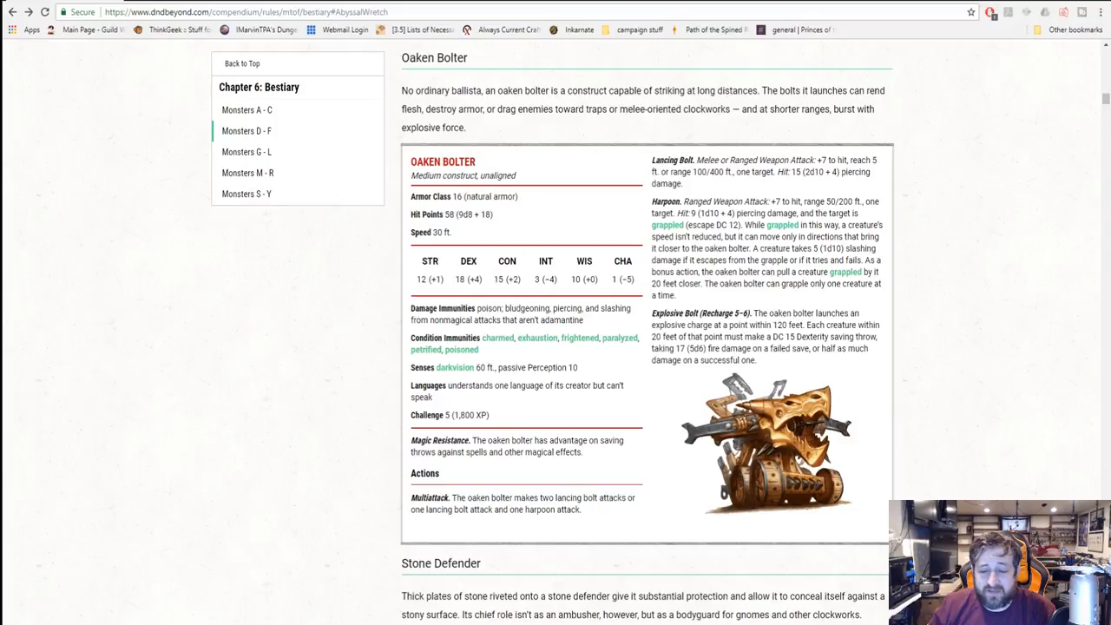
scroll("up", 3)
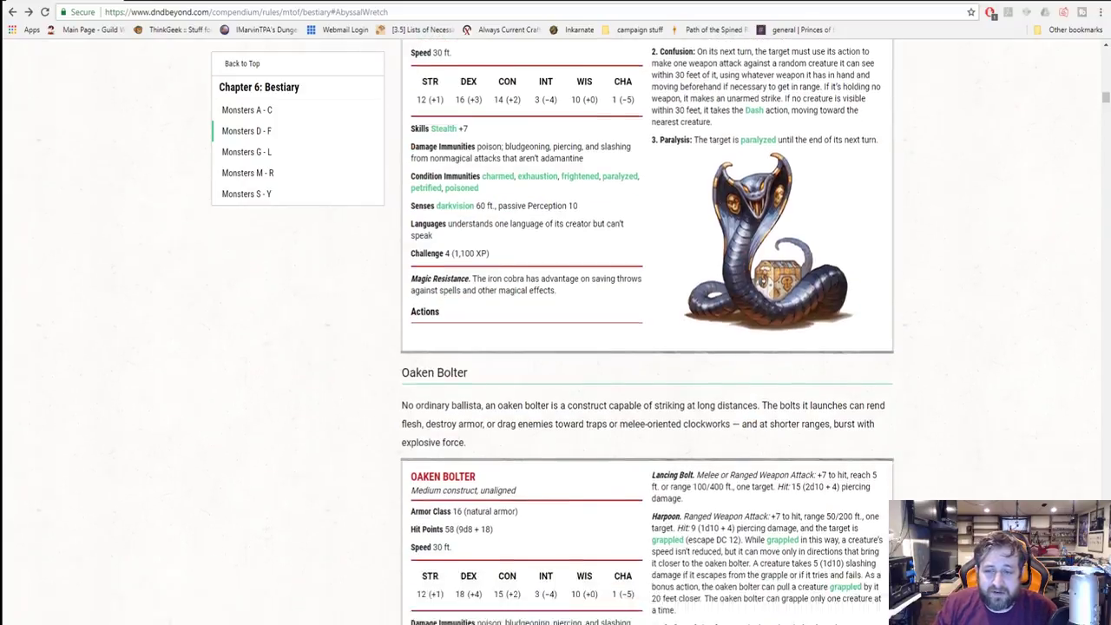
scroll("down", 3)
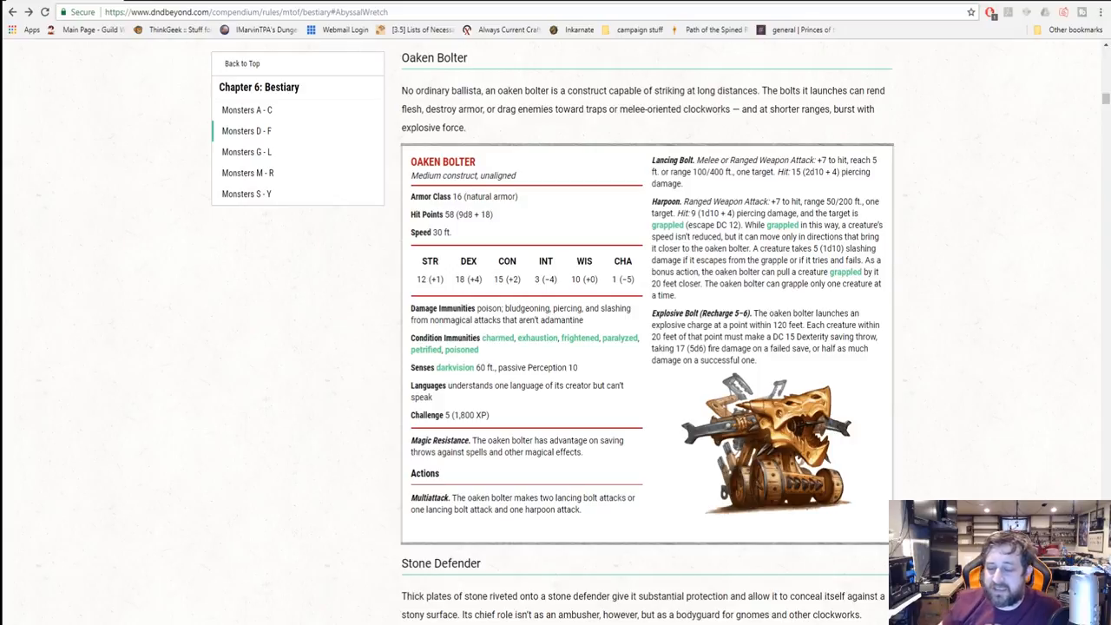
scroll("down", 3)
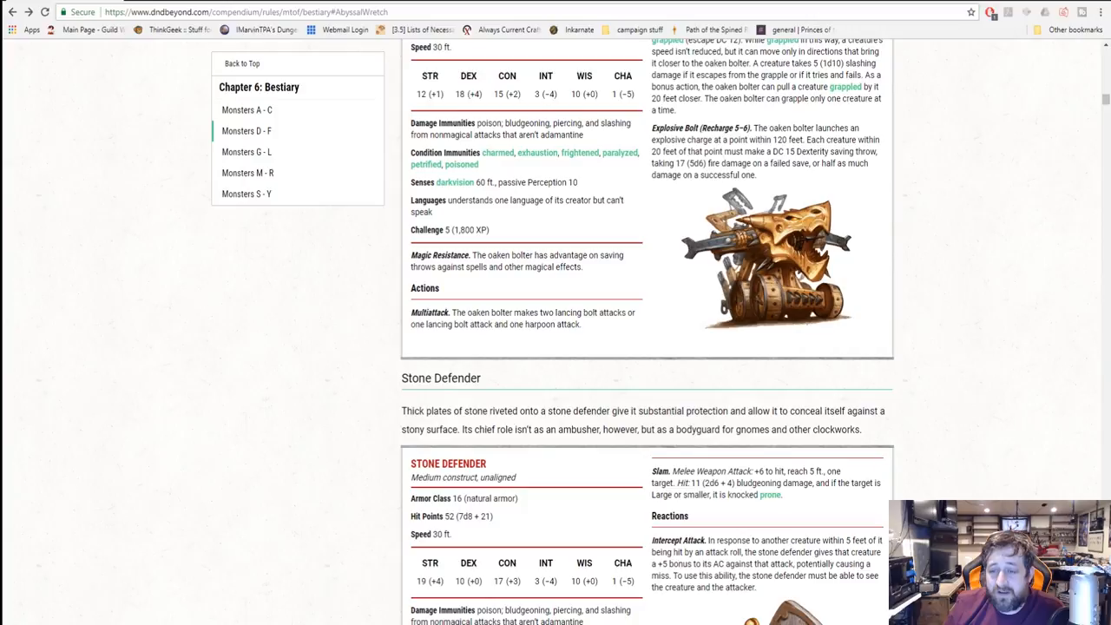
- Scroll past the Stone Defender stat block to the Individual Designs section and Clockwork Enhancements table
scroll("down", 3)
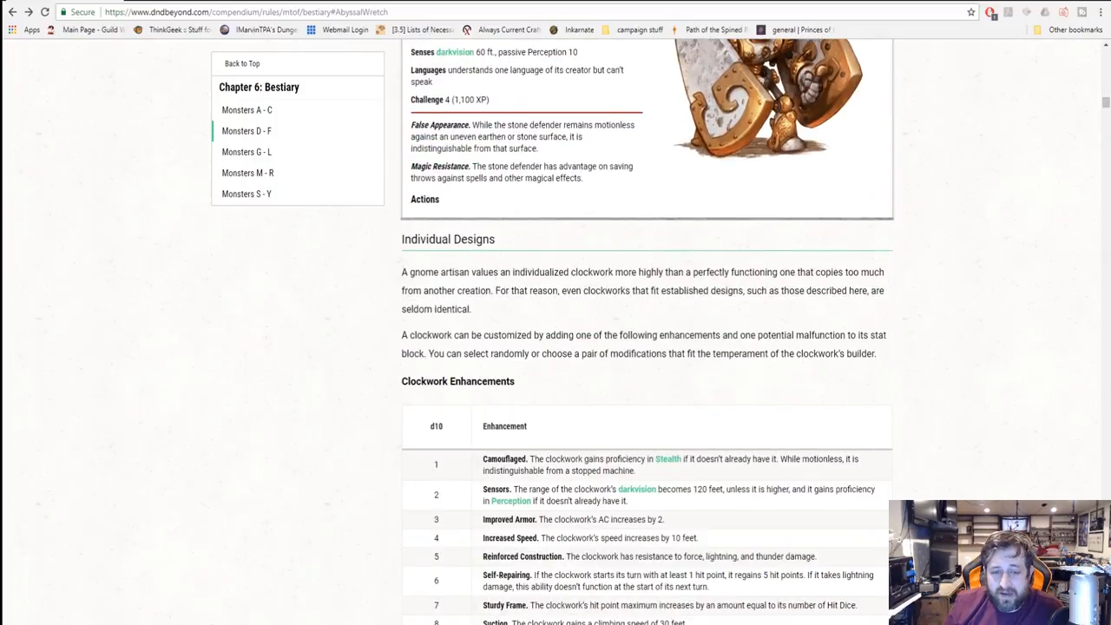
scroll("up", 3)
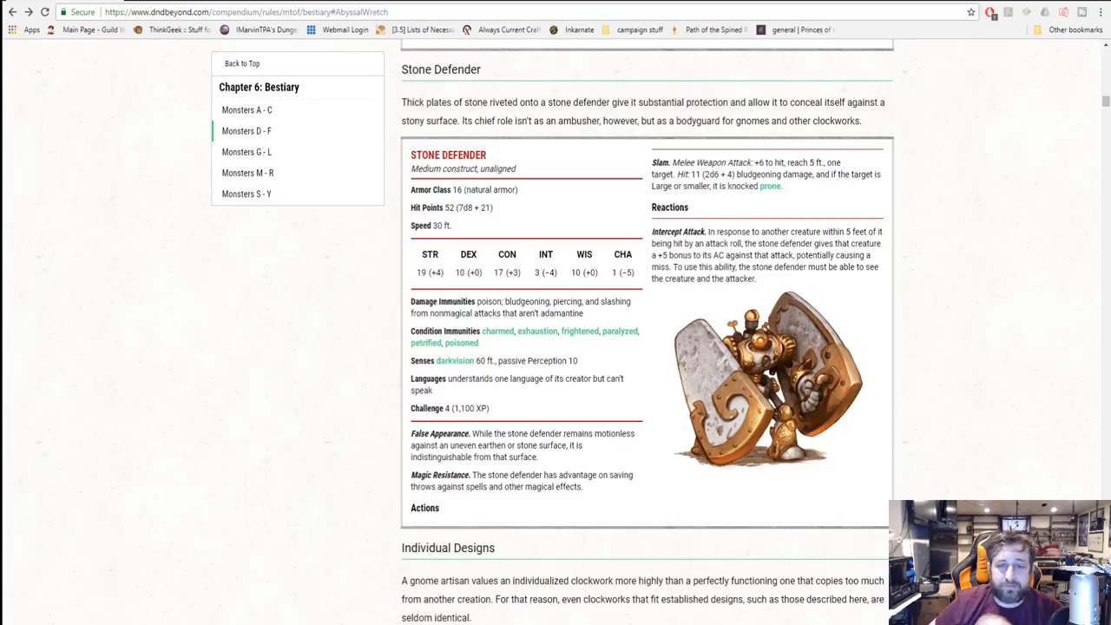
scroll("down", 3)
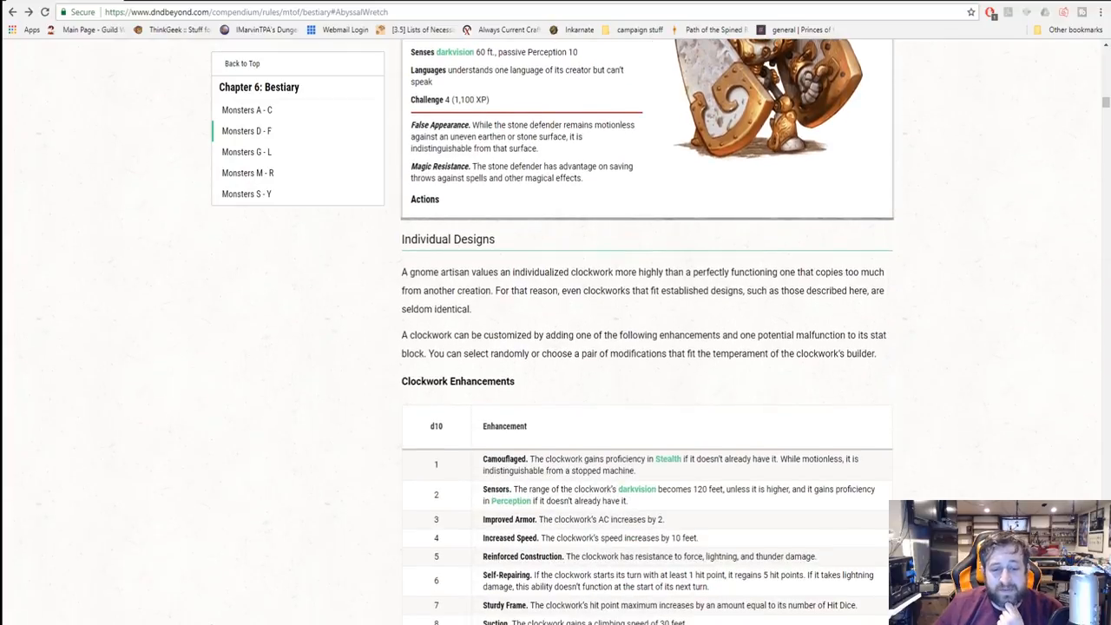
- Scroll through the Clockwork Enhancements and Malfunctions tables down to the Corpse Flower entry
scroll("up", 3)
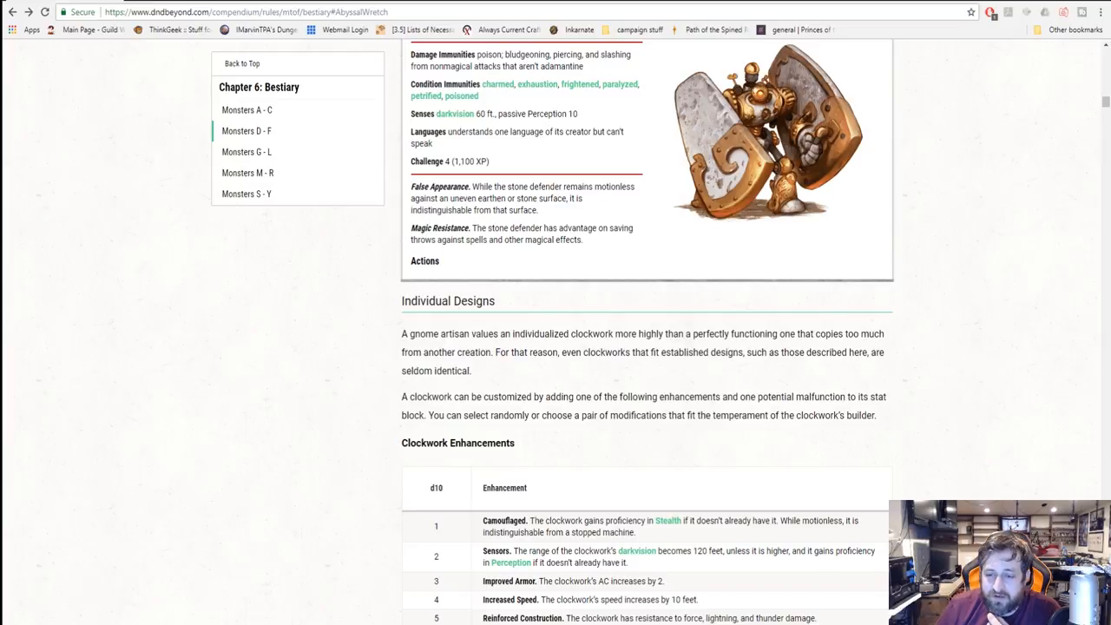
scroll("down", 3)
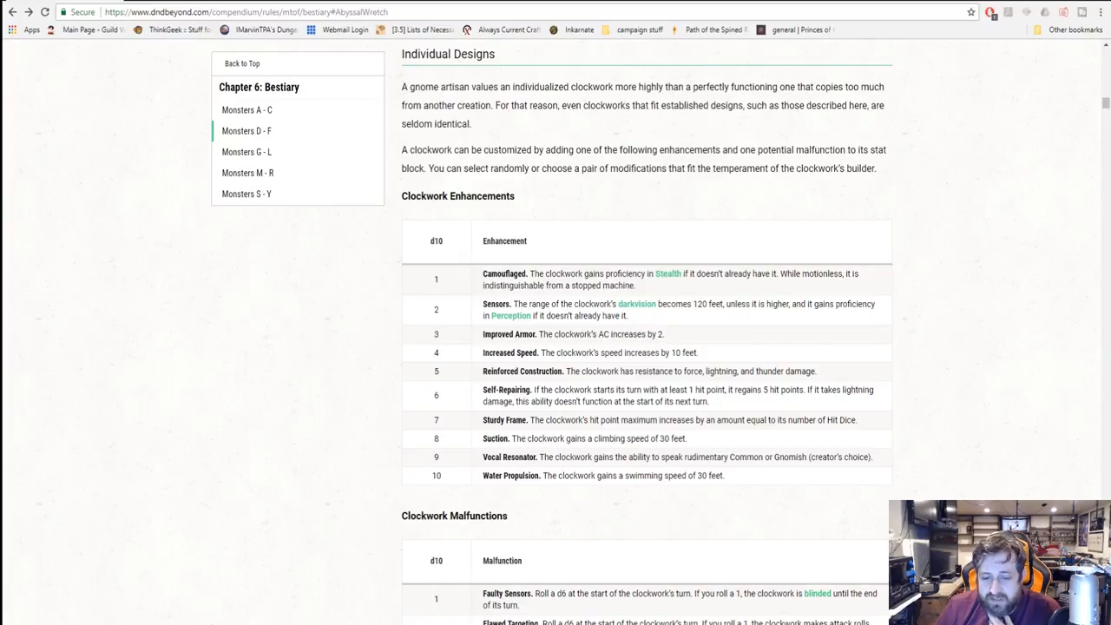
scroll("down", 3)
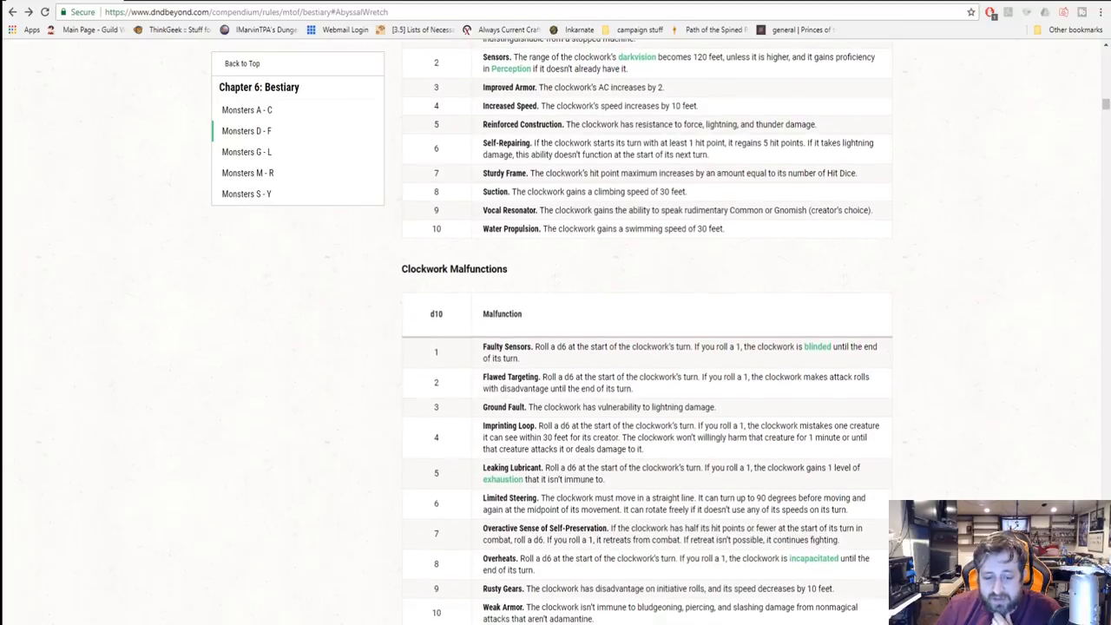
scroll("down", 3)
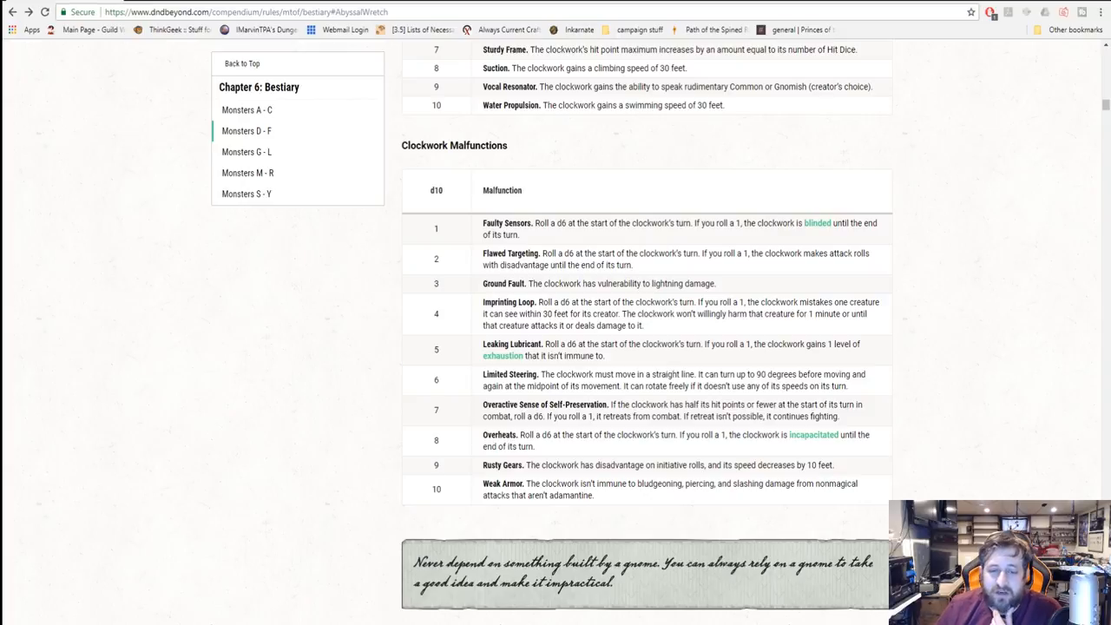
scroll("down", 3)
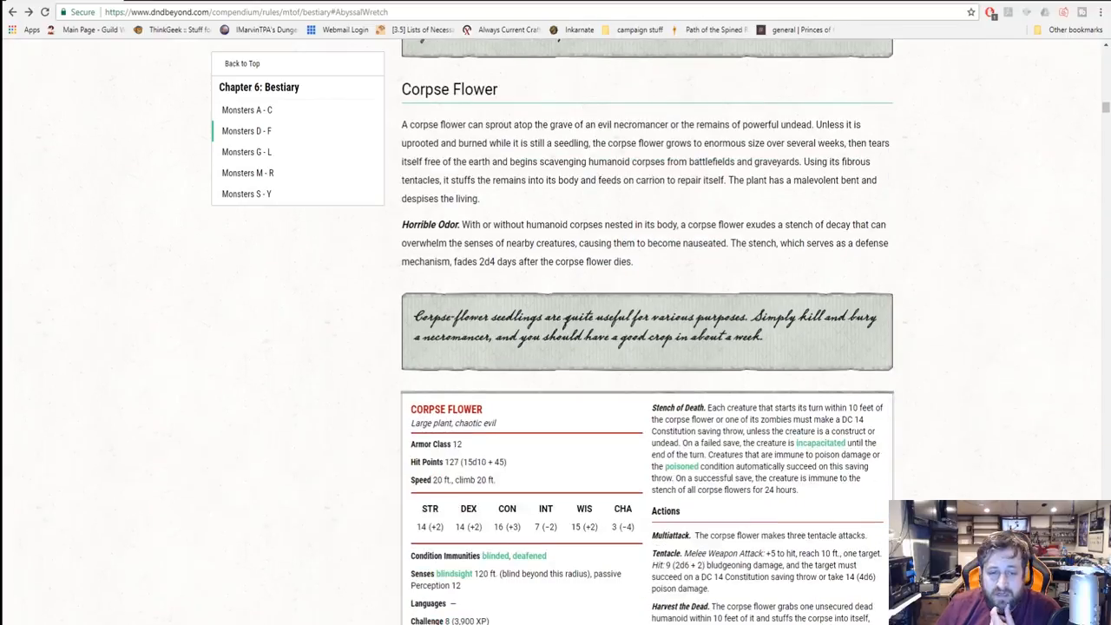
- Scroll back and forth through the Corpse Flower's lore and the top of its stat block
scroll("down", 3)
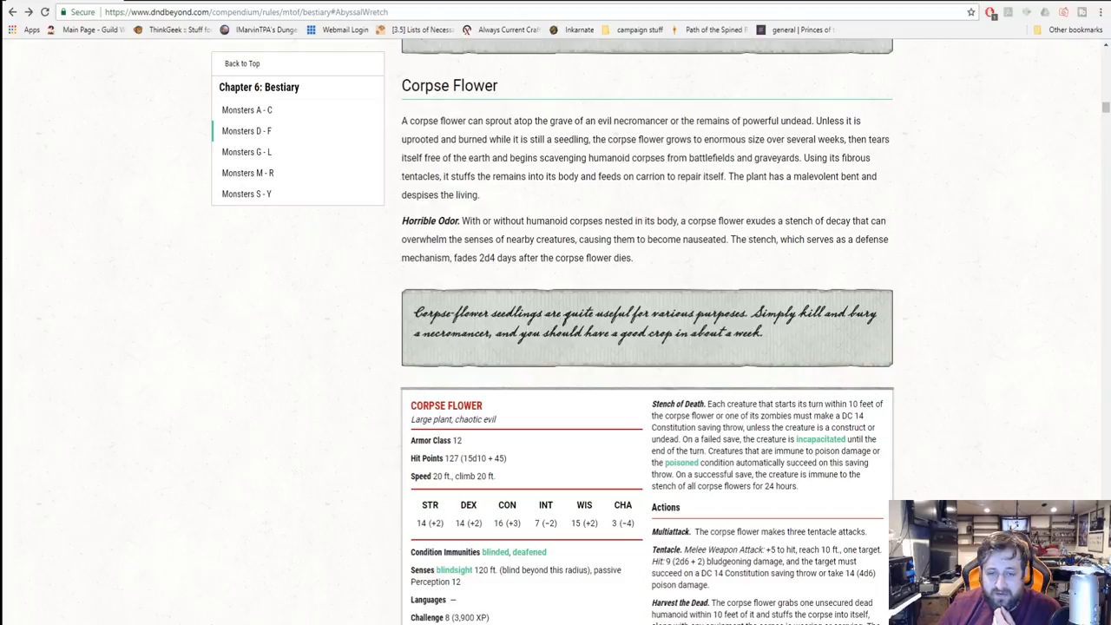
scroll("down", 3)
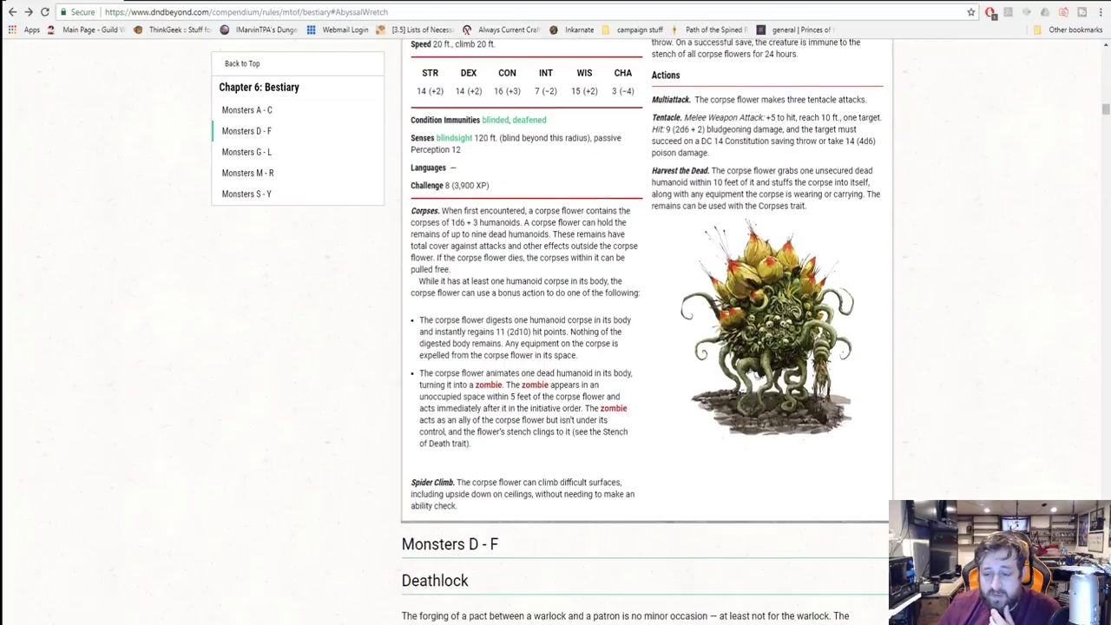
scroll("up", 3)
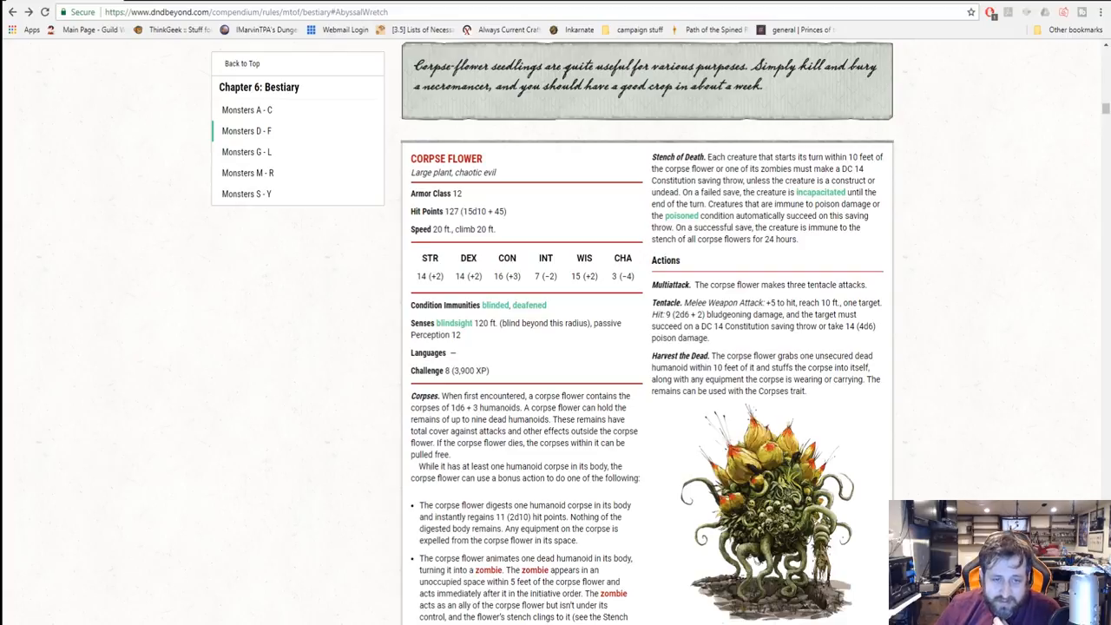
scroll("down", 3)
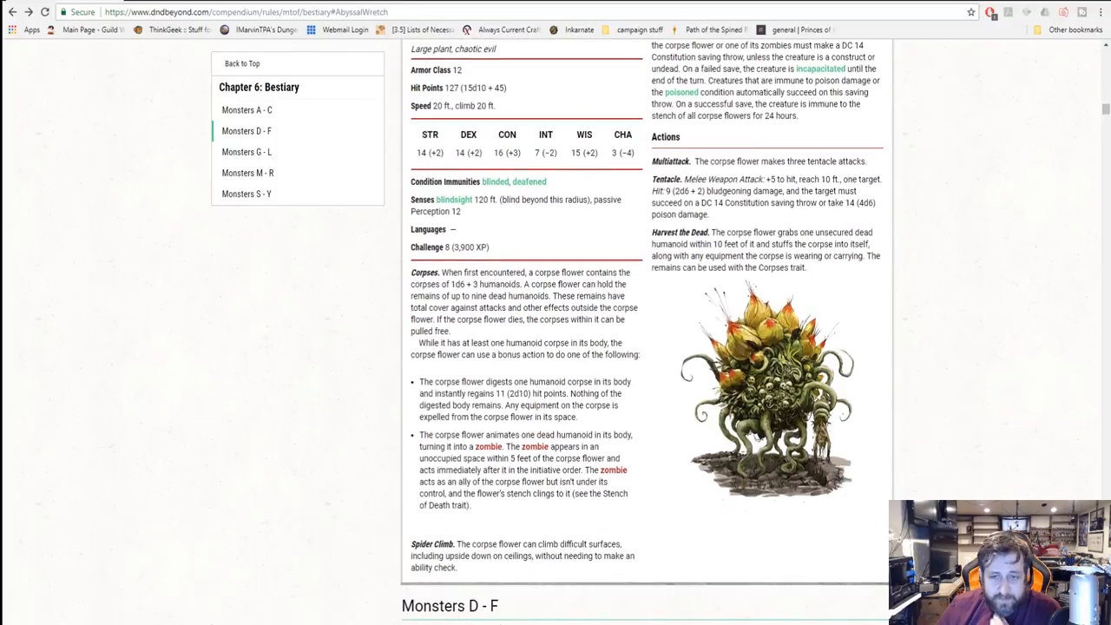
scroll("up", 3)
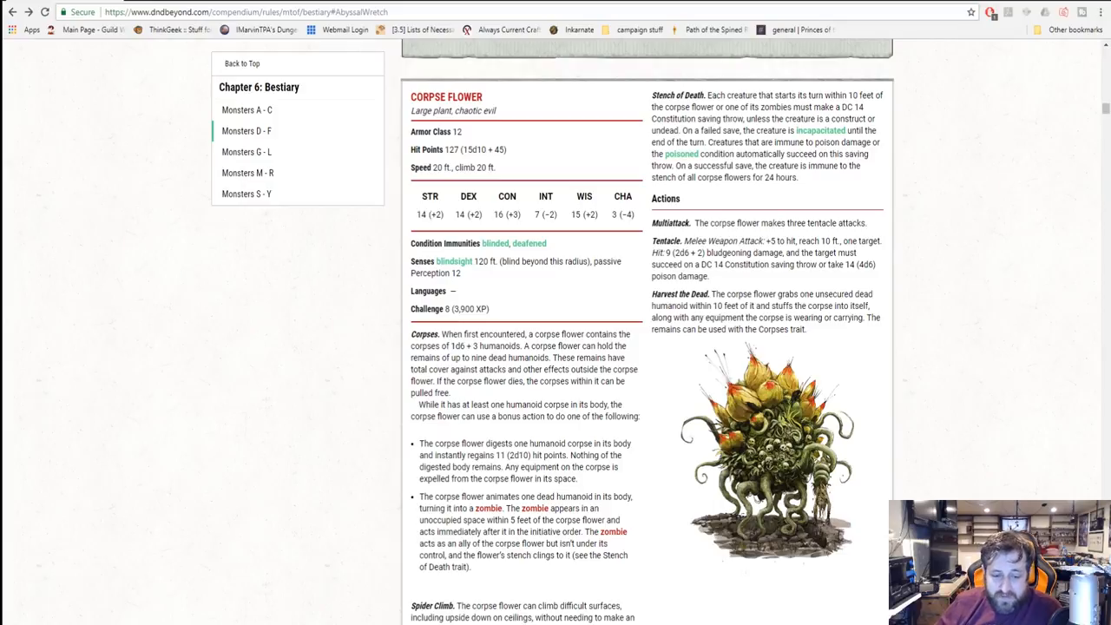
- Scroll to the end of the Corpse Flower stat block, reaching the Monsters D - F heading and Deathlock entry
scroll("down", 3)
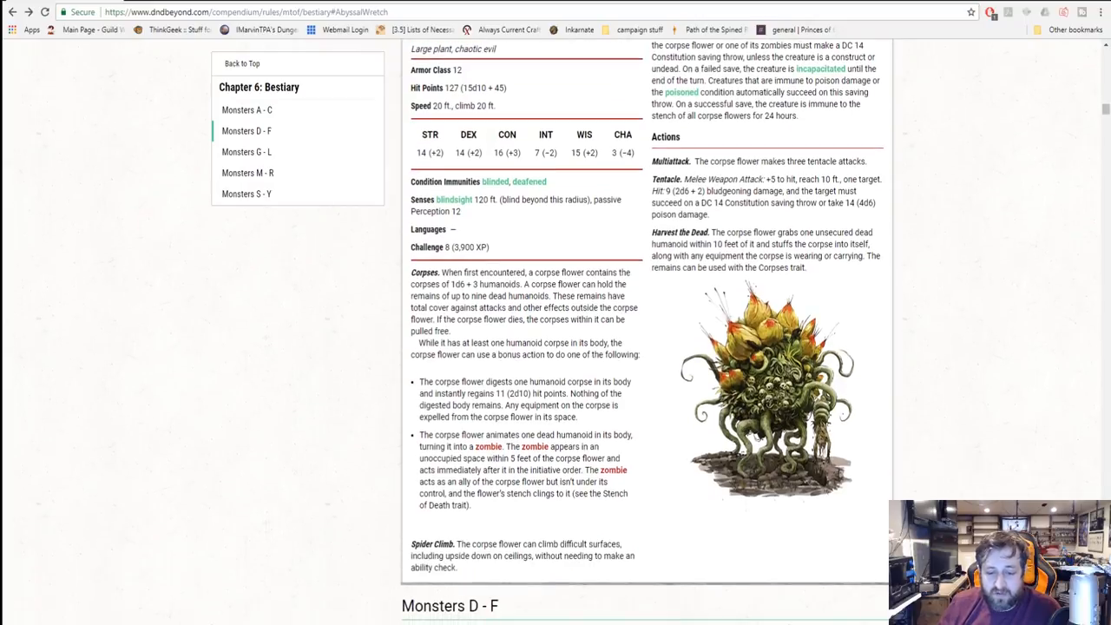
scroll("down", 3)
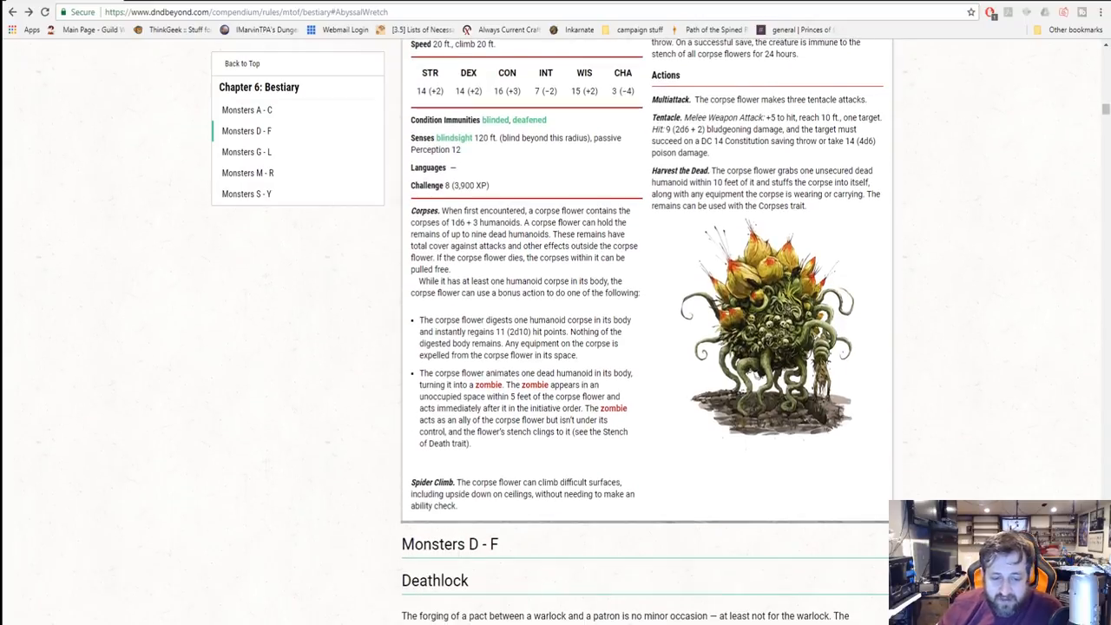
scroll("up", 3)
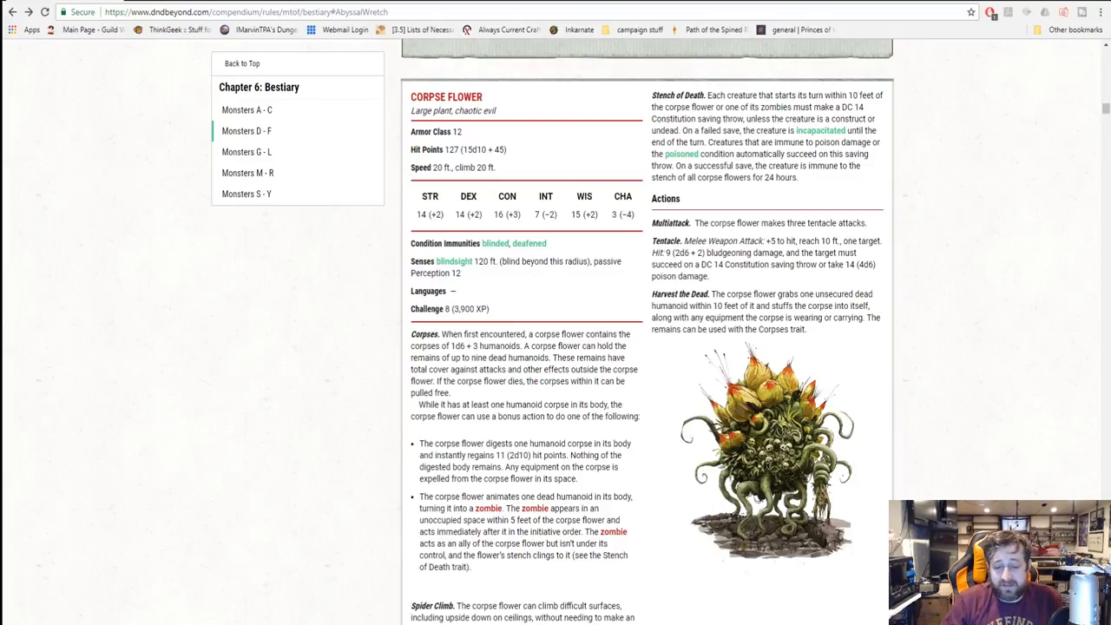
scroll("down", 3)
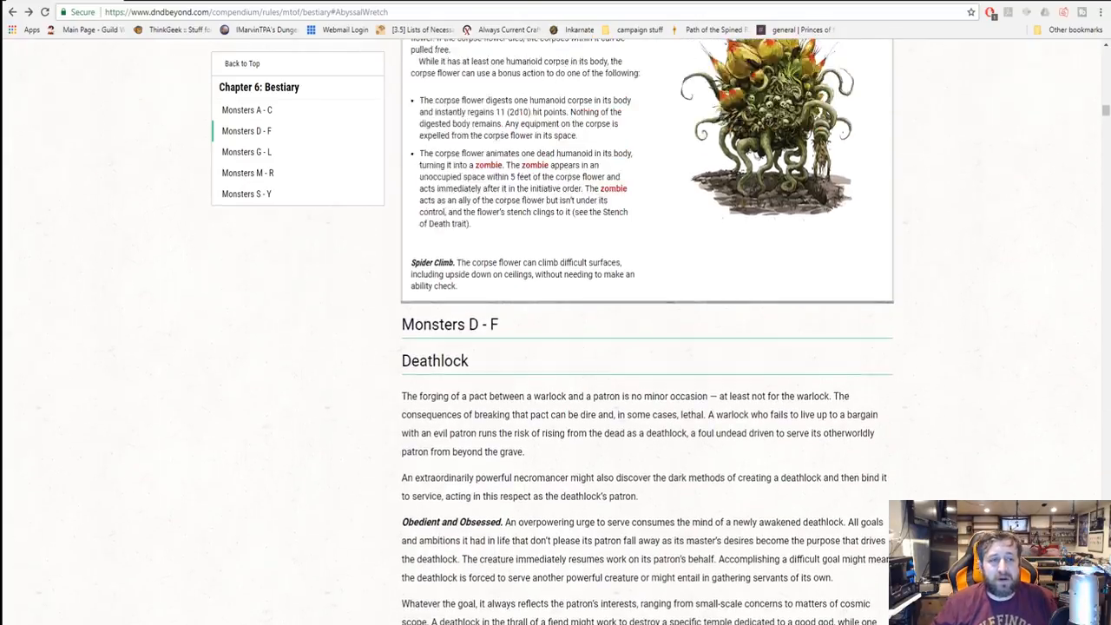
scroll("up", 3)
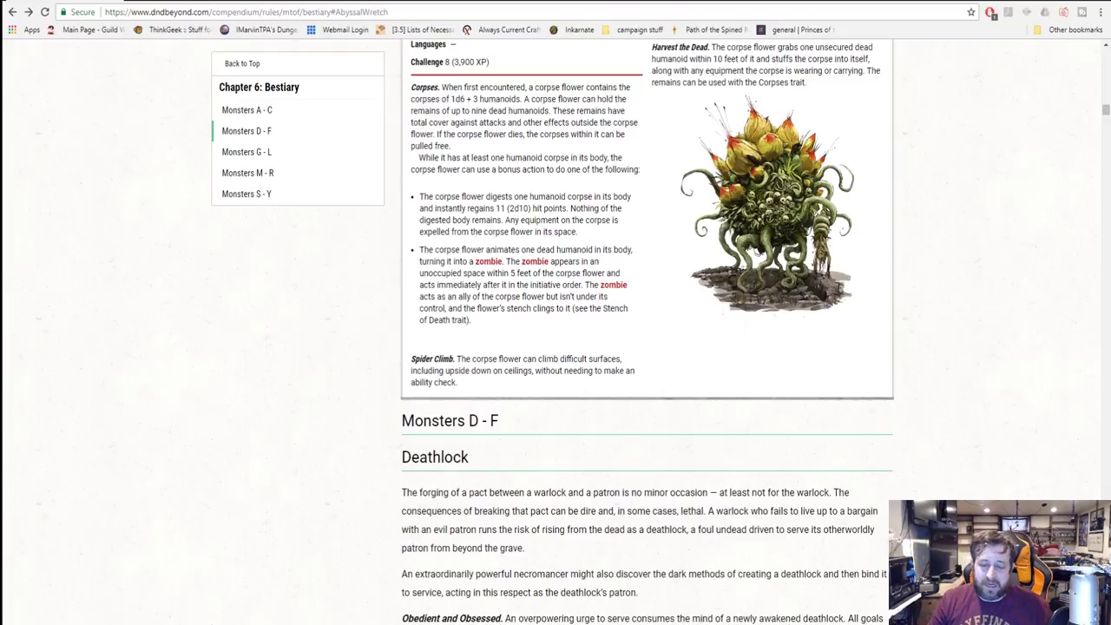